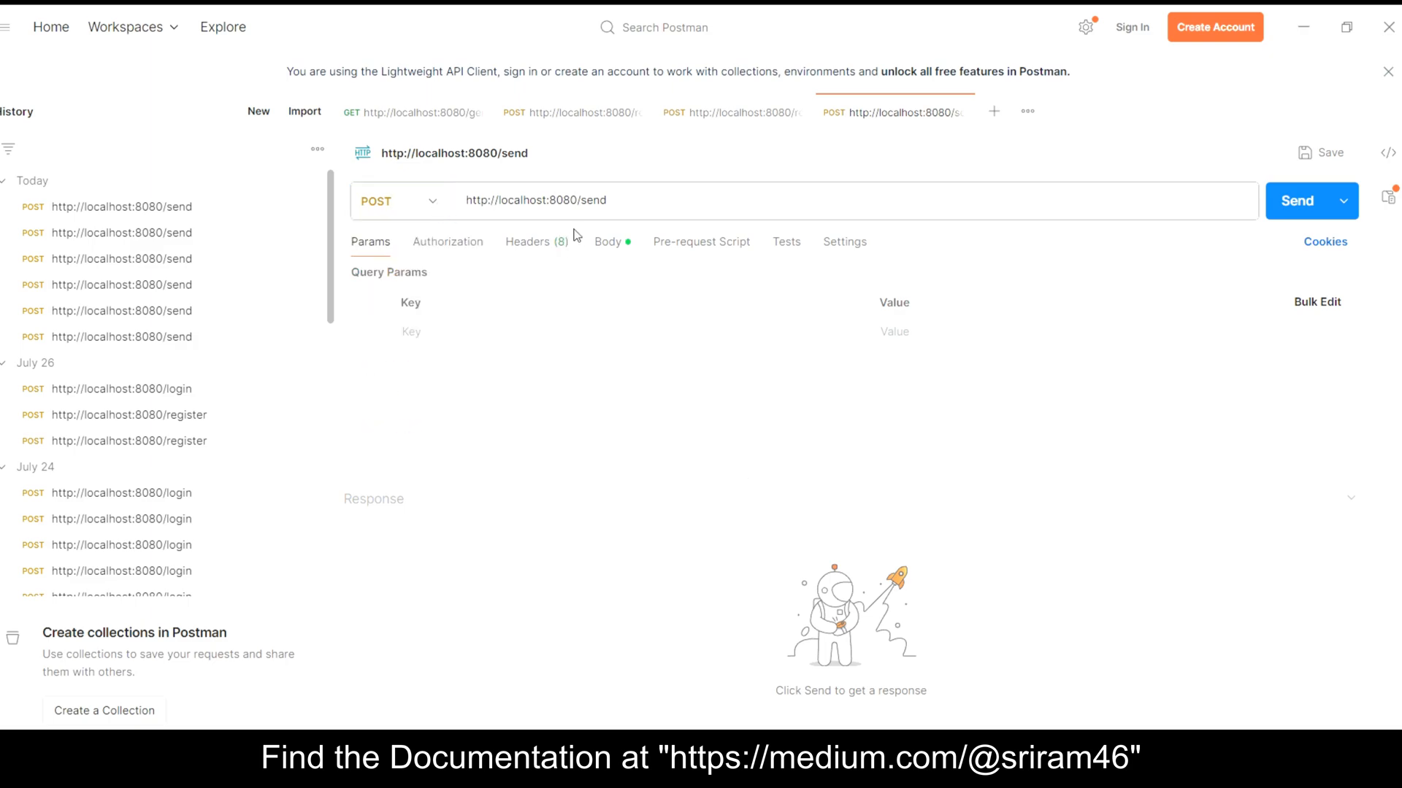
- Show the JSON body with number and message, then send the POST to localhost:8080/send
left_click(608, 241)
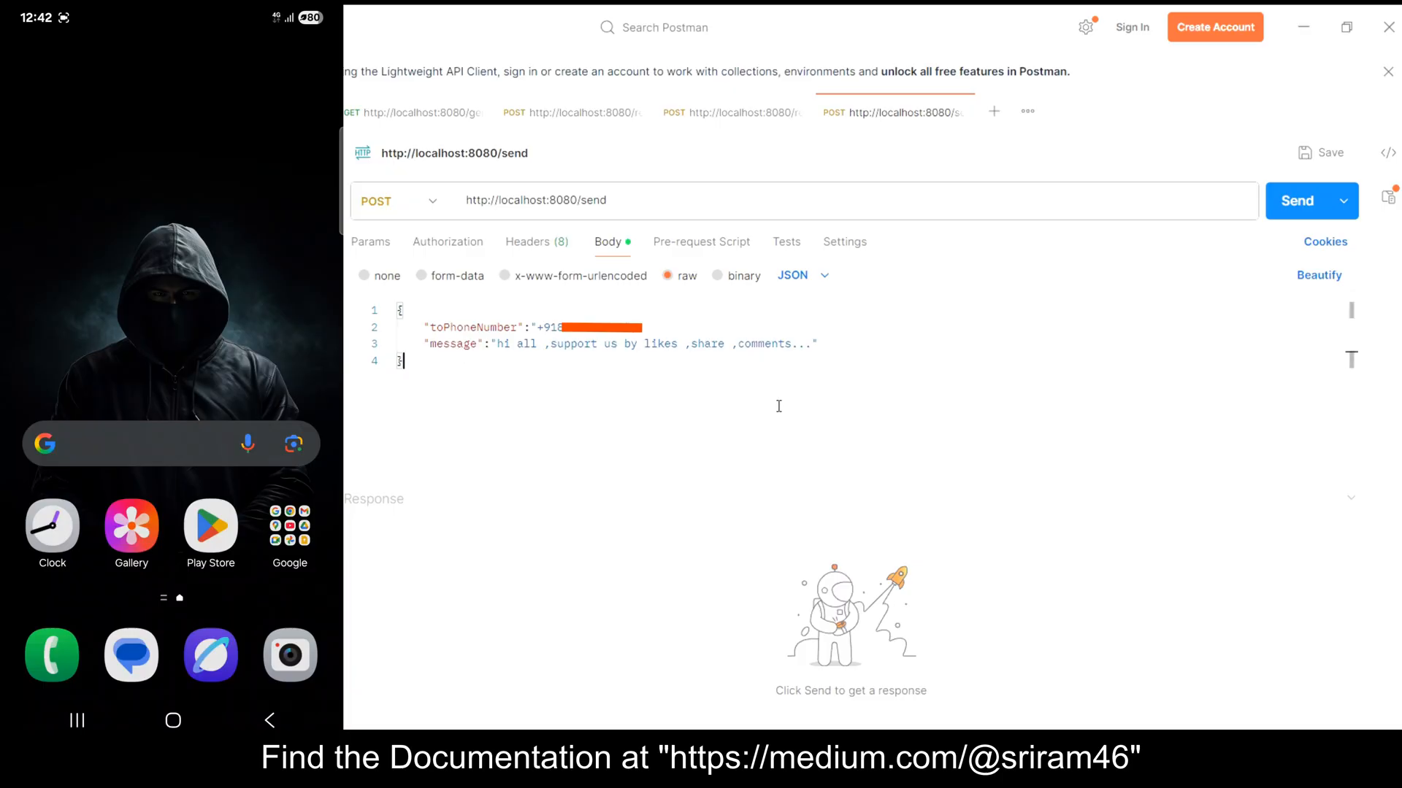
left_click(1297, 200)
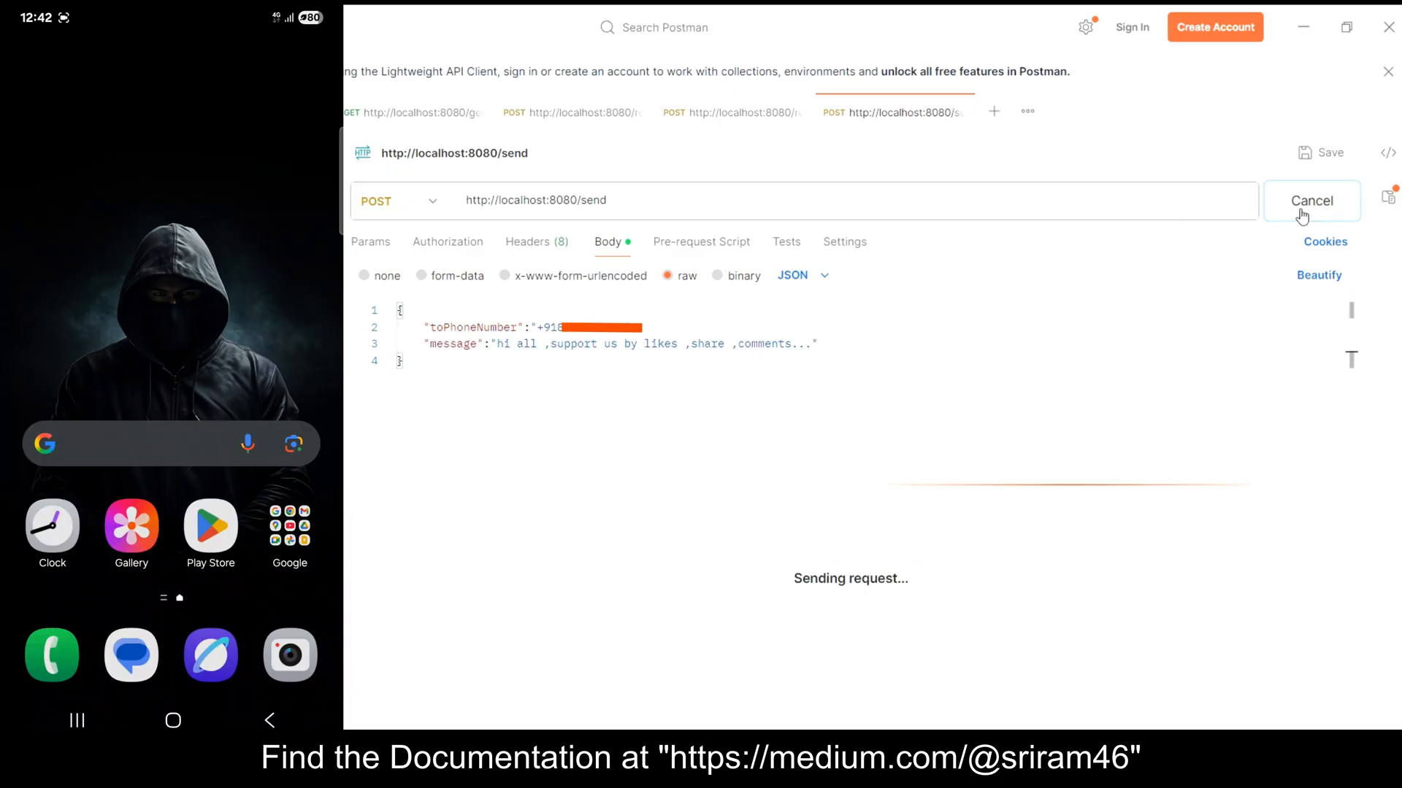
mouse_move(851, 607)
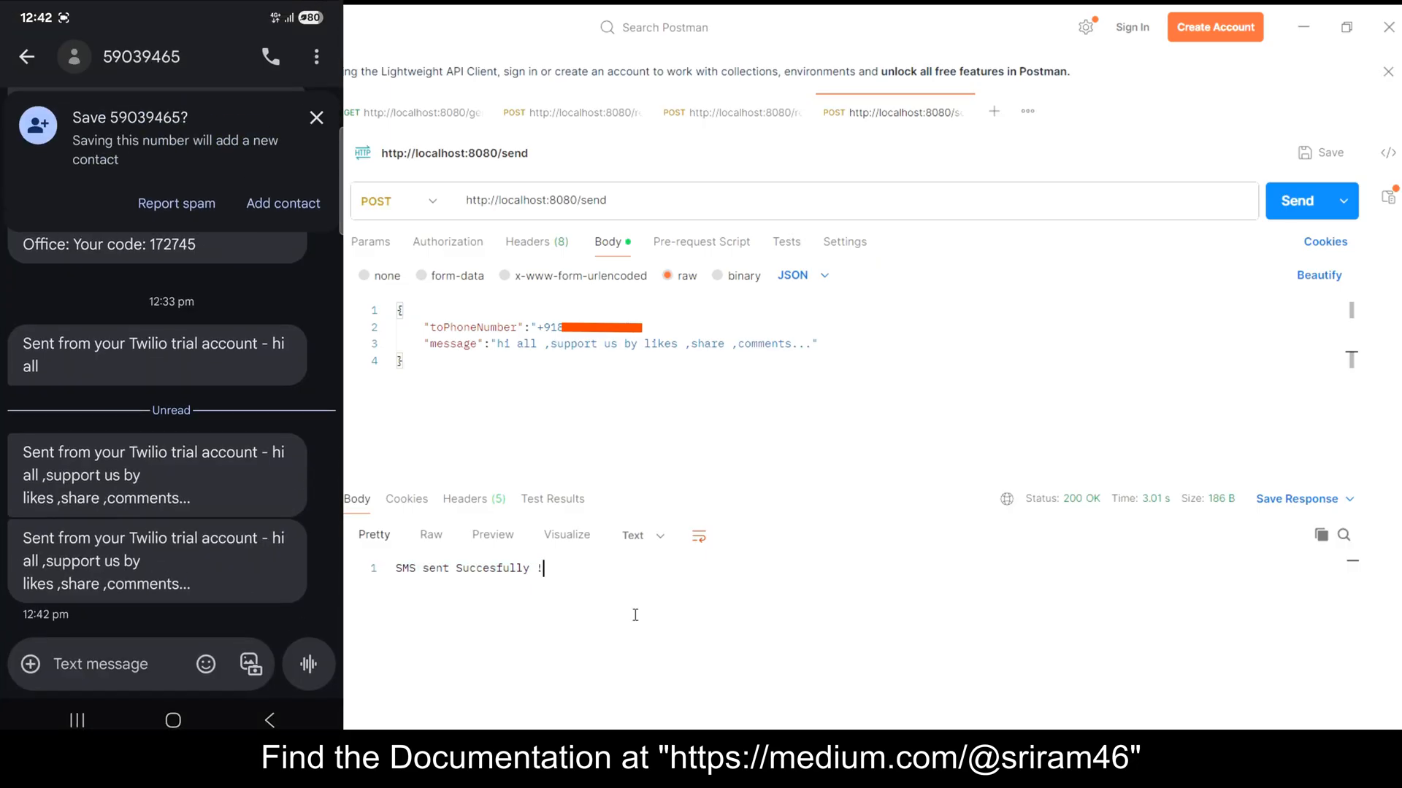
mouse_move(1229, 96)
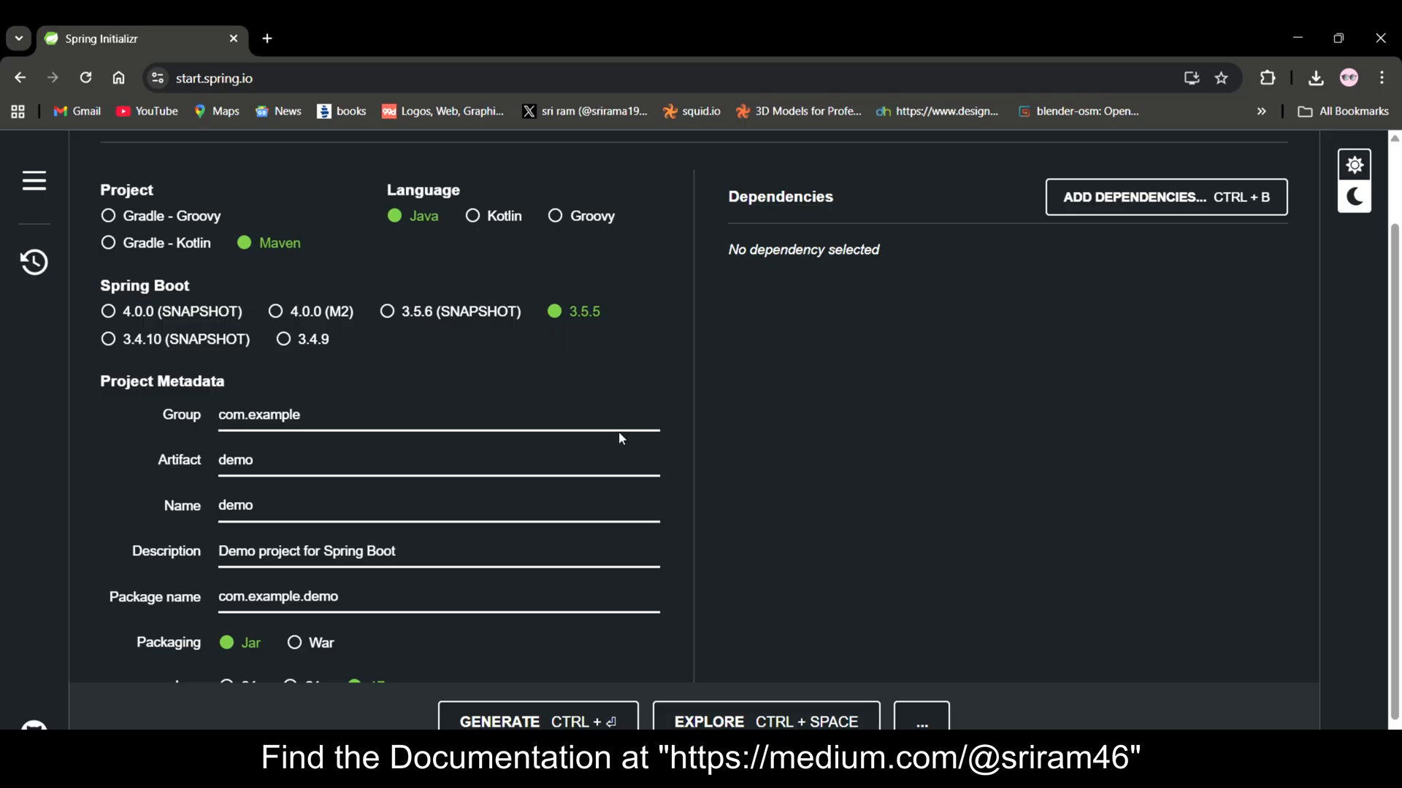
mouse_move(639, 460)
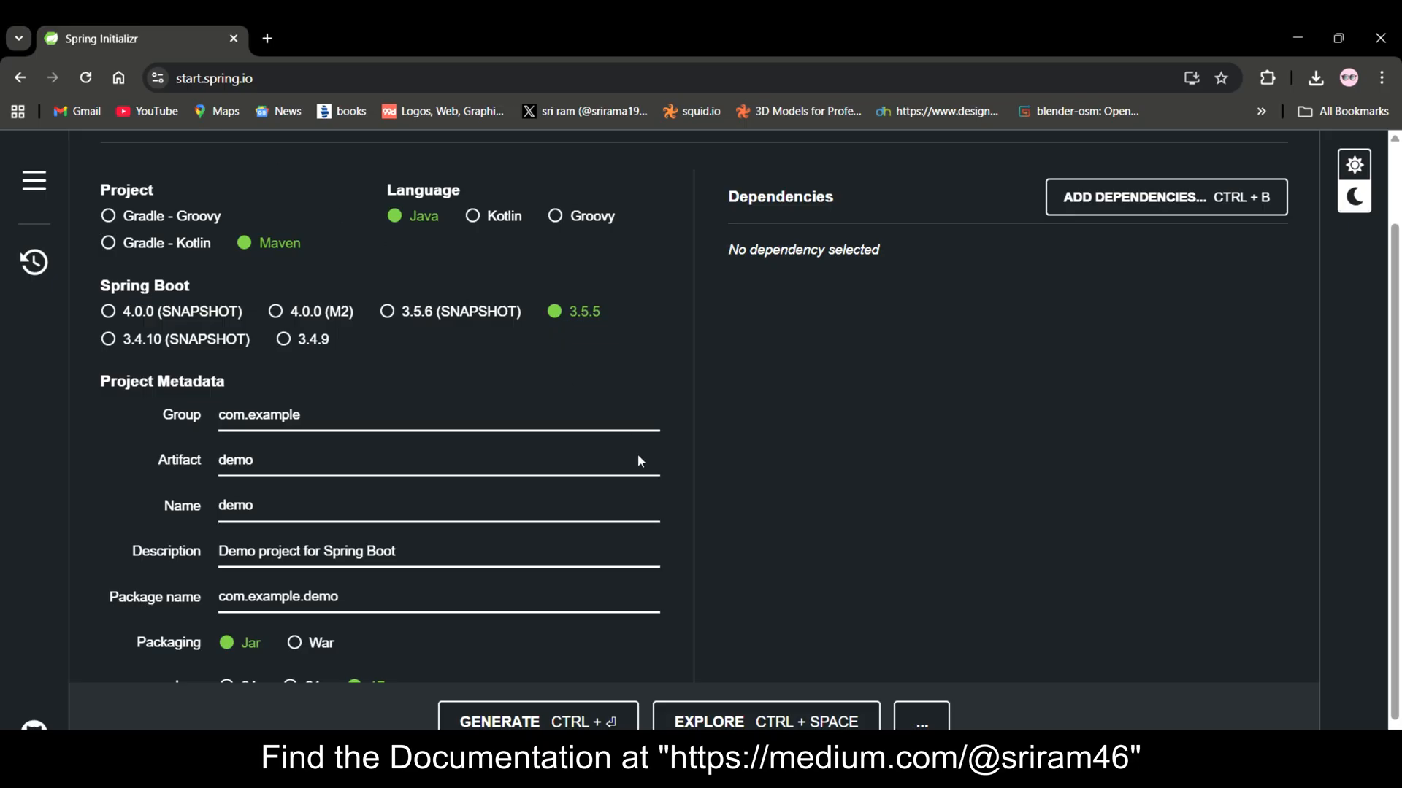
mouse_move(925, 446)
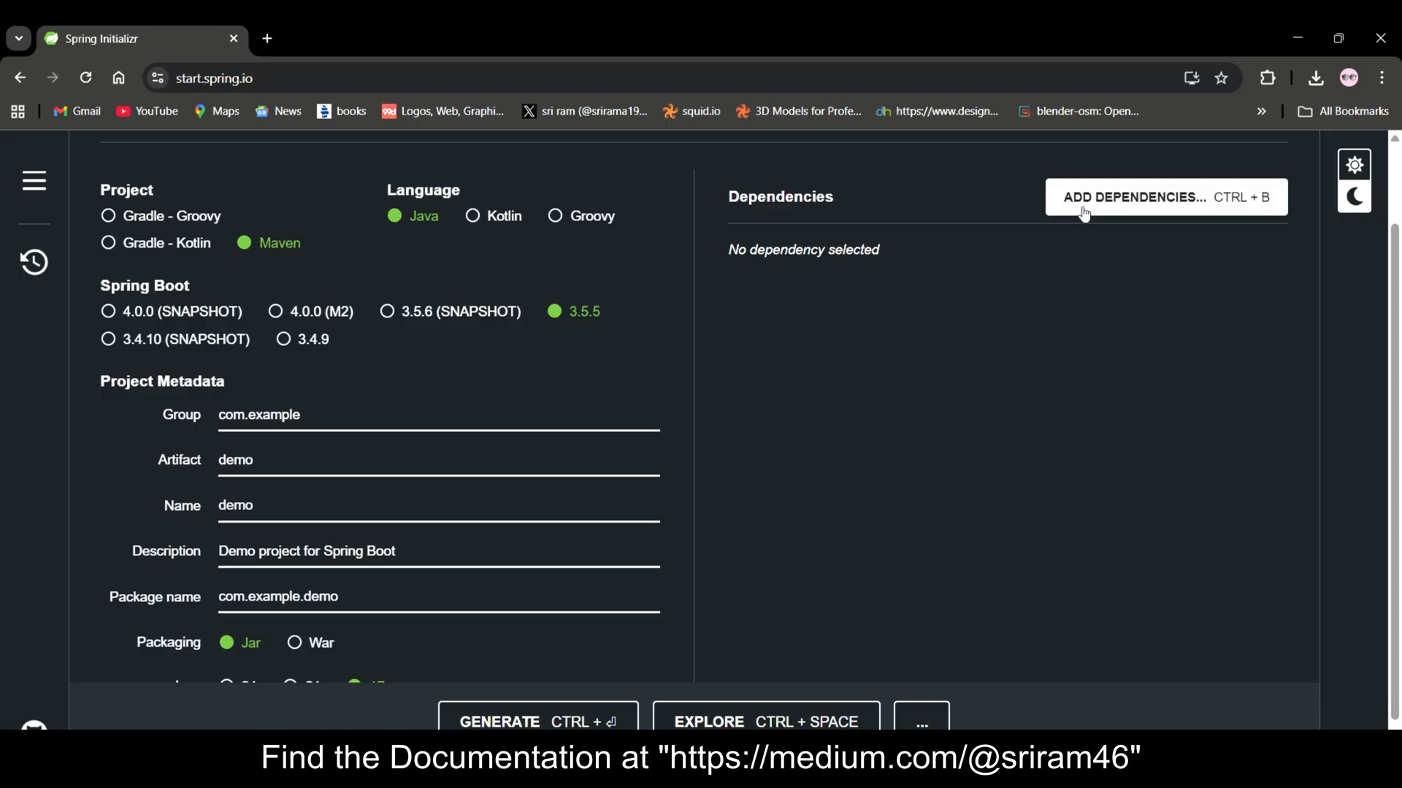
- Search the dependencies for 'spri' and add Spring Web to the project
left_click(1131, 197)
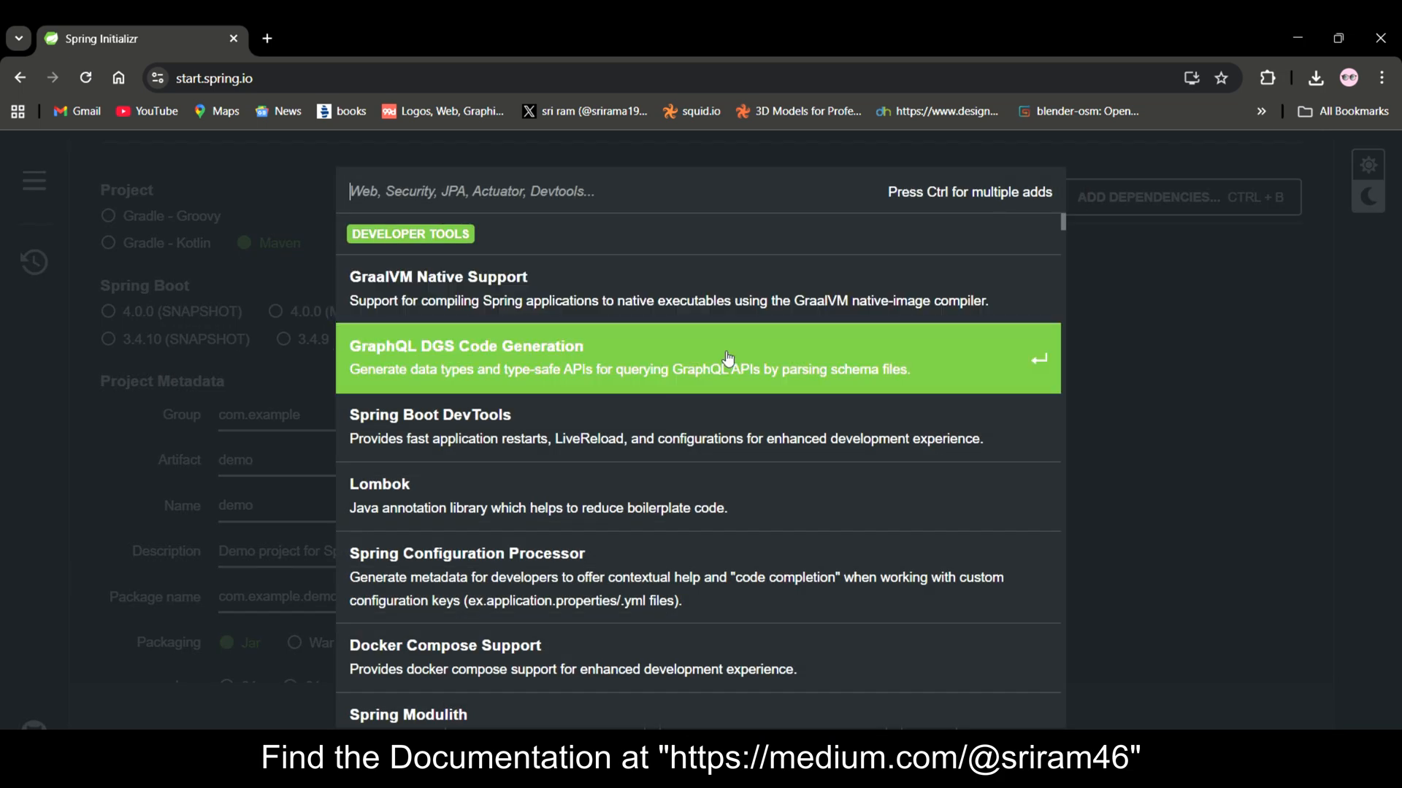
type("spri")
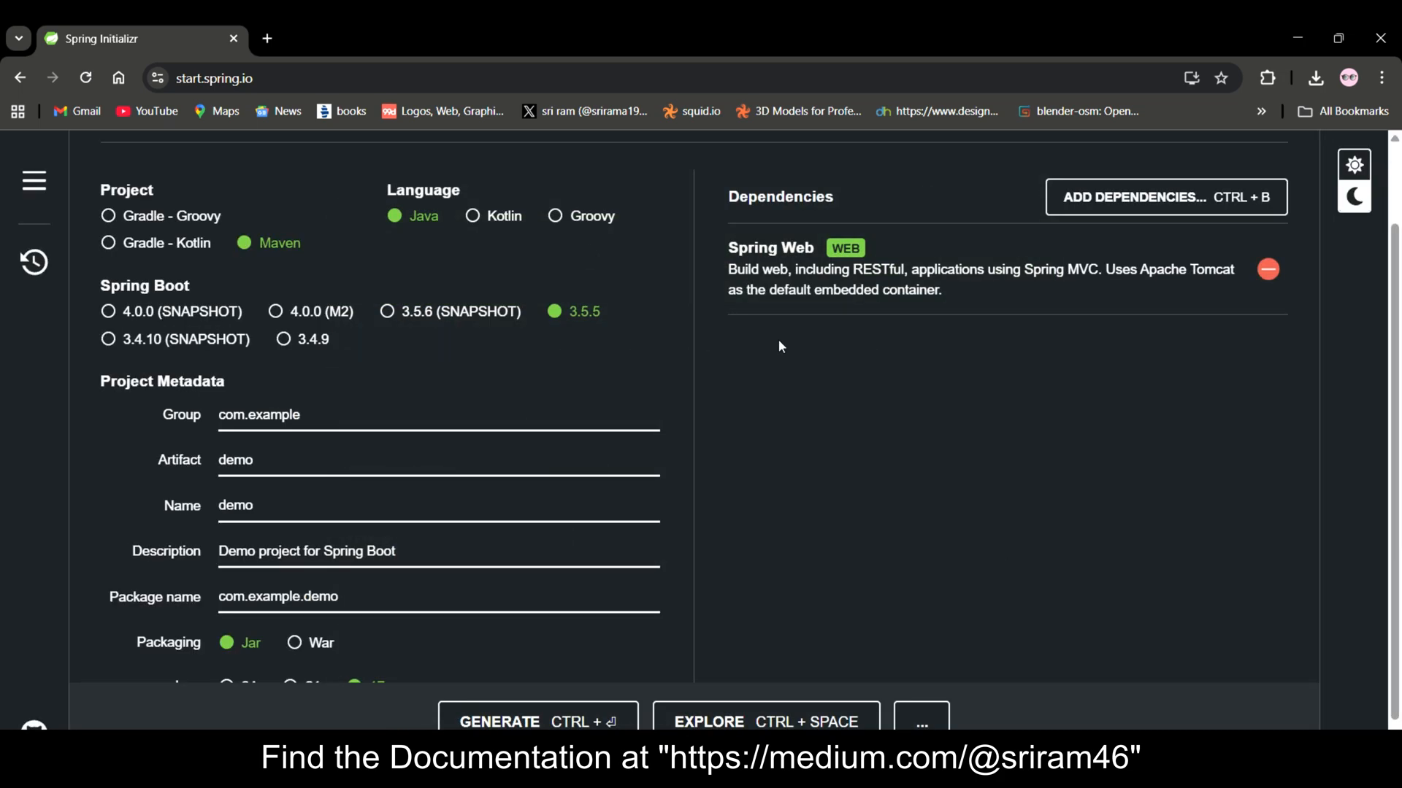
left_click(499, 721)
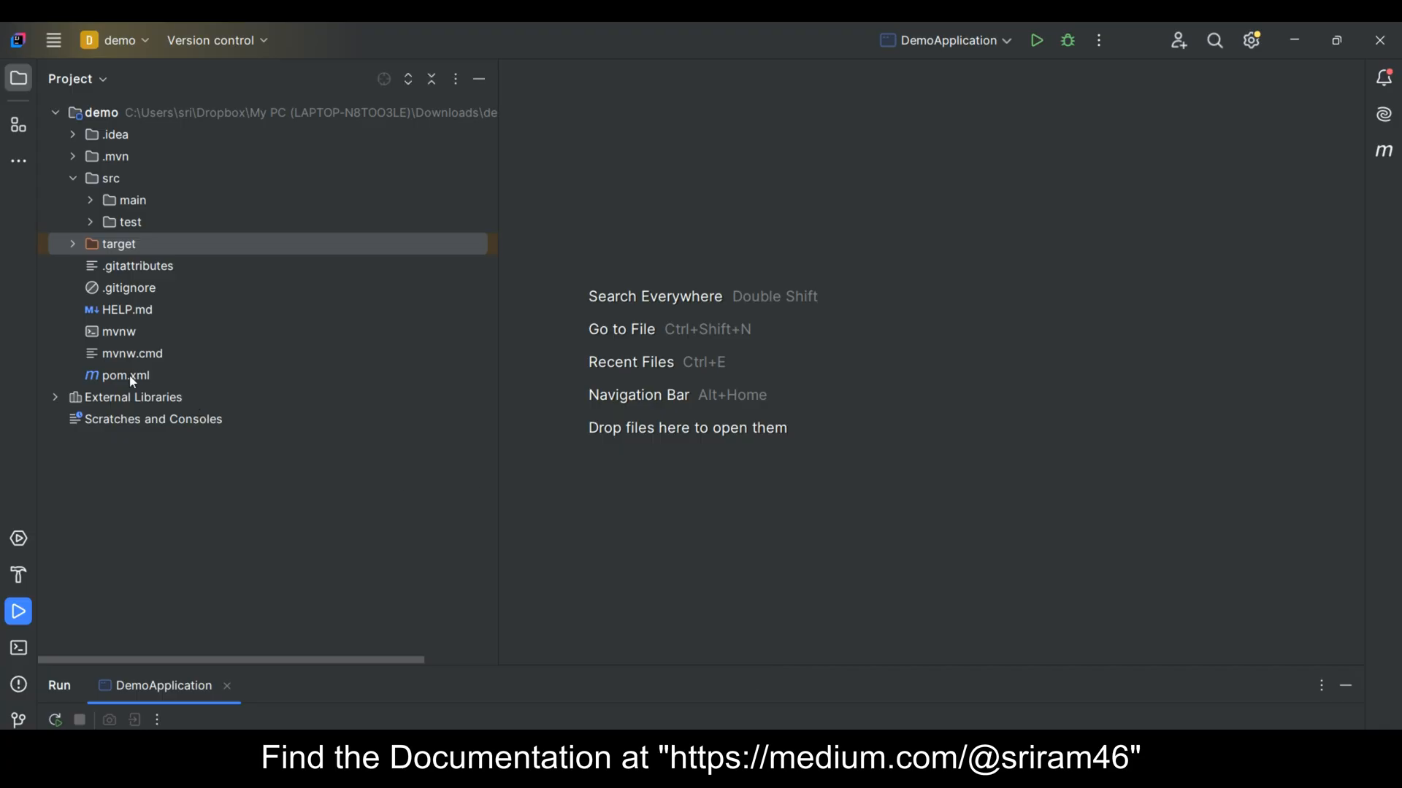
- Open pom.xml showing the Twilio SDK and Lombok dependencies
double_click(126, 376)
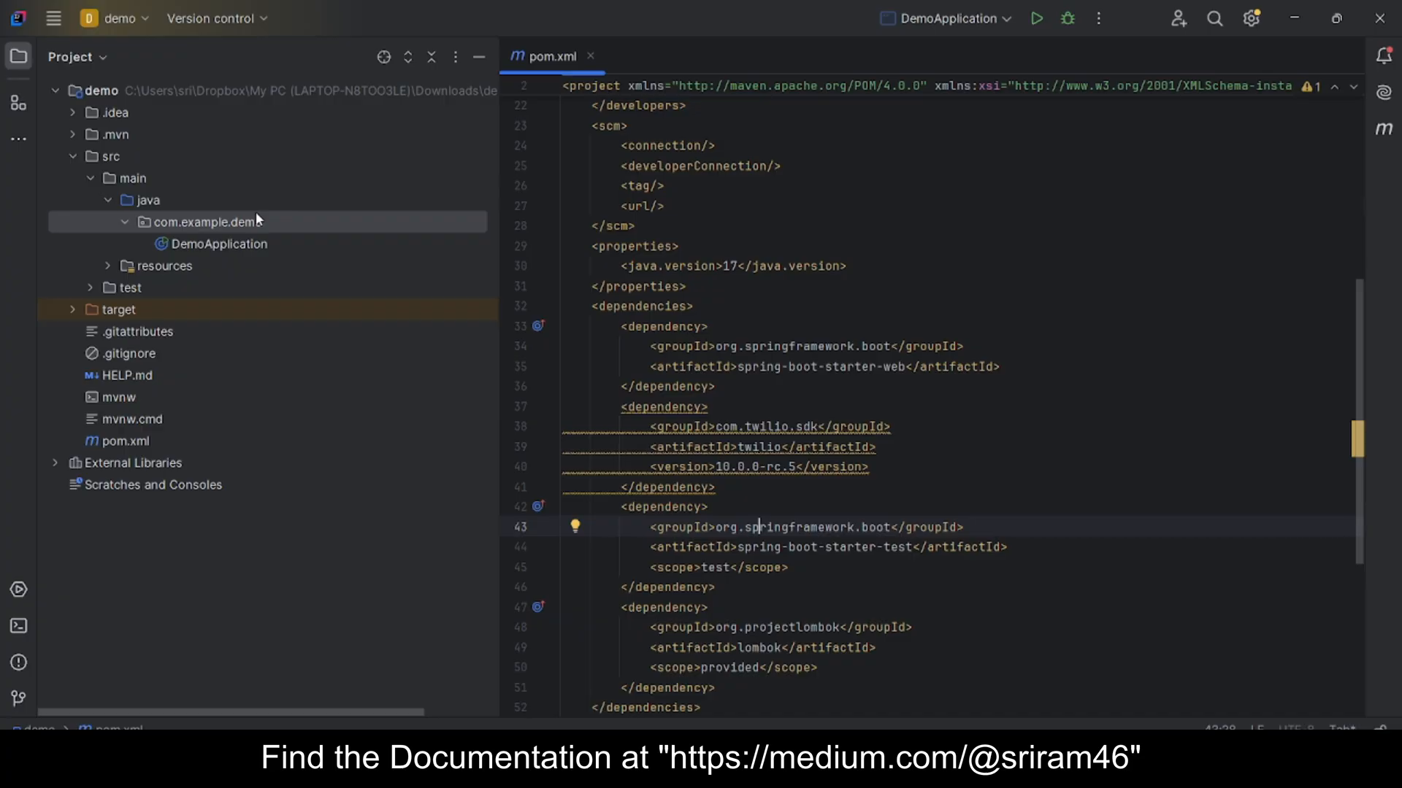
- Create a new package named Entity under com.example.demo
right_click(204, 222)
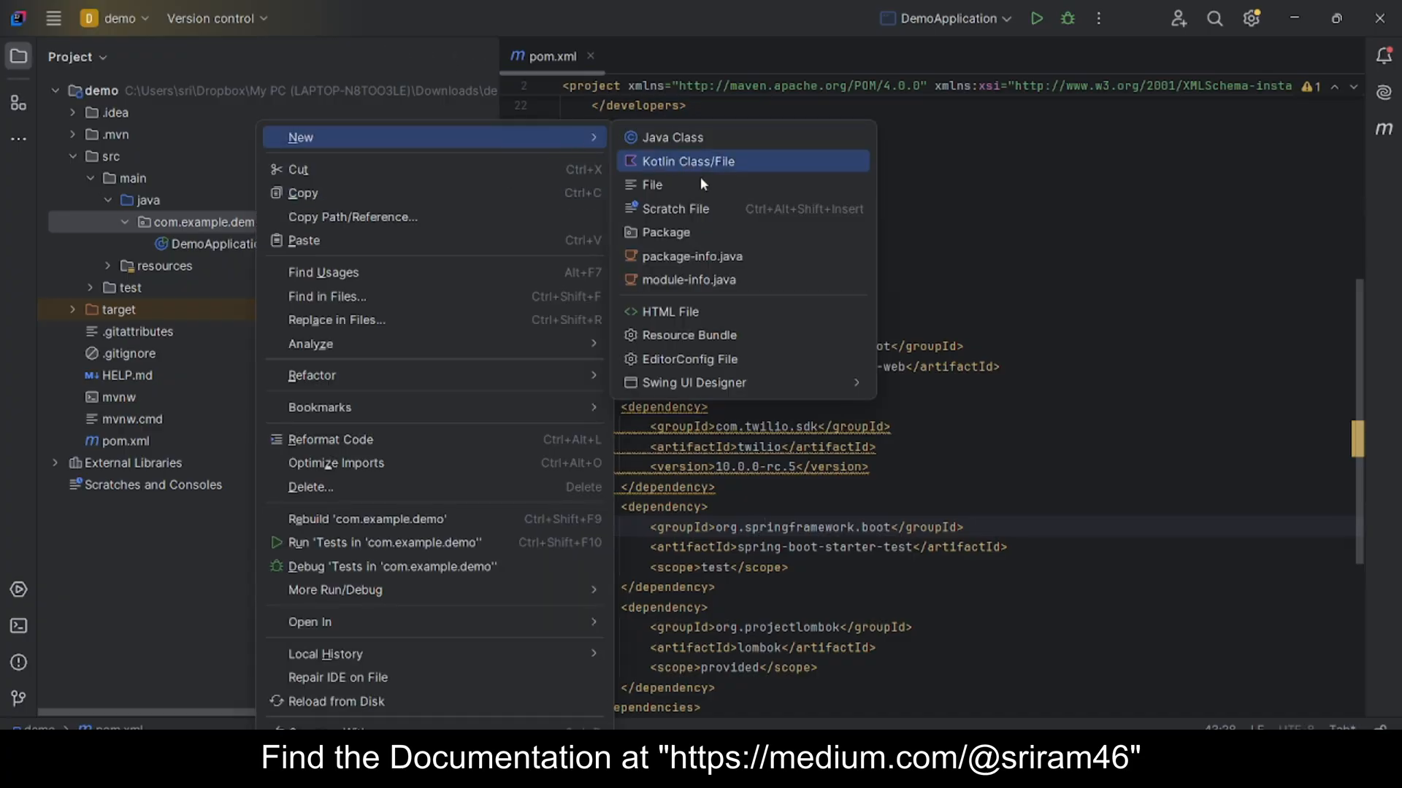
left_click(666, 232)
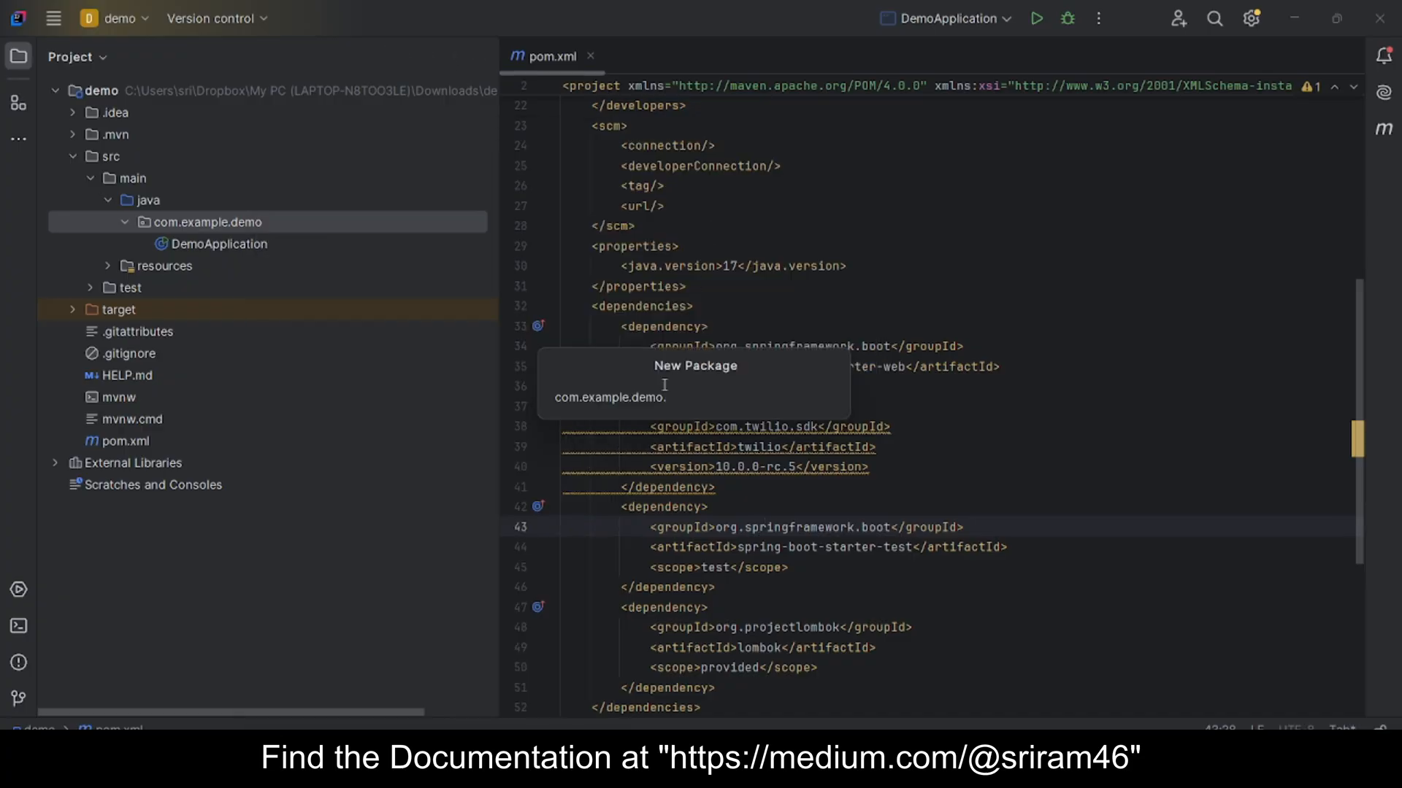
type("Entity")
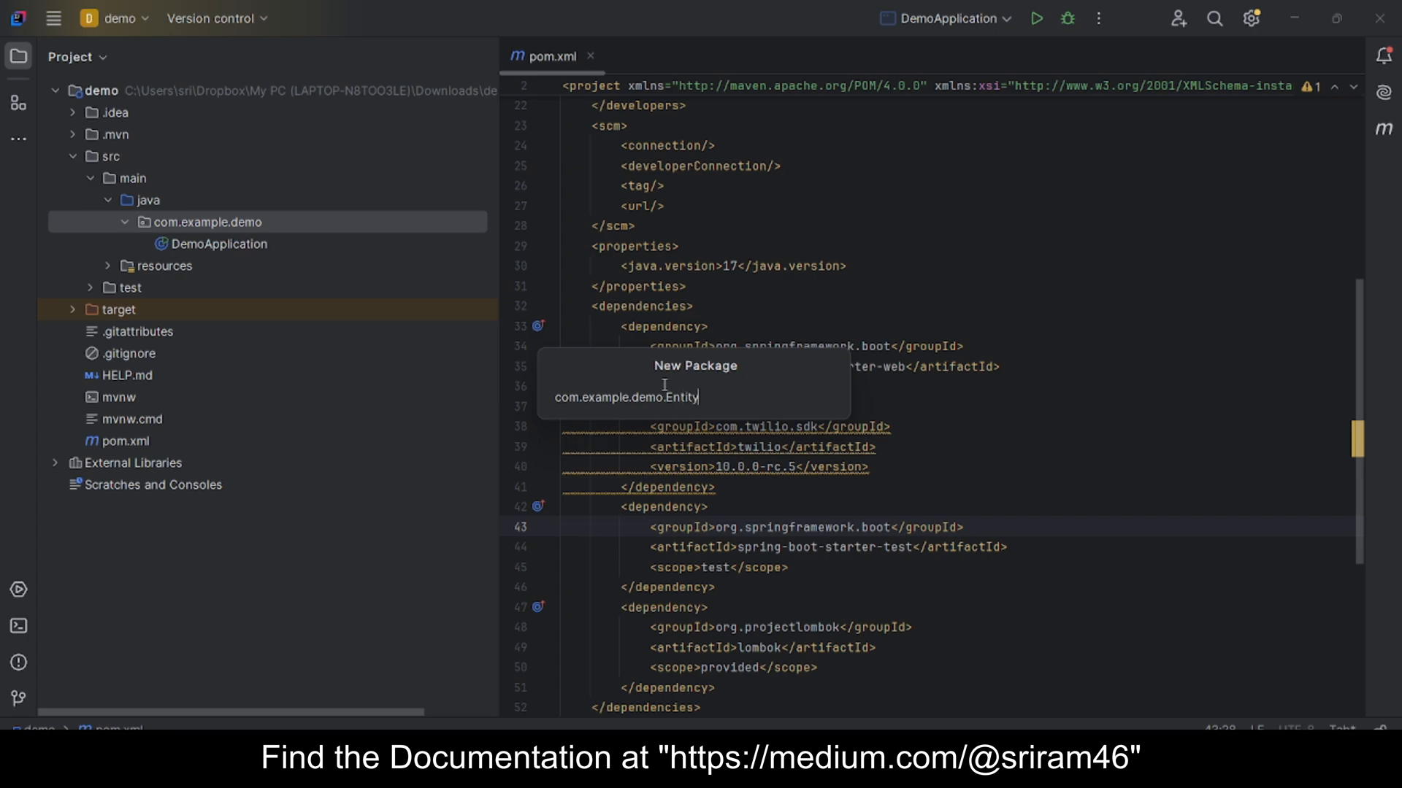
key("Enter")
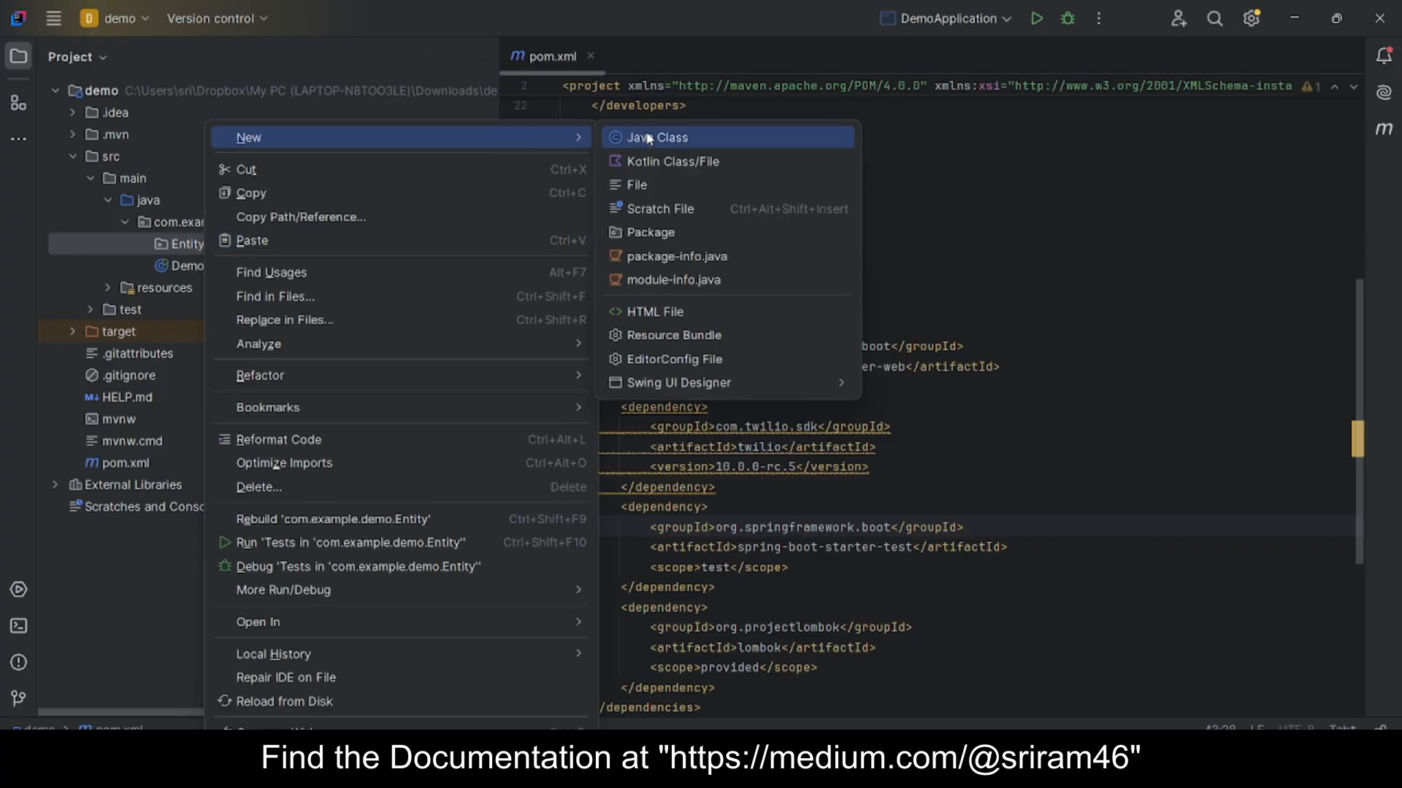
- Create a new Java class named TwilioRequest inside the Entity package
left_click(653, 137)
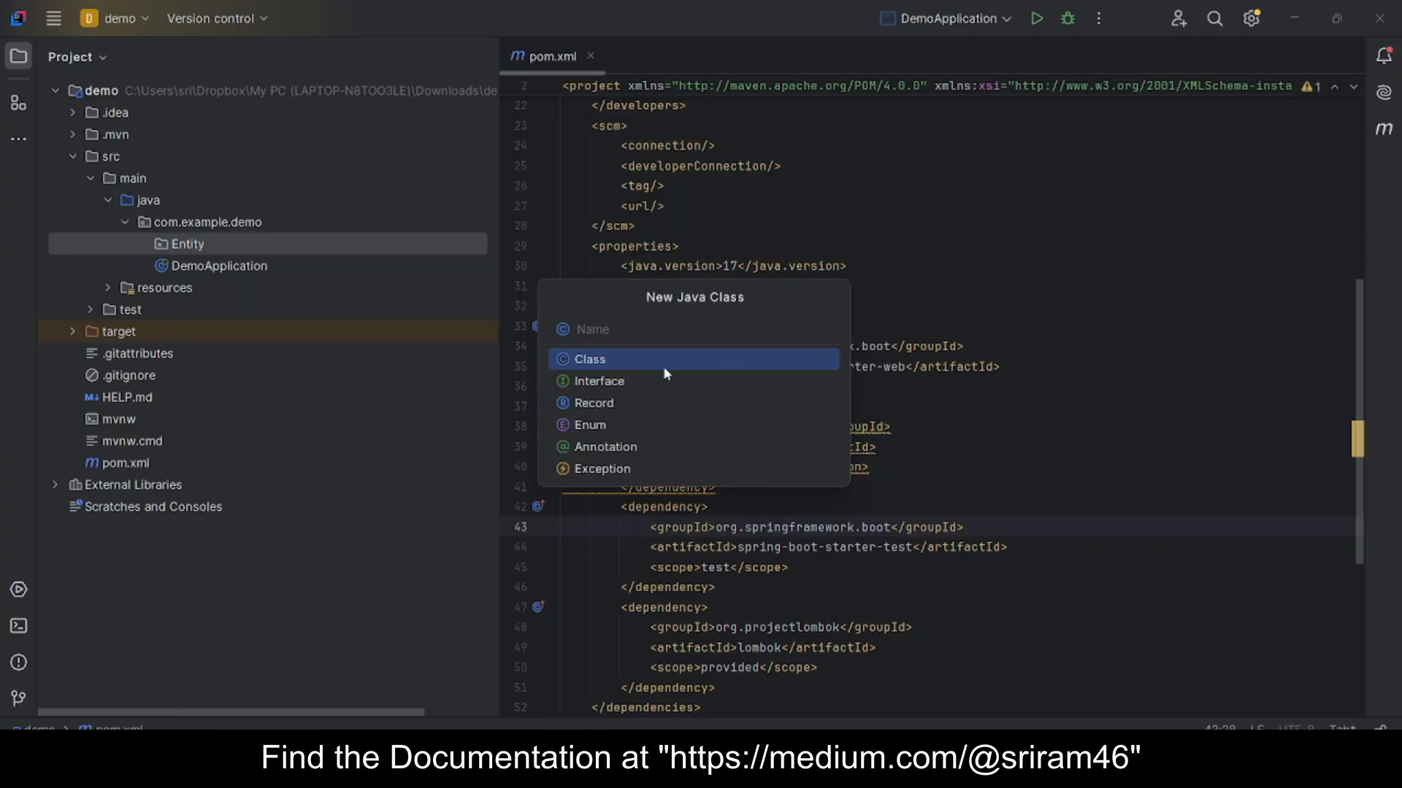
type("T")
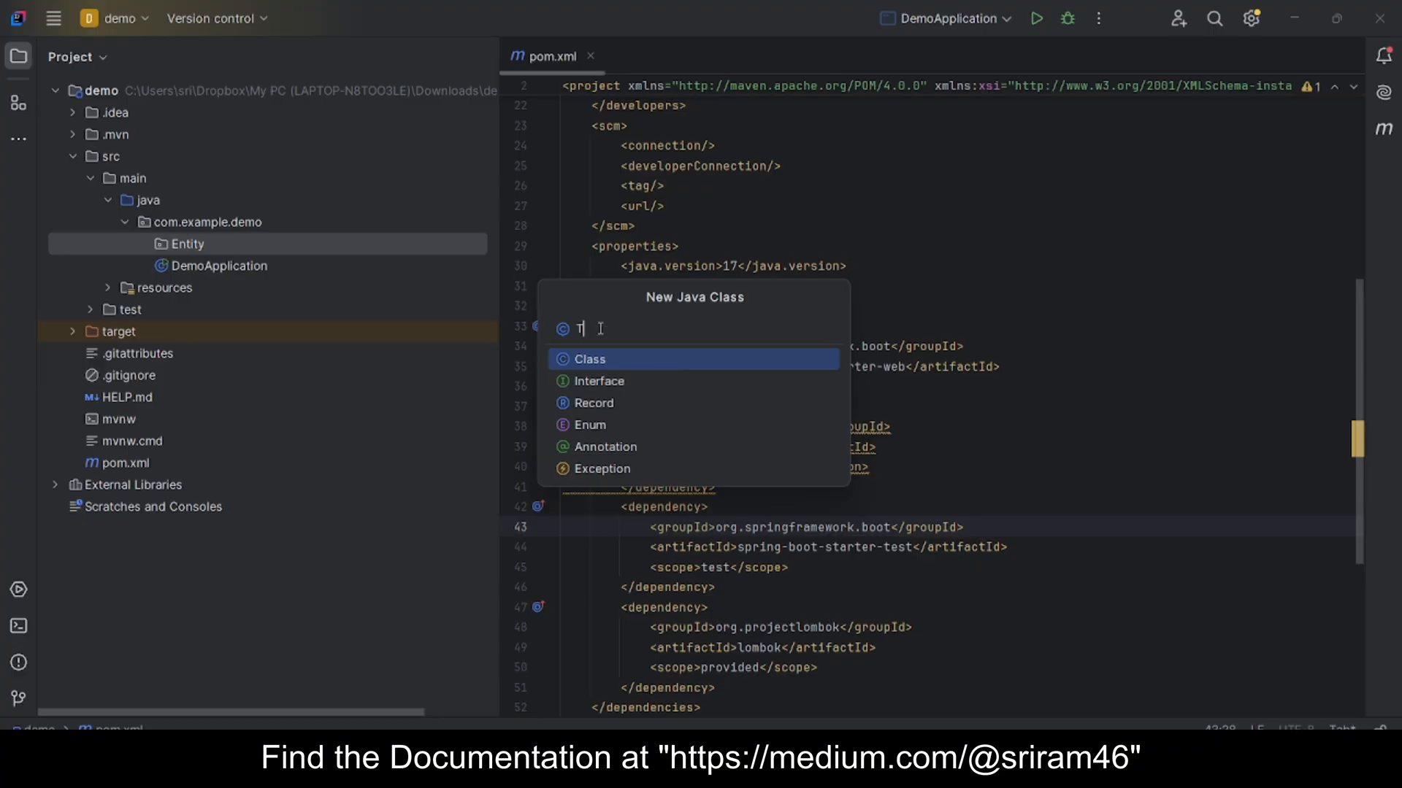
type("wil")
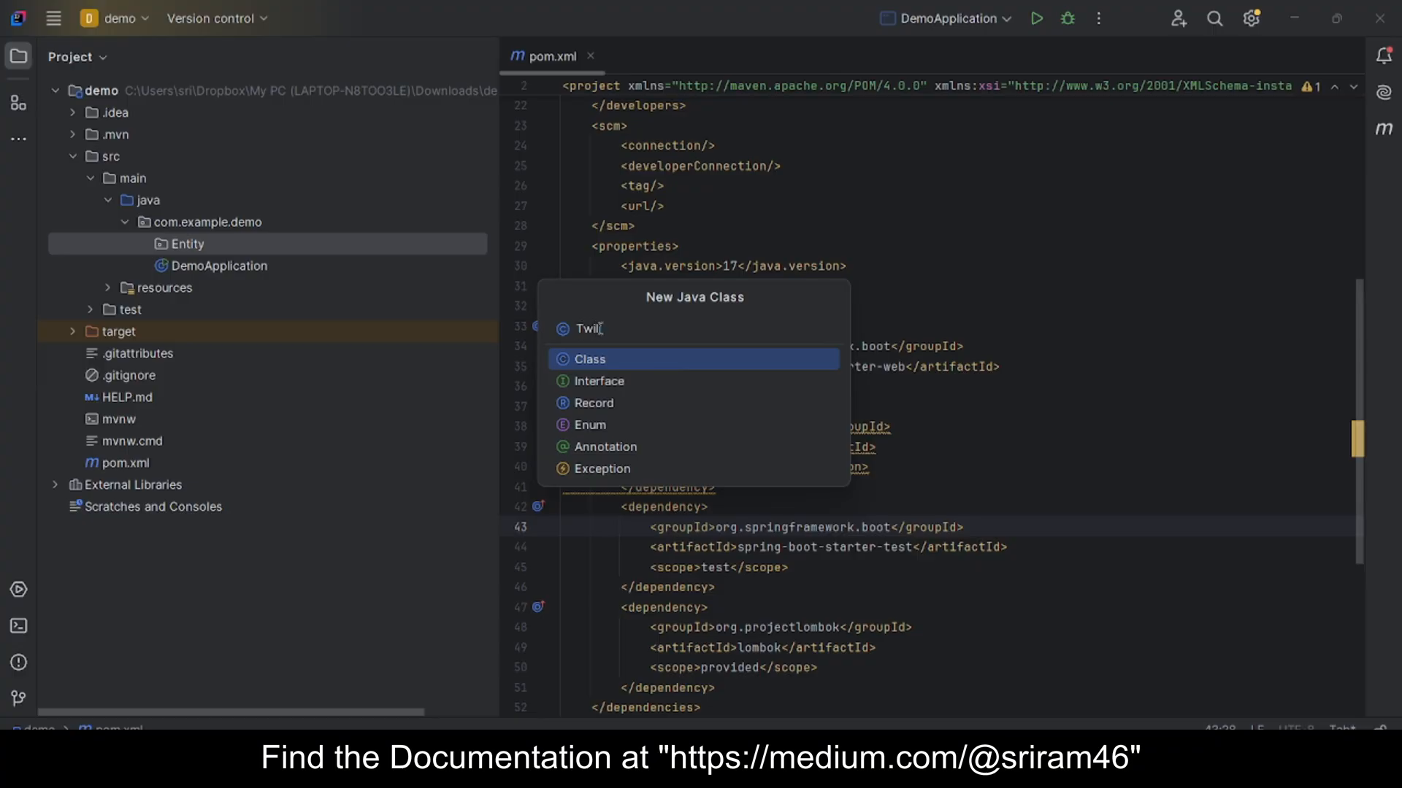
type("loRequ")
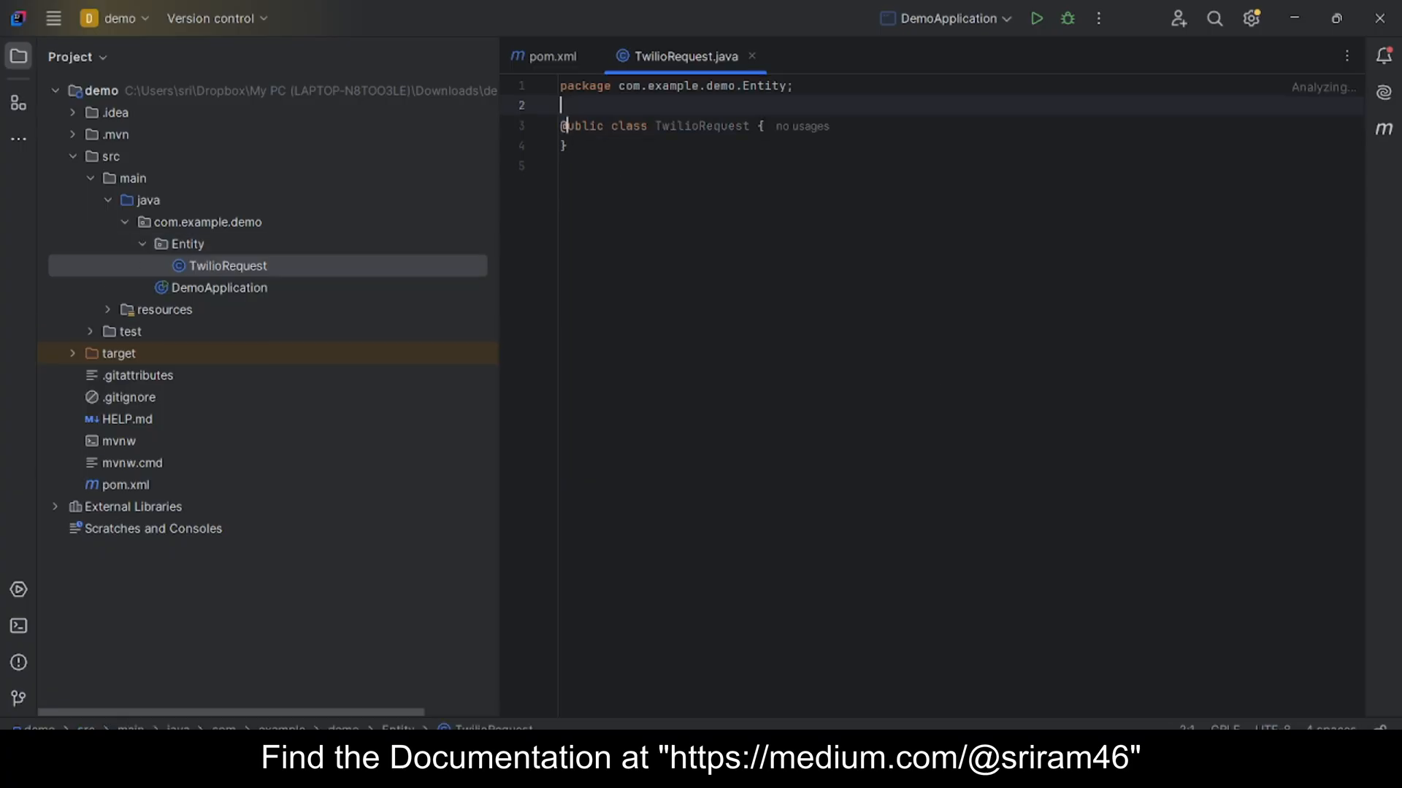
type("@Data")
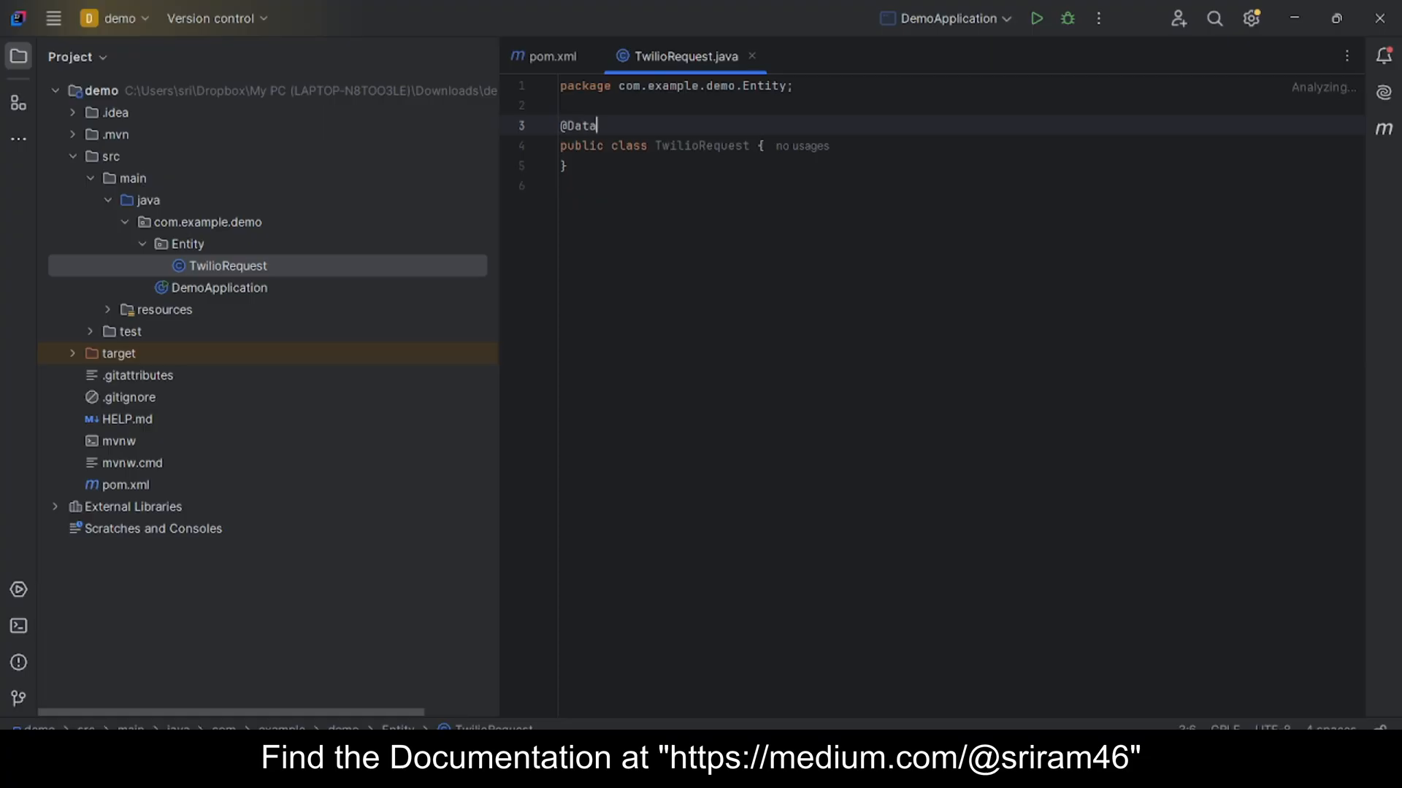
key("enter")
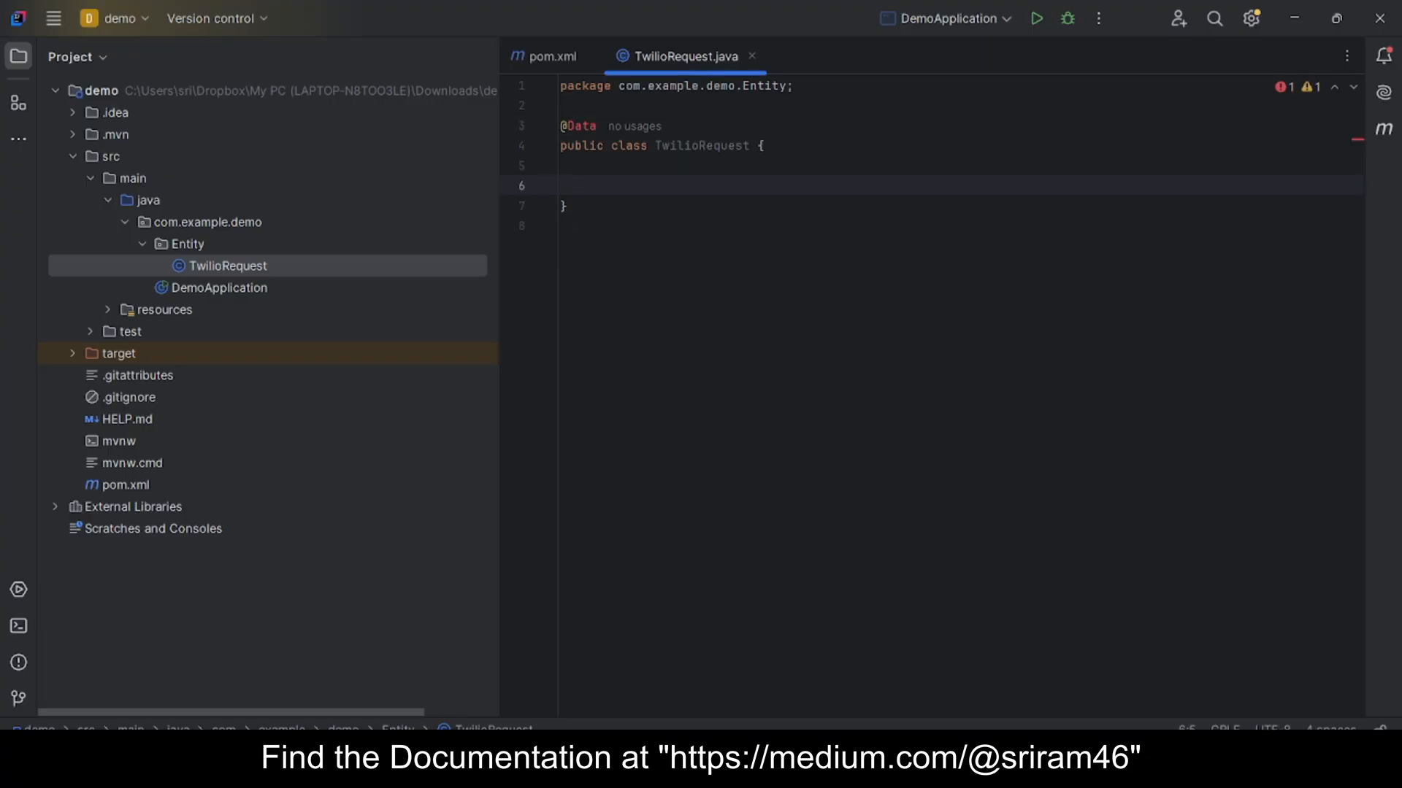
type("private")
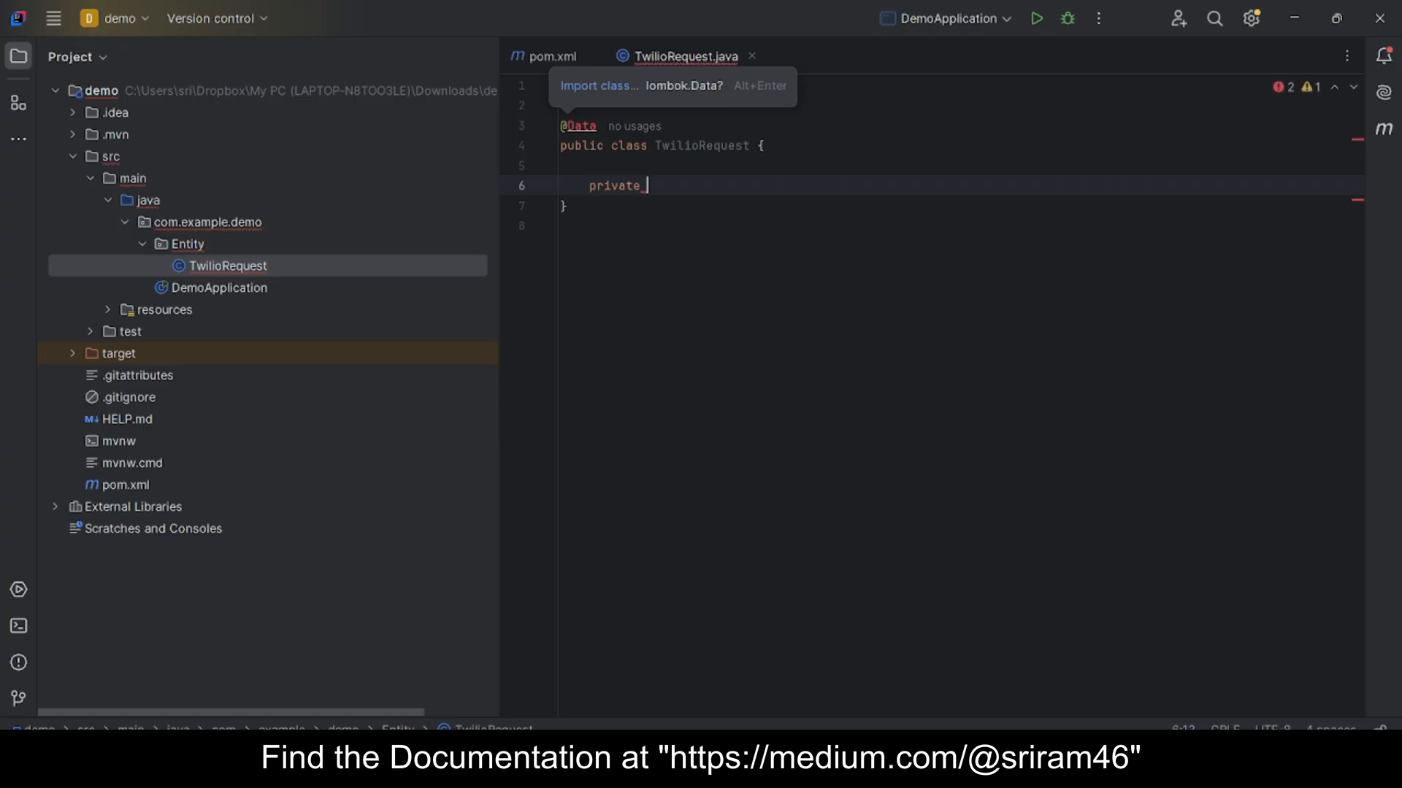
type("final")
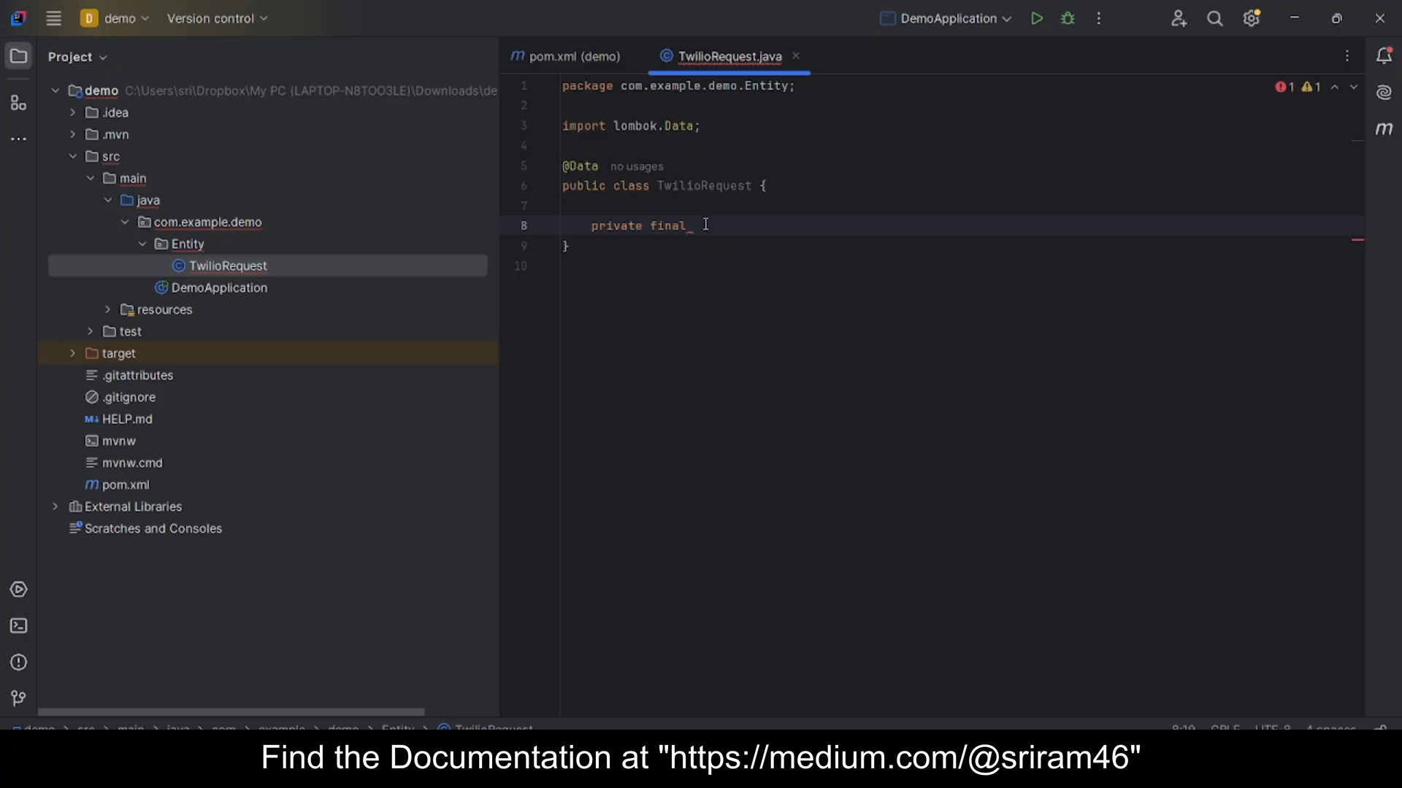
type("String")
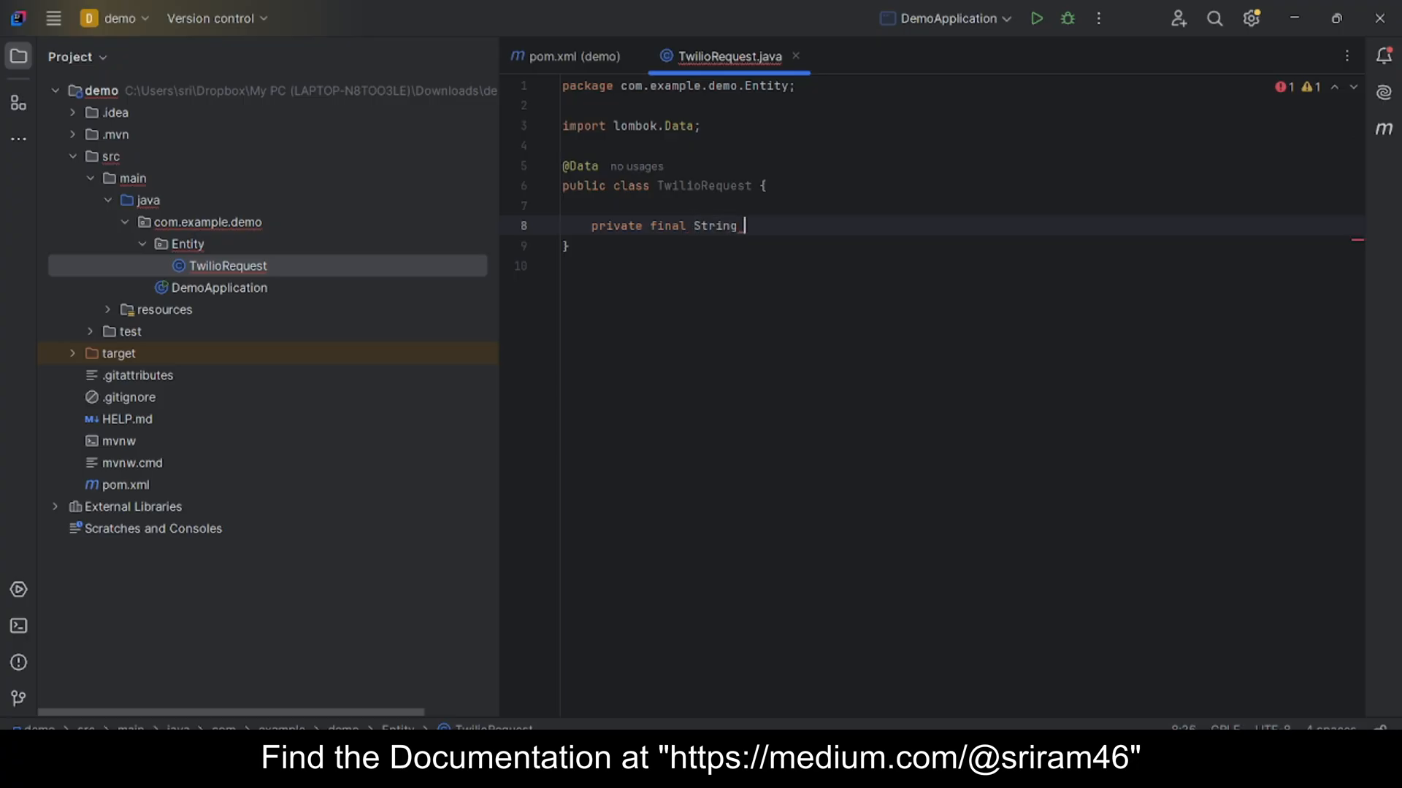
type("to")
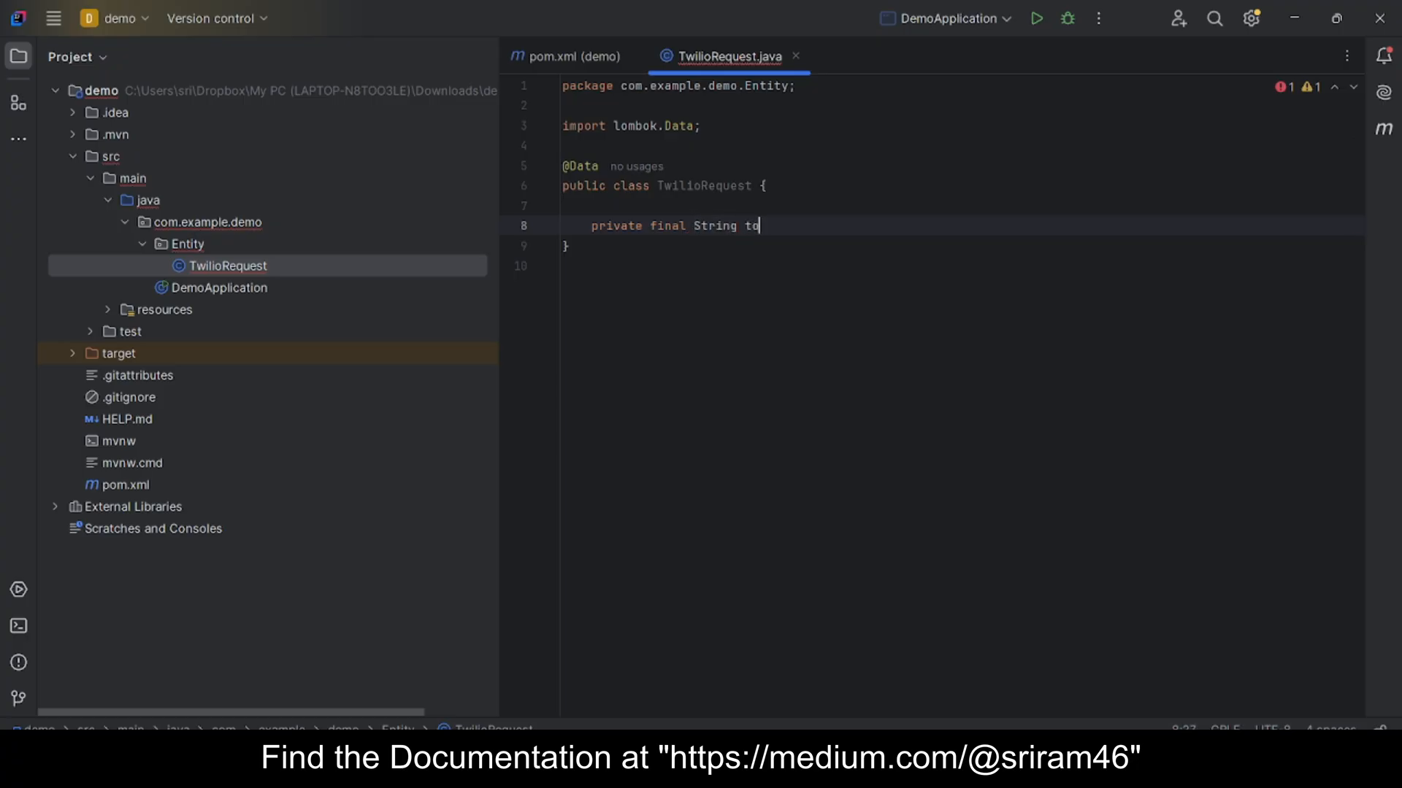
type("Phon")
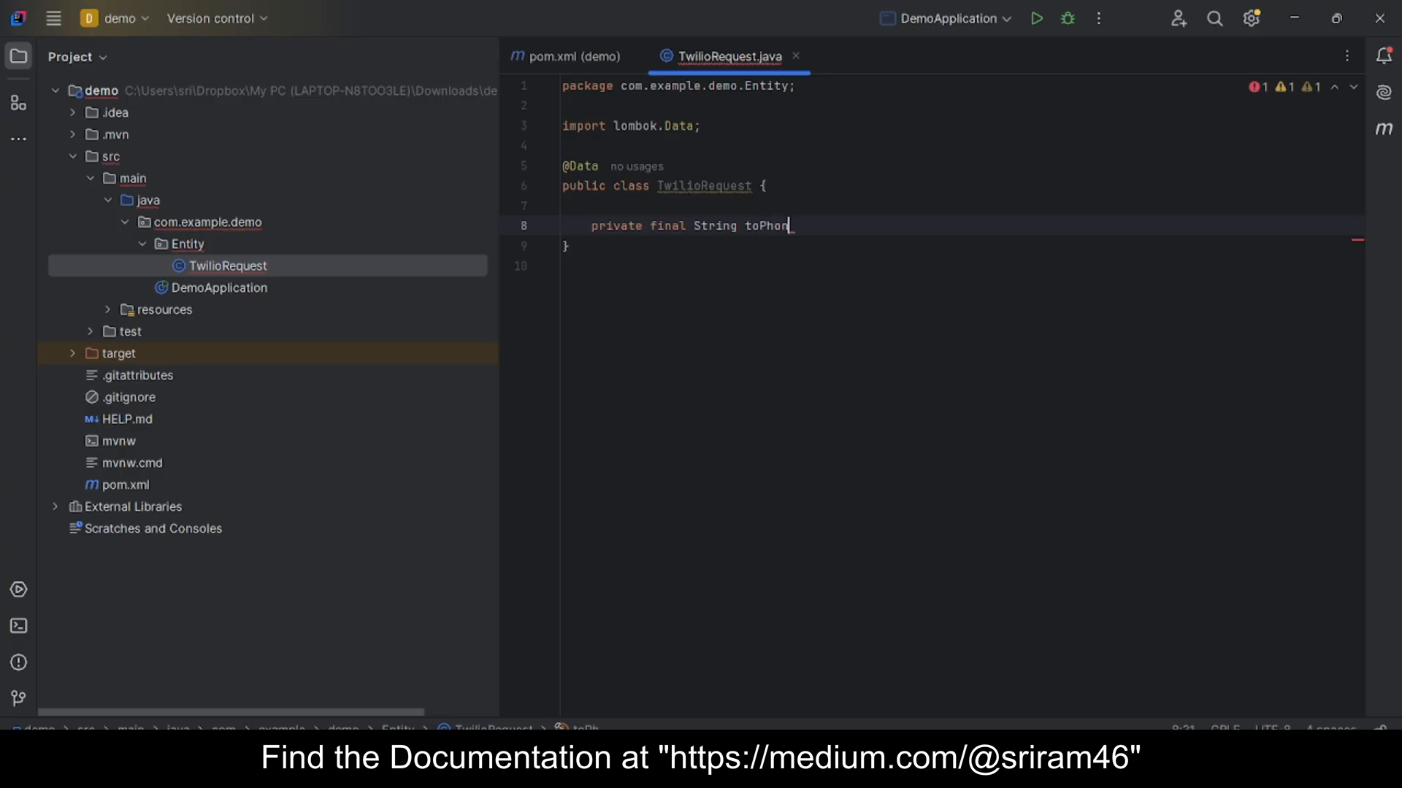
type("eNymber")
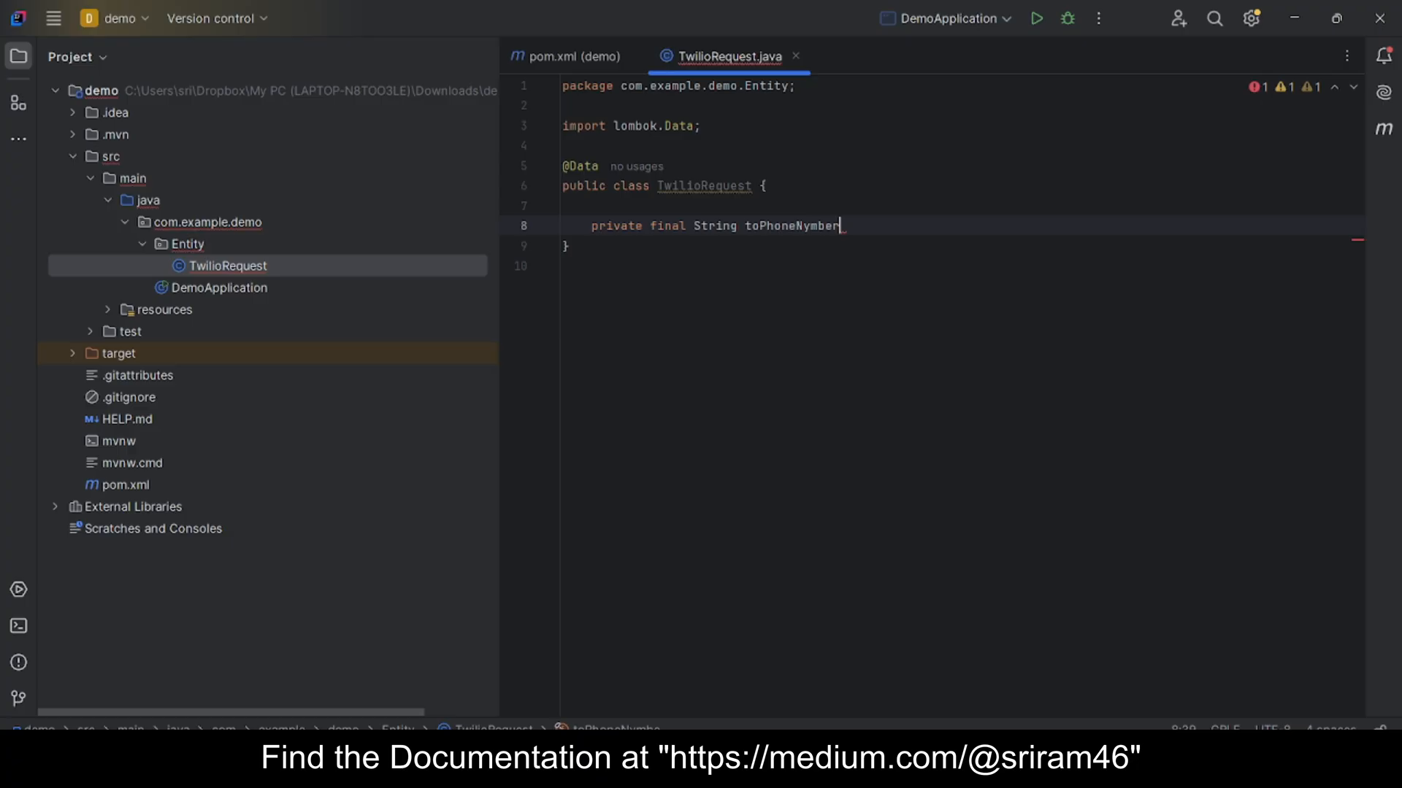
type(";")
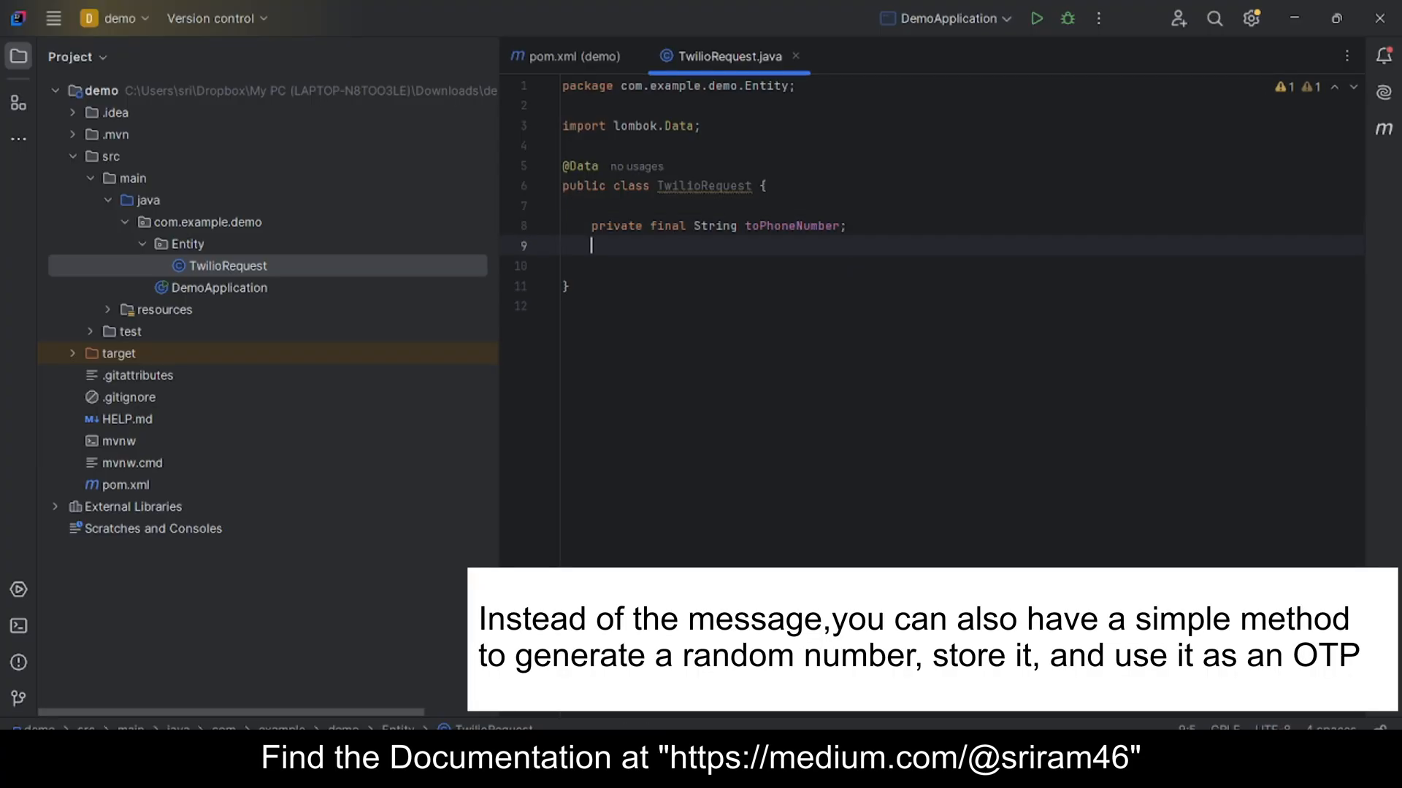
- Declare the second field private final String message
type("private")
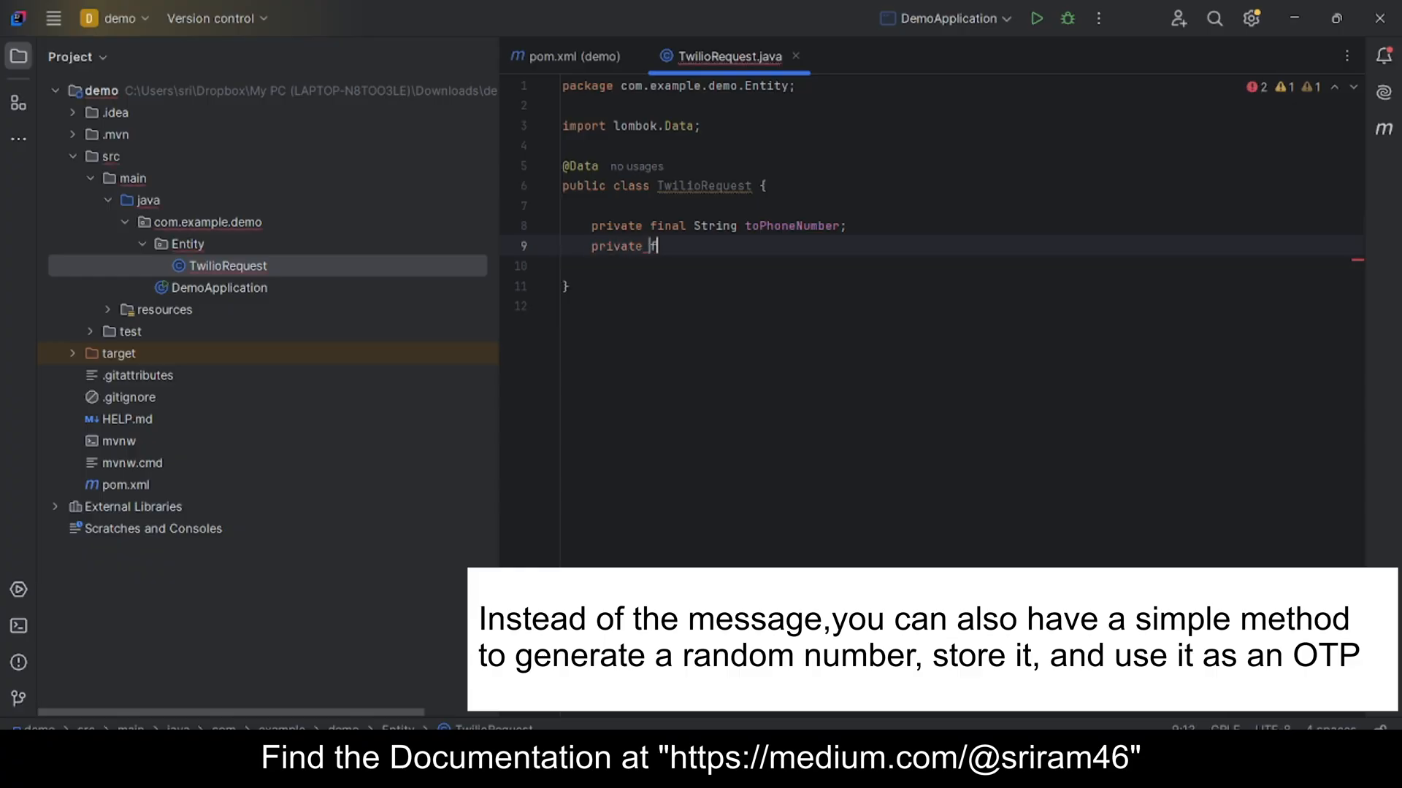
type("final")
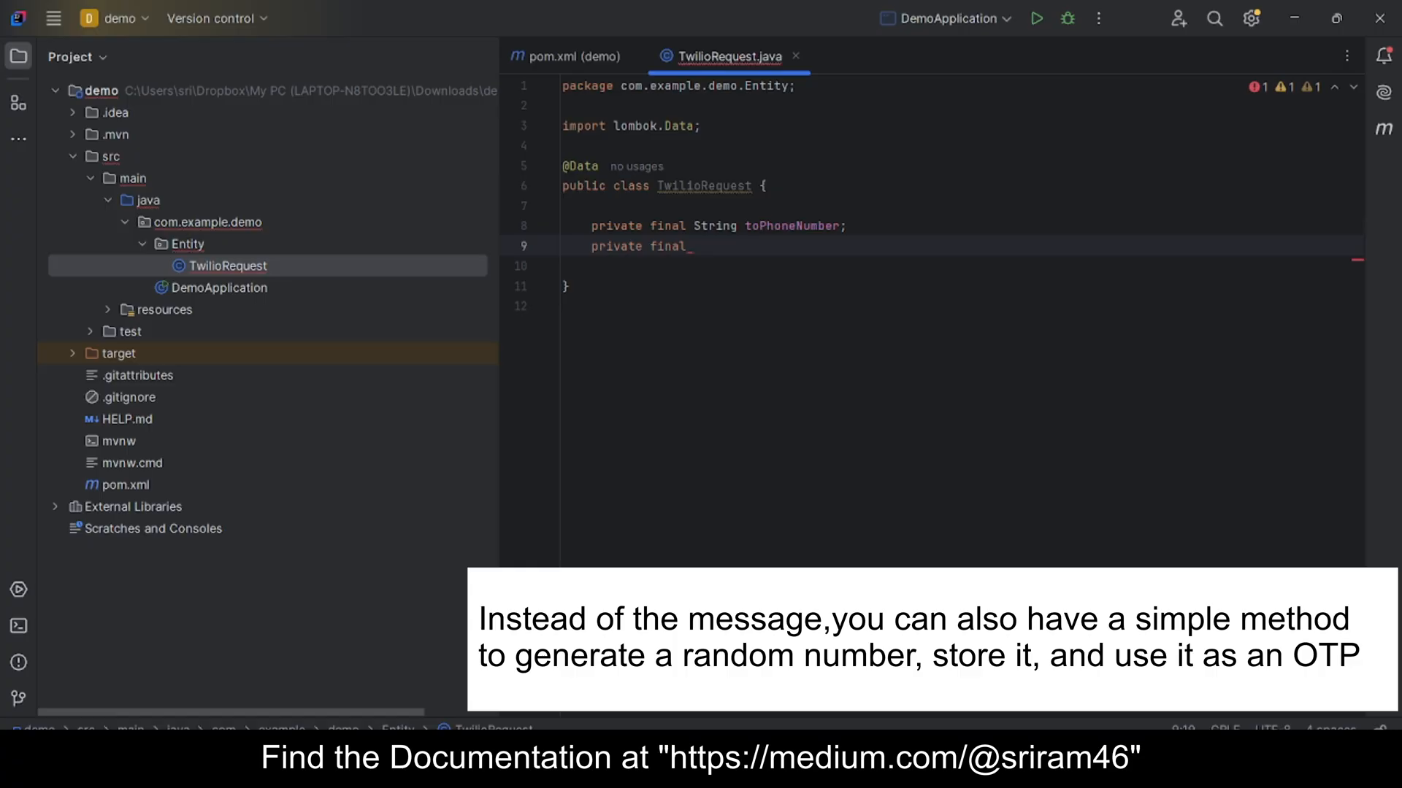
type("String m")
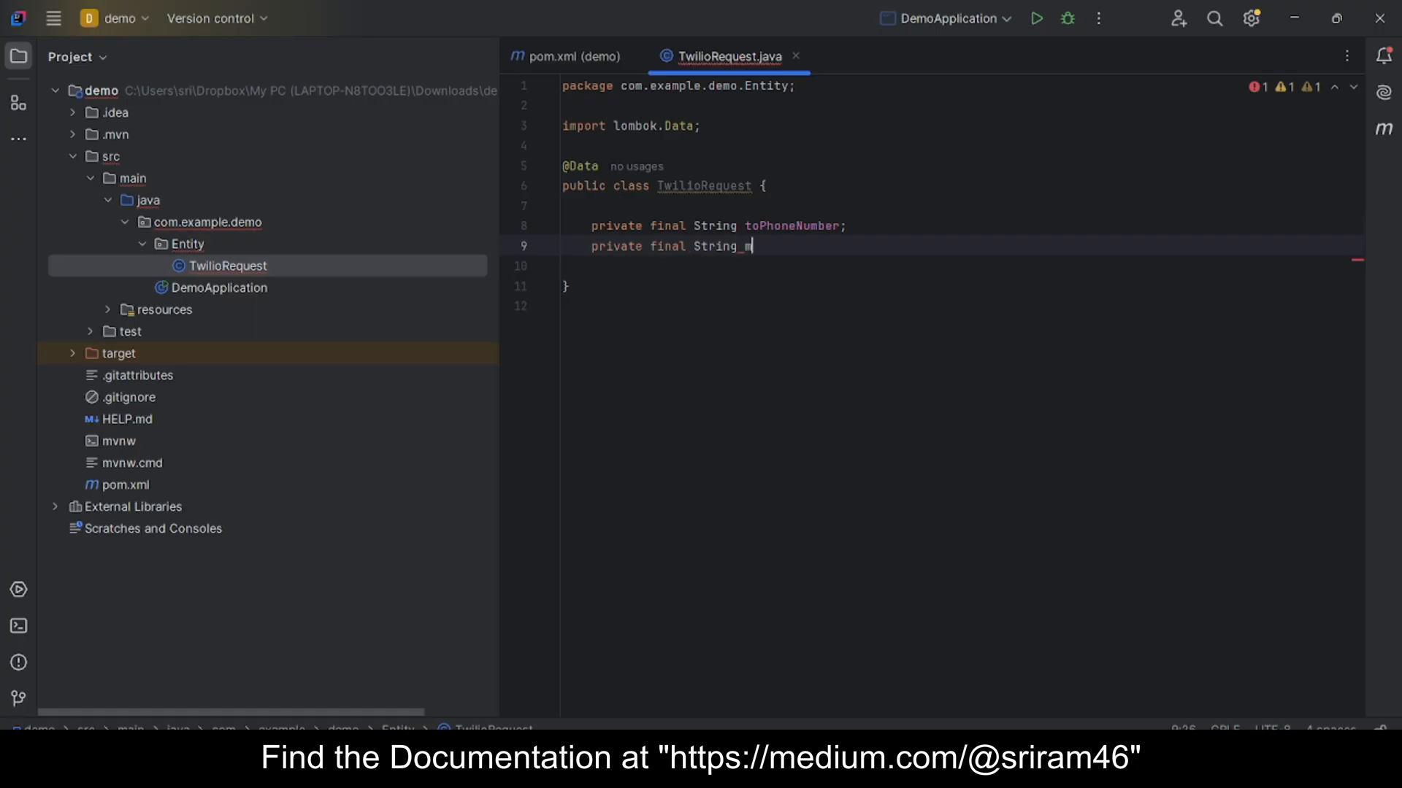
type("essage")
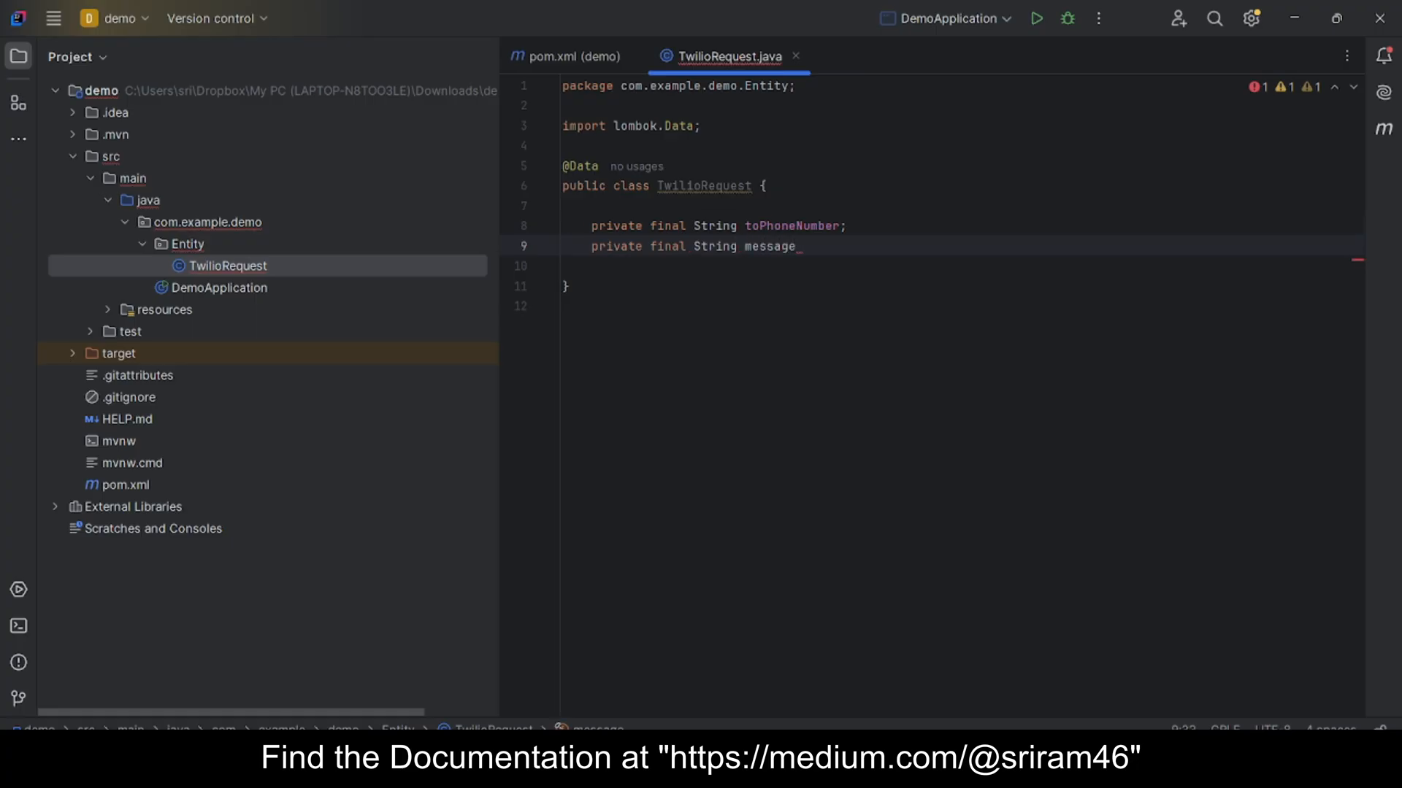
type(";")
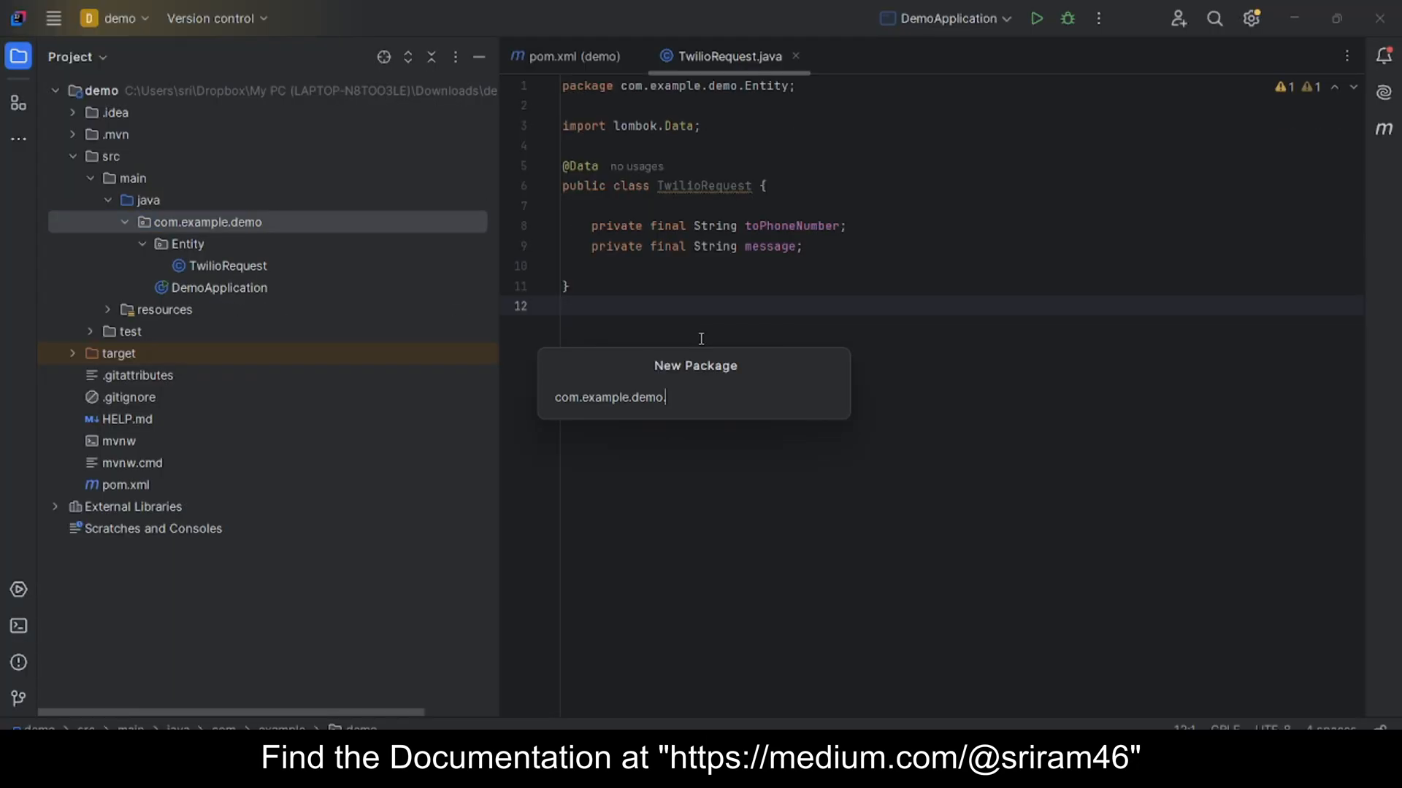
- Name the new package RestController and create an SmsController class inside it
type("Rest")
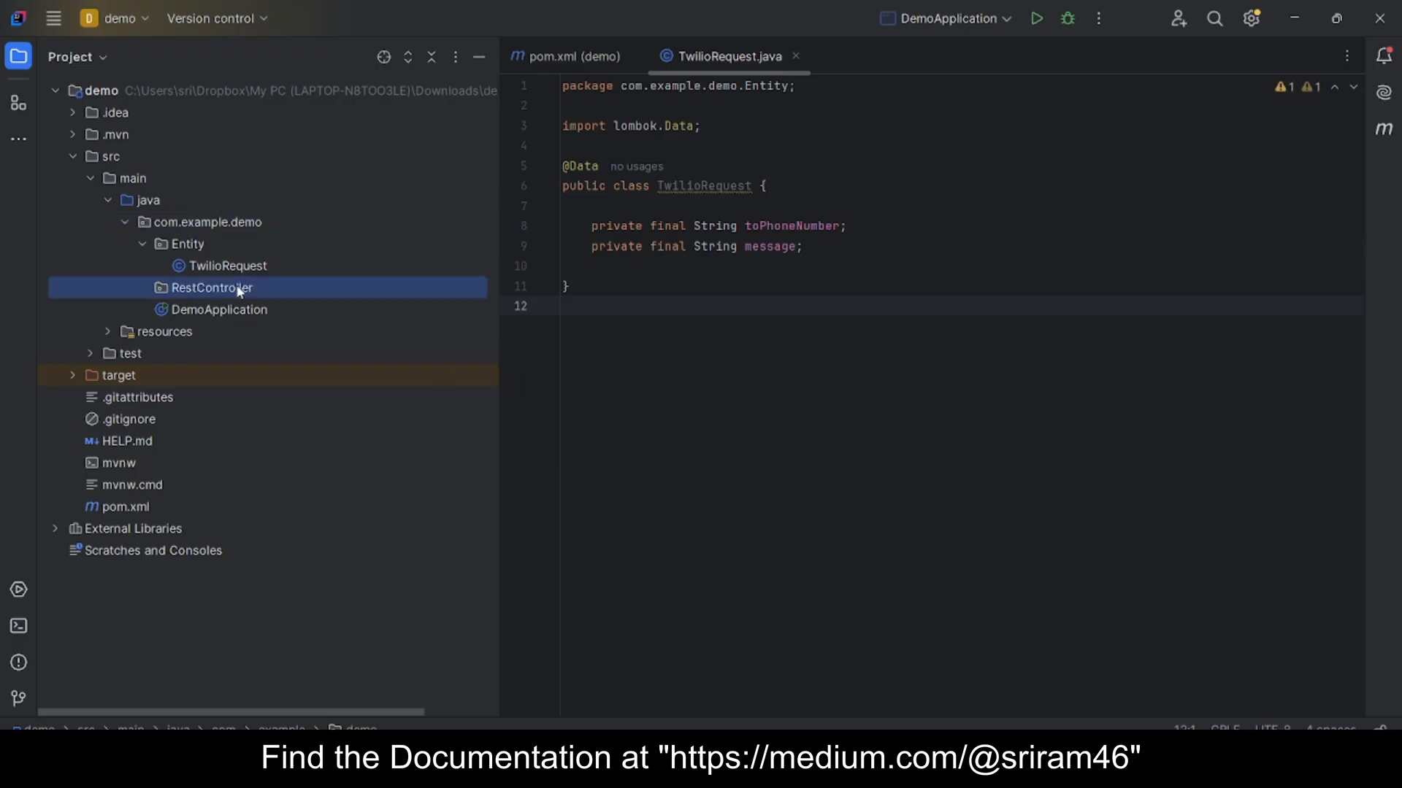
right_click(210, 287)
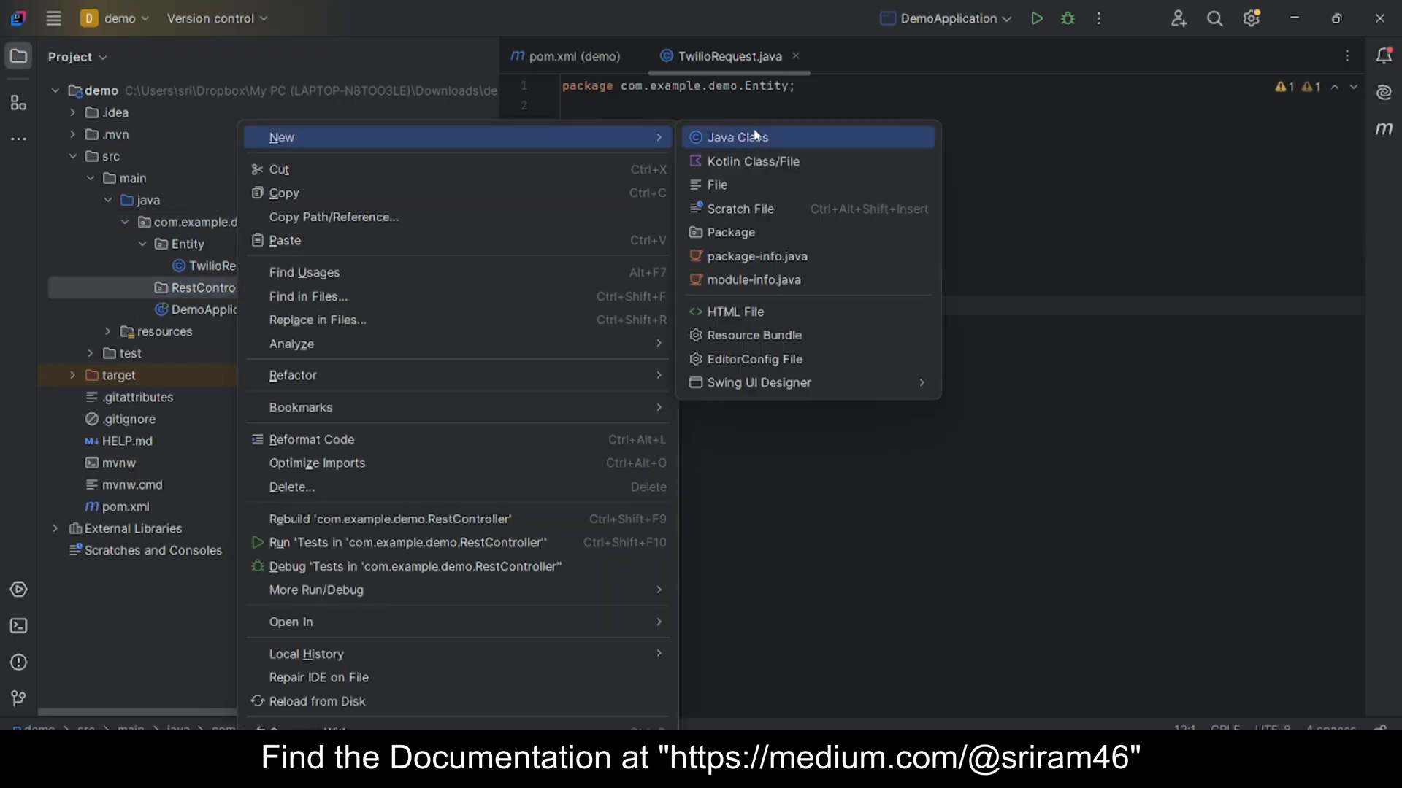
left_click(735, 136)
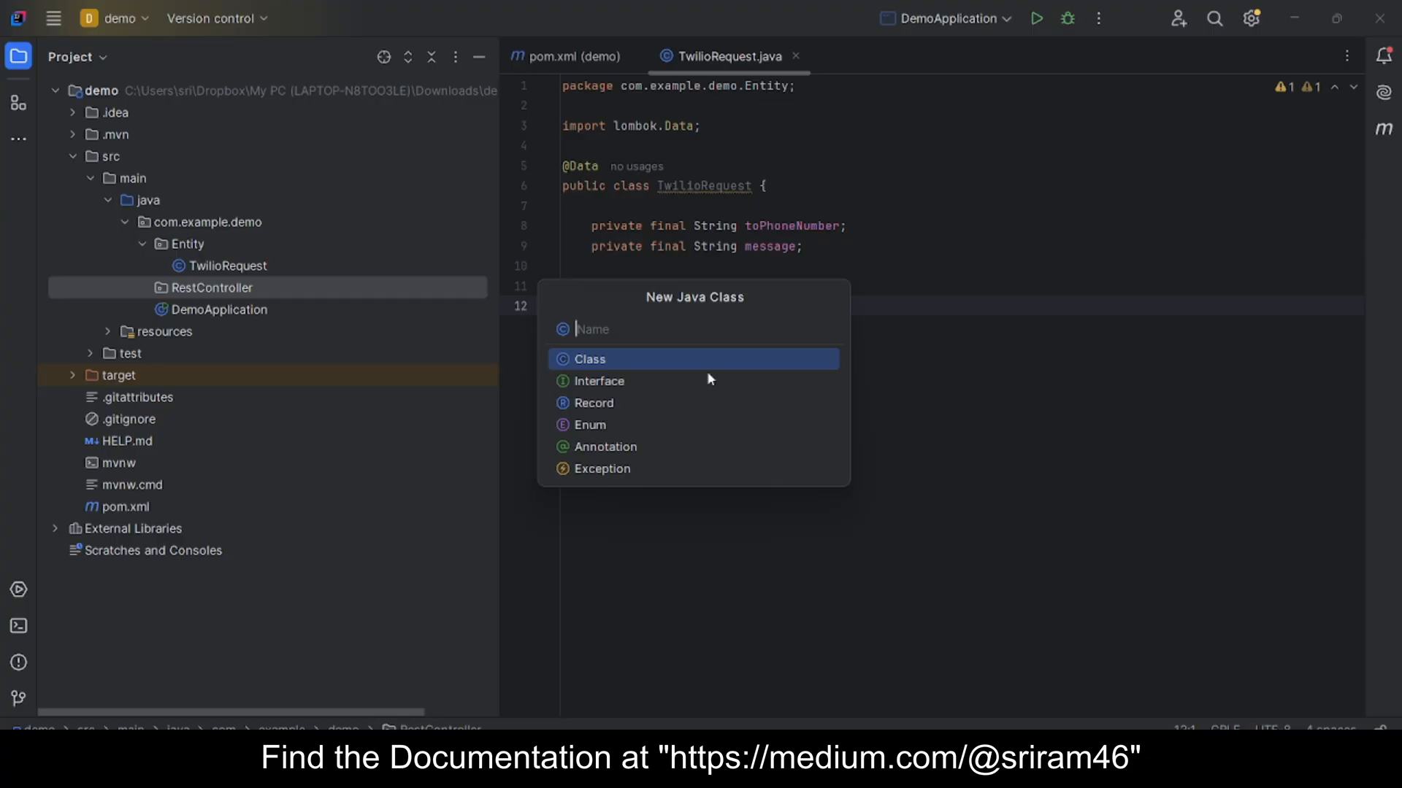
type("Sms")
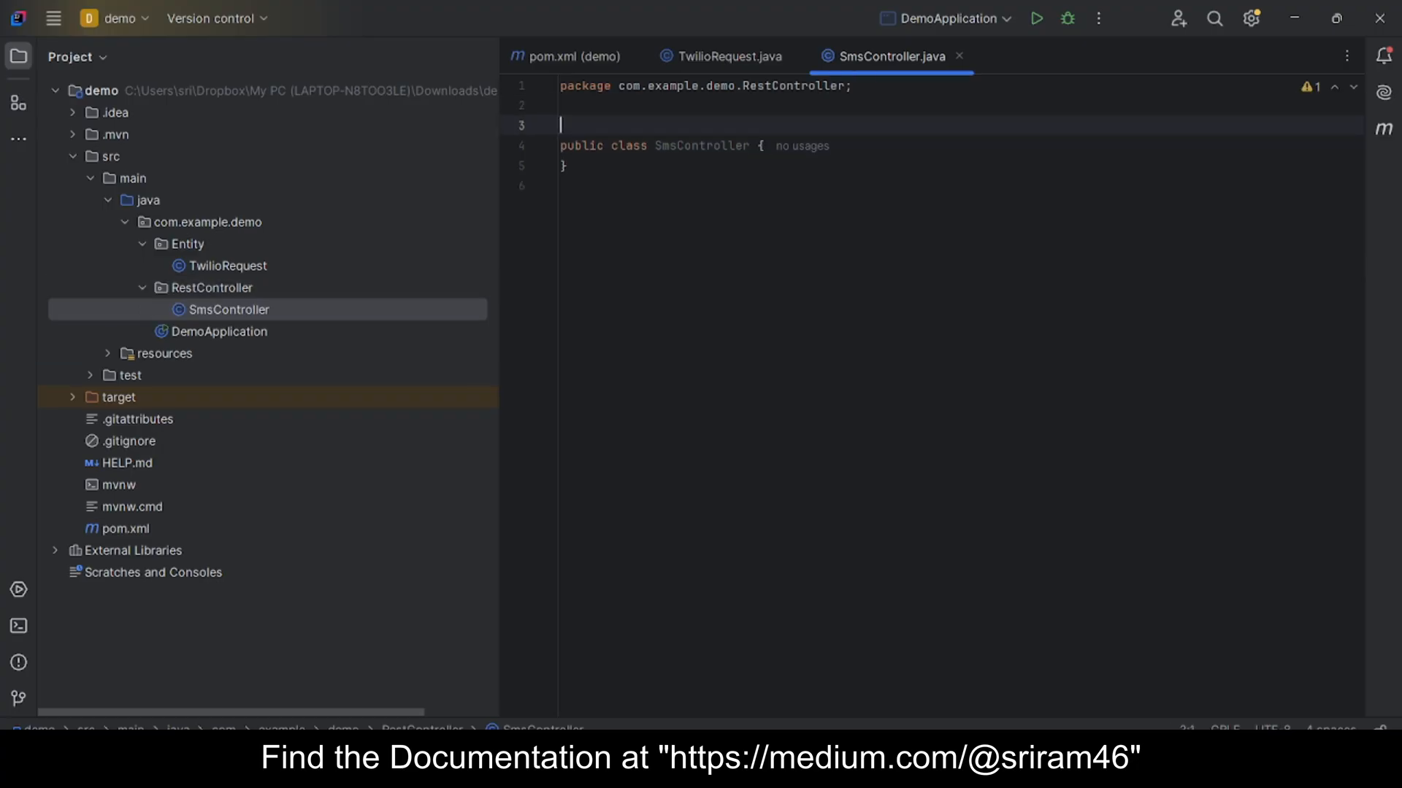
type("@RestController")
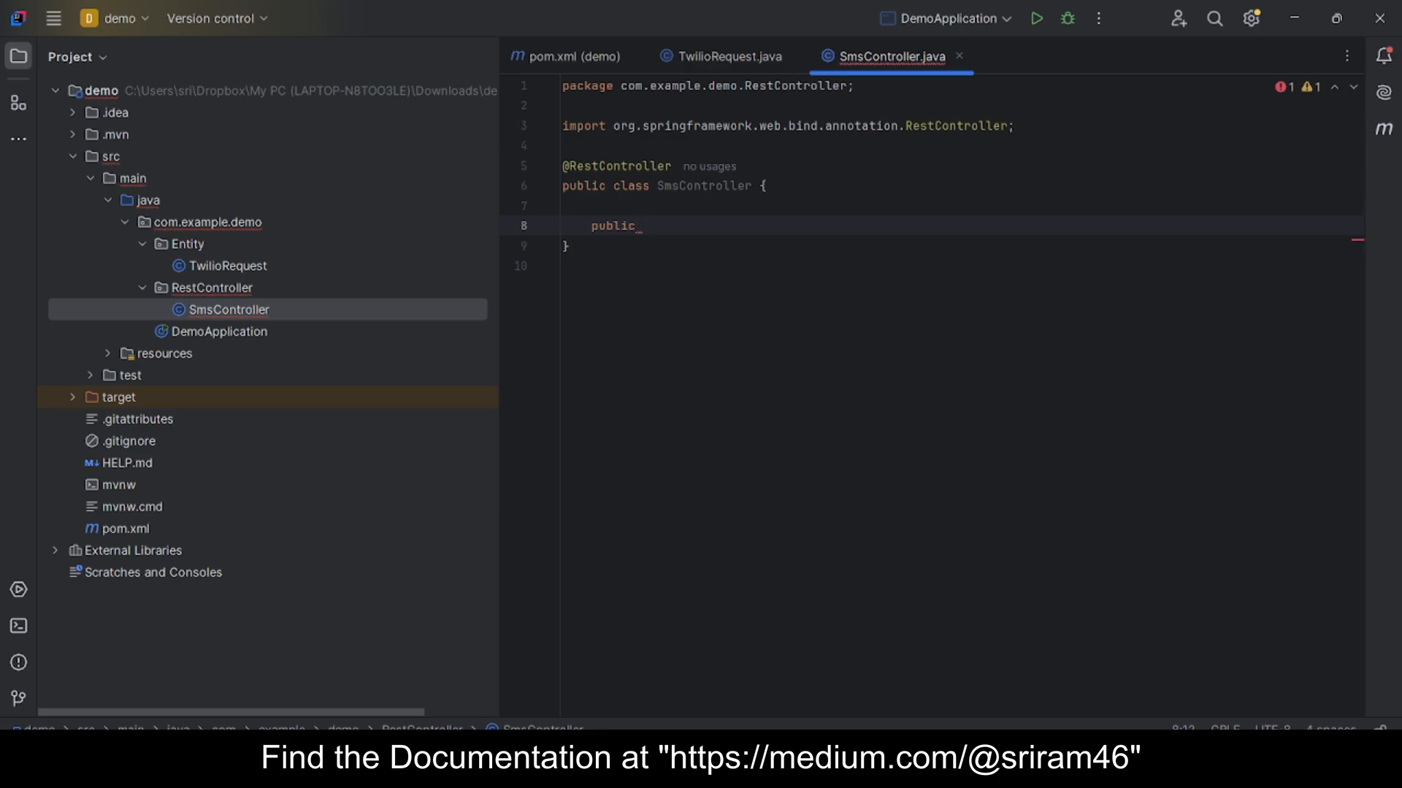
type("ResponseEntity")
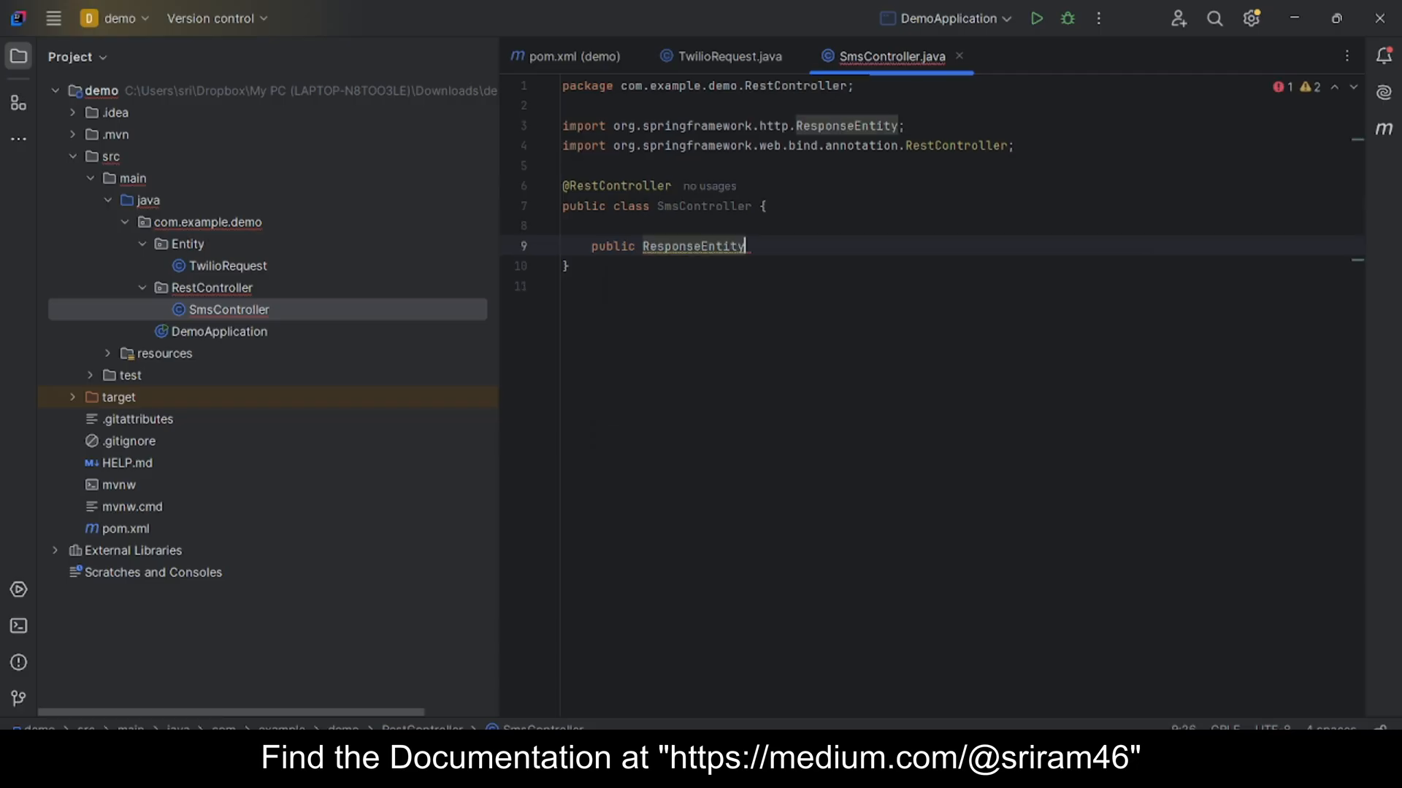
type("<String>")
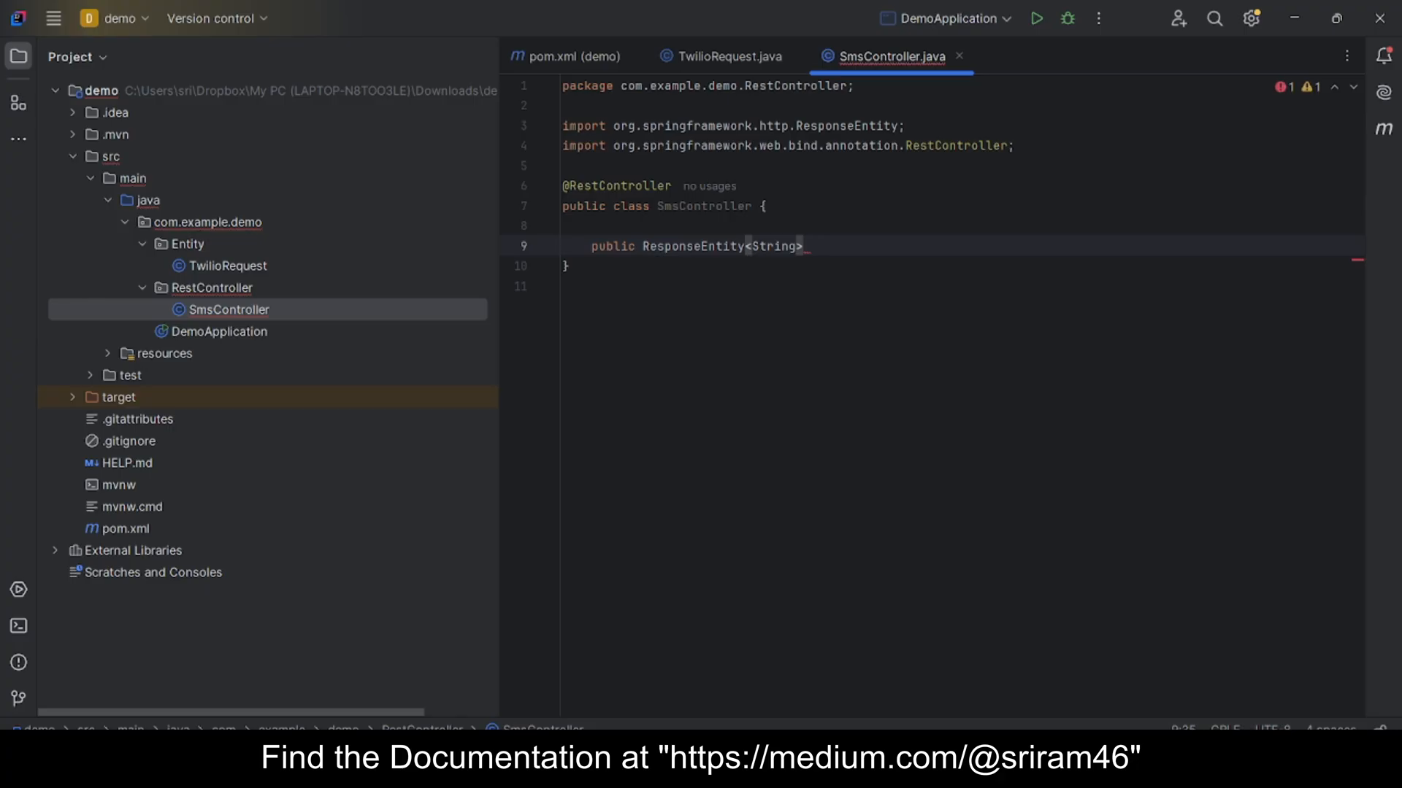
type("sen")
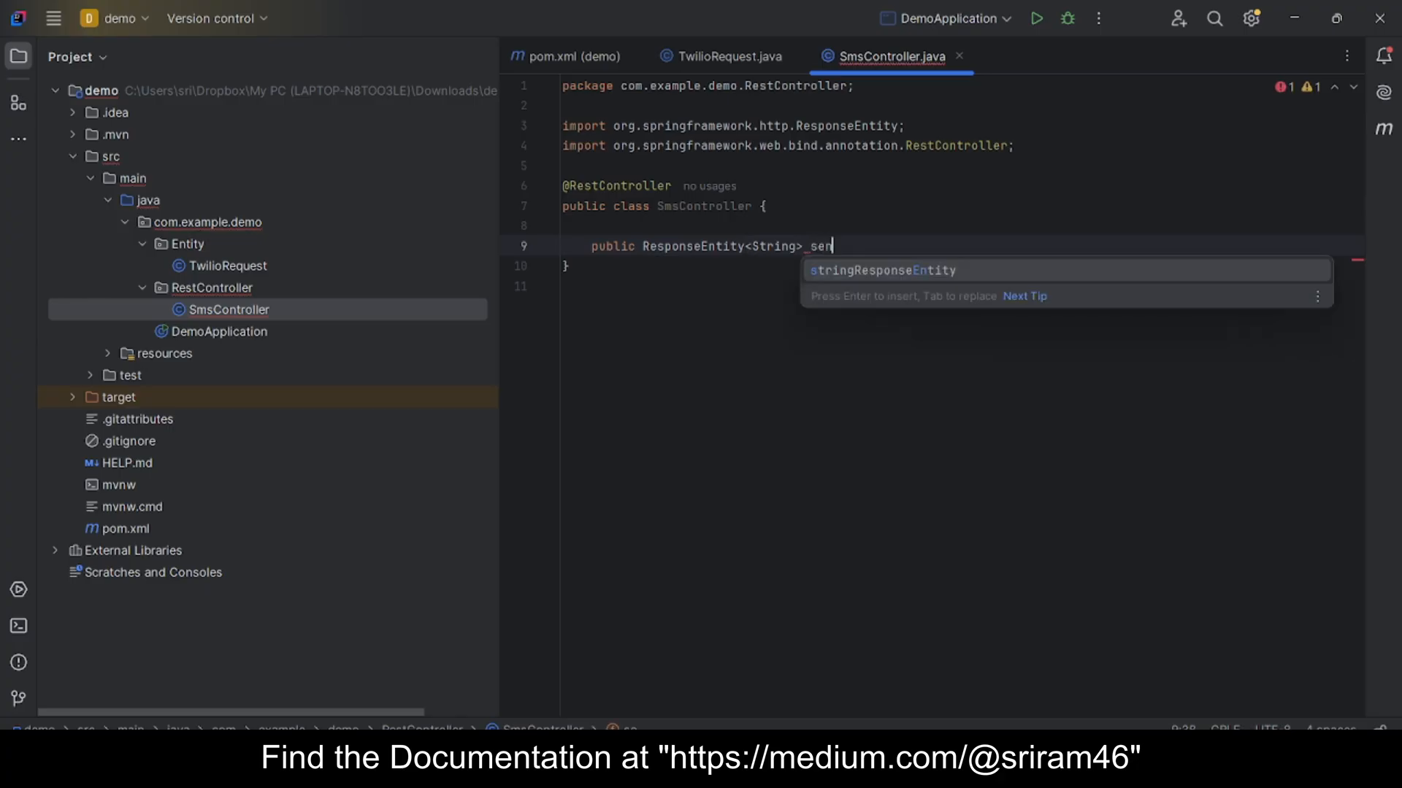
type("dMes")
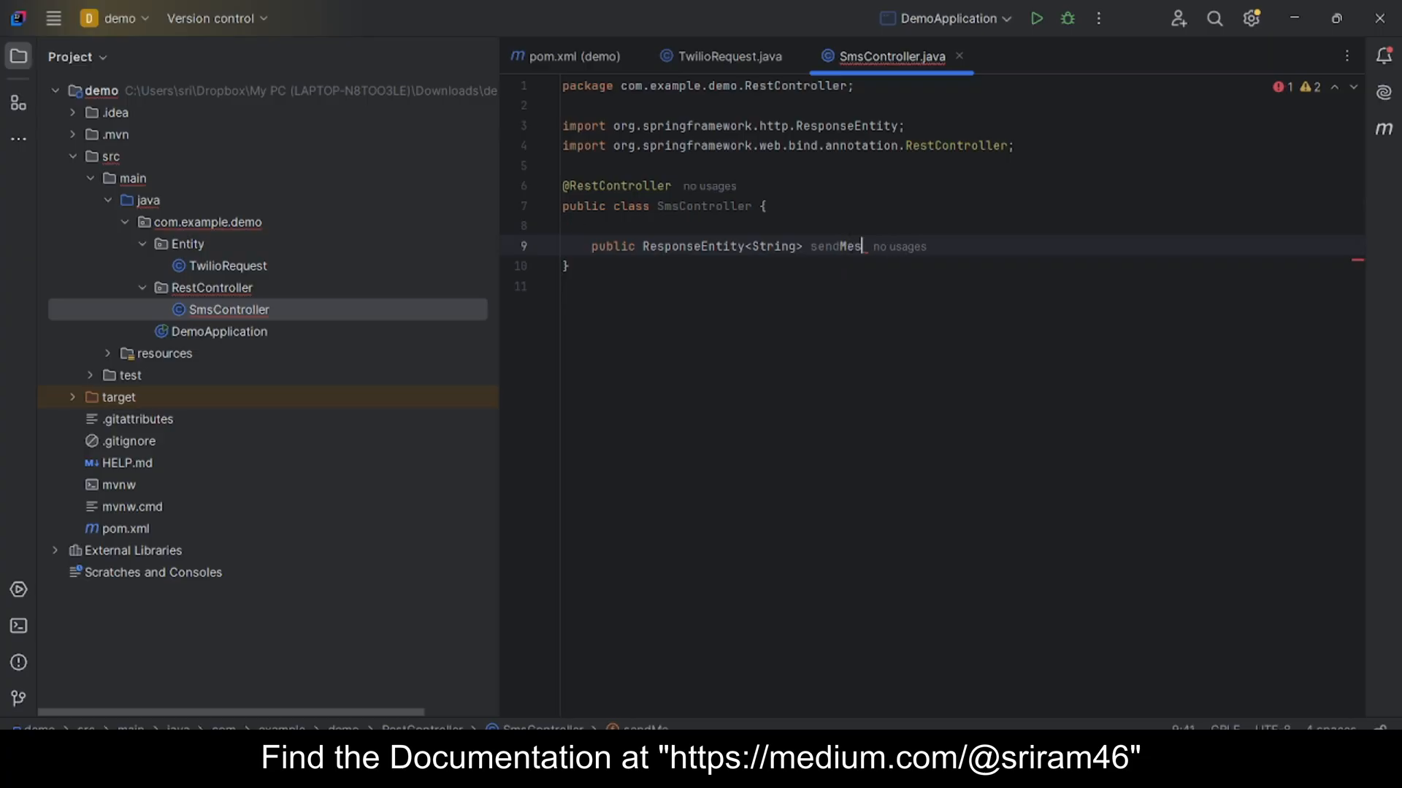
type("sage")
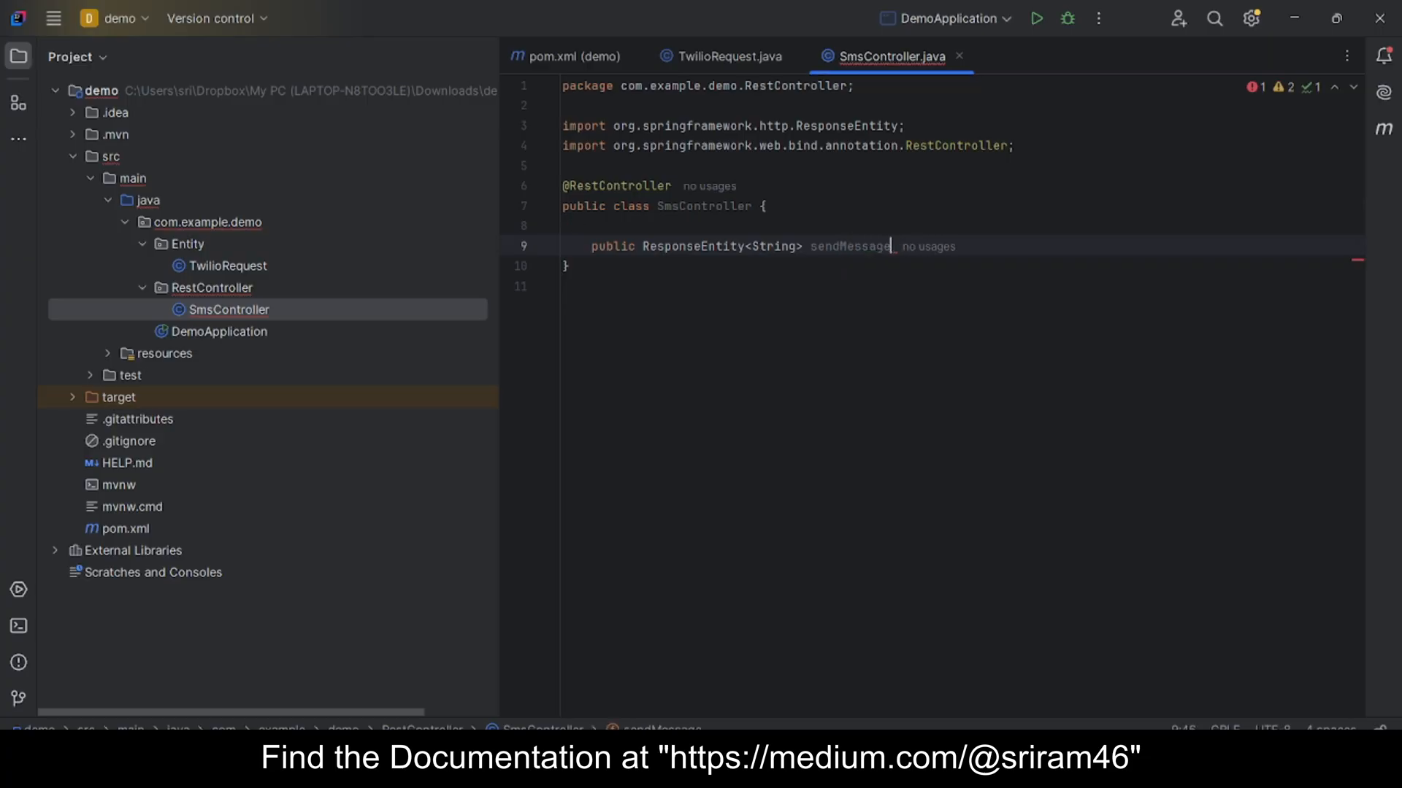
type("()")
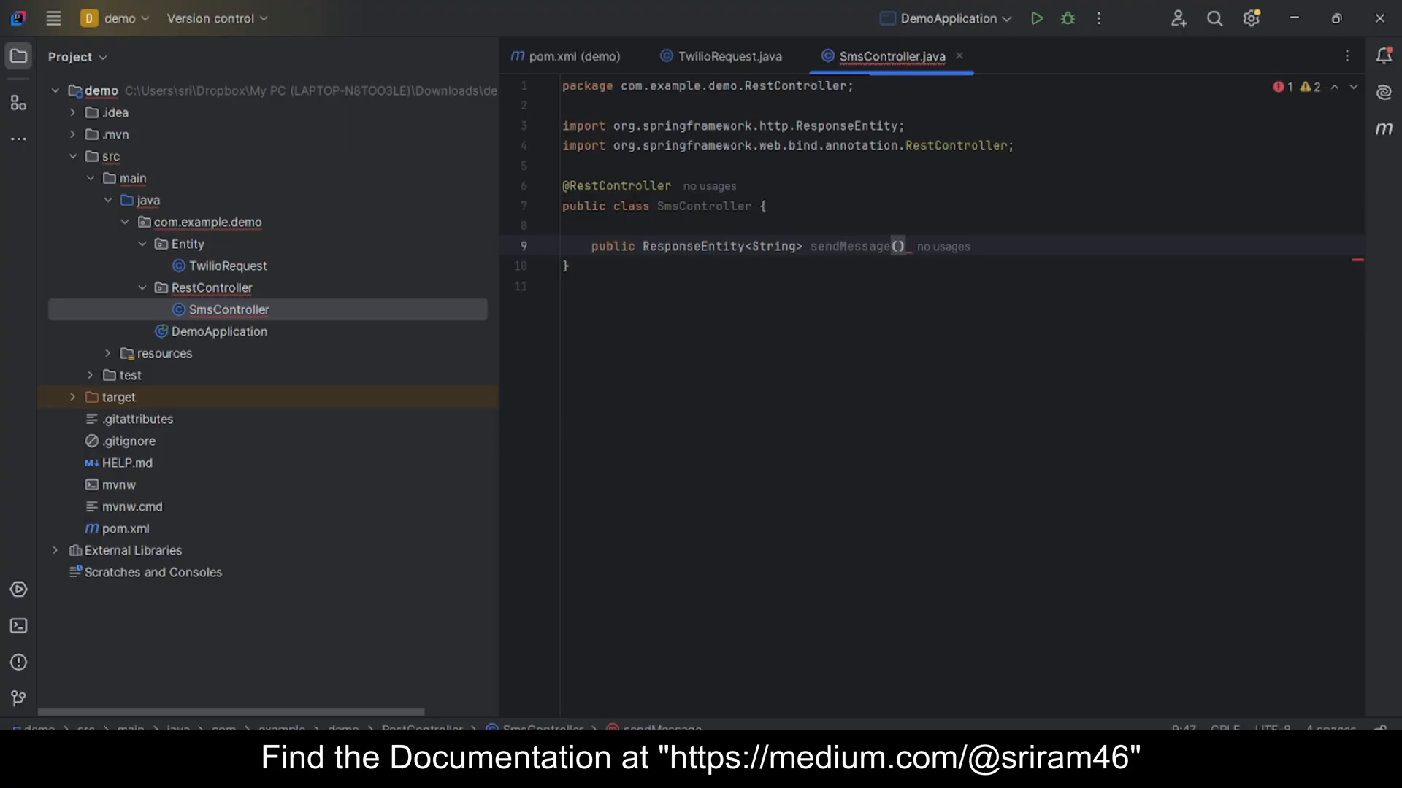
type("{")
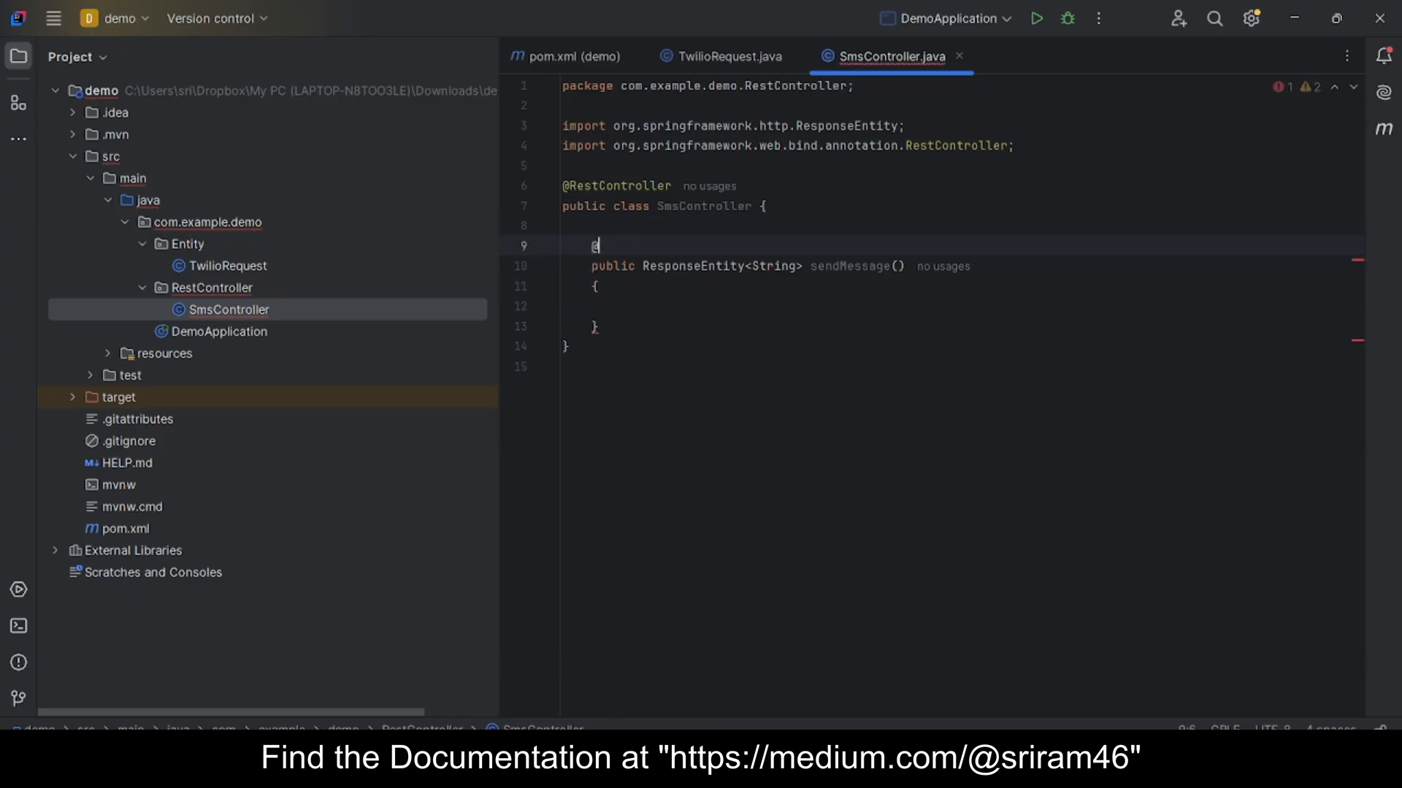
type("@PostMapping")
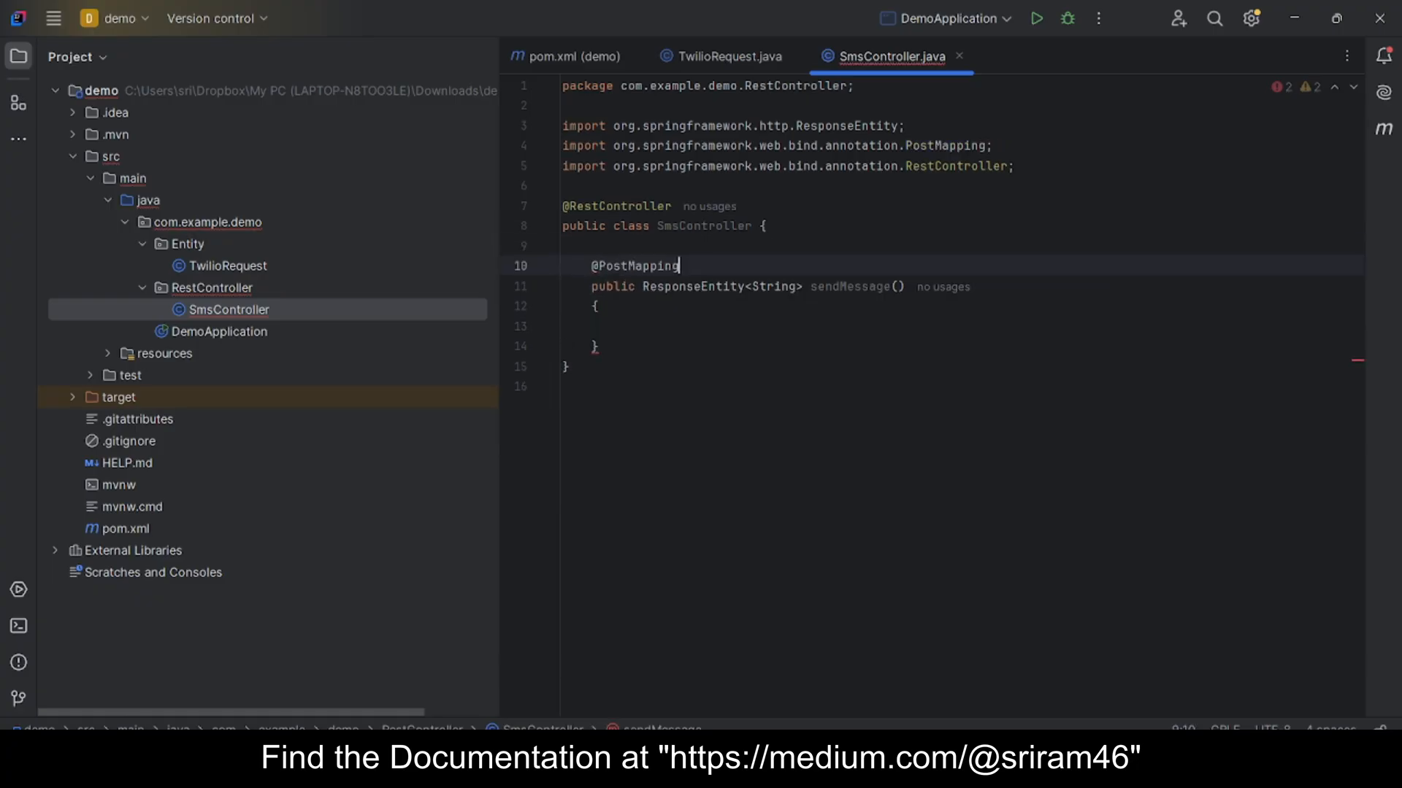
type("()")
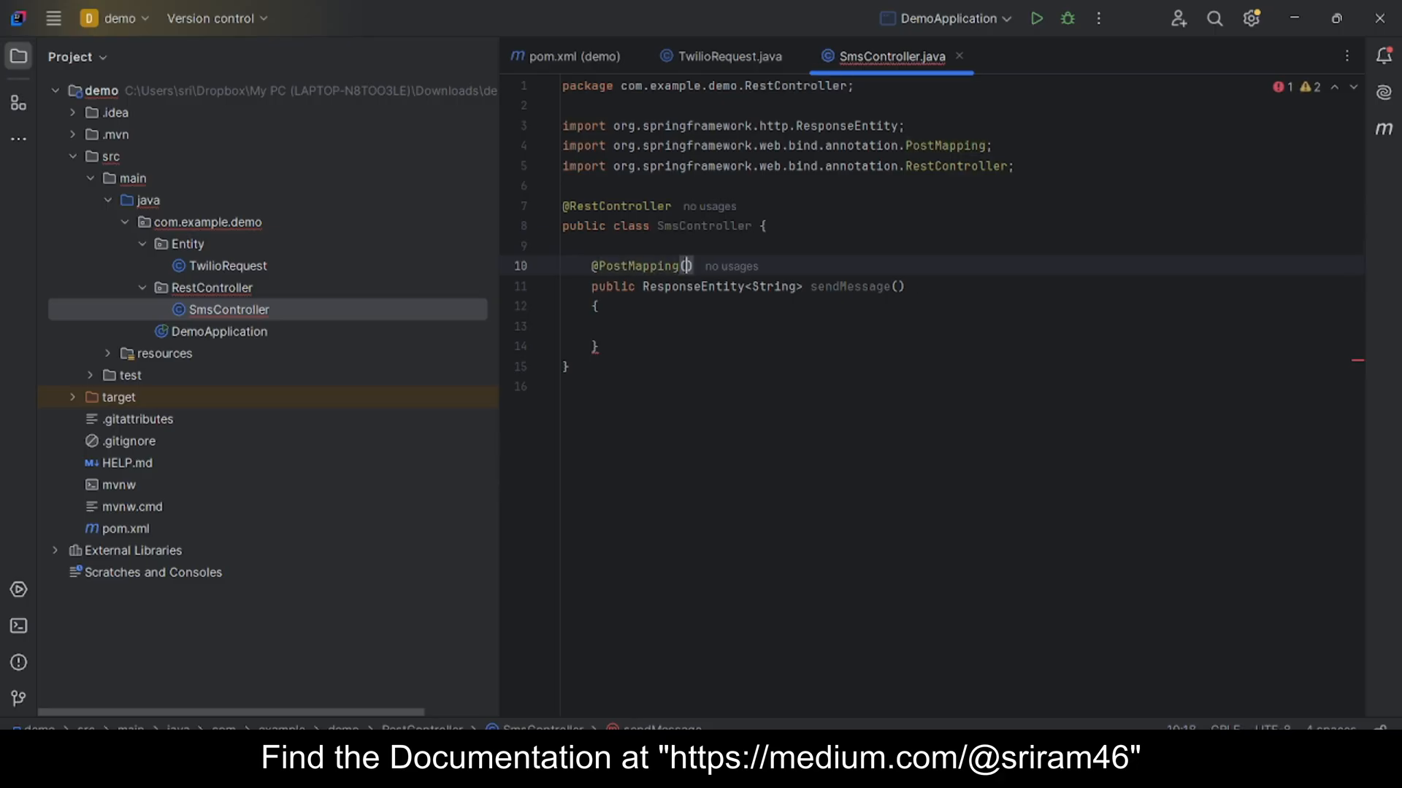
left_click(686, 266)
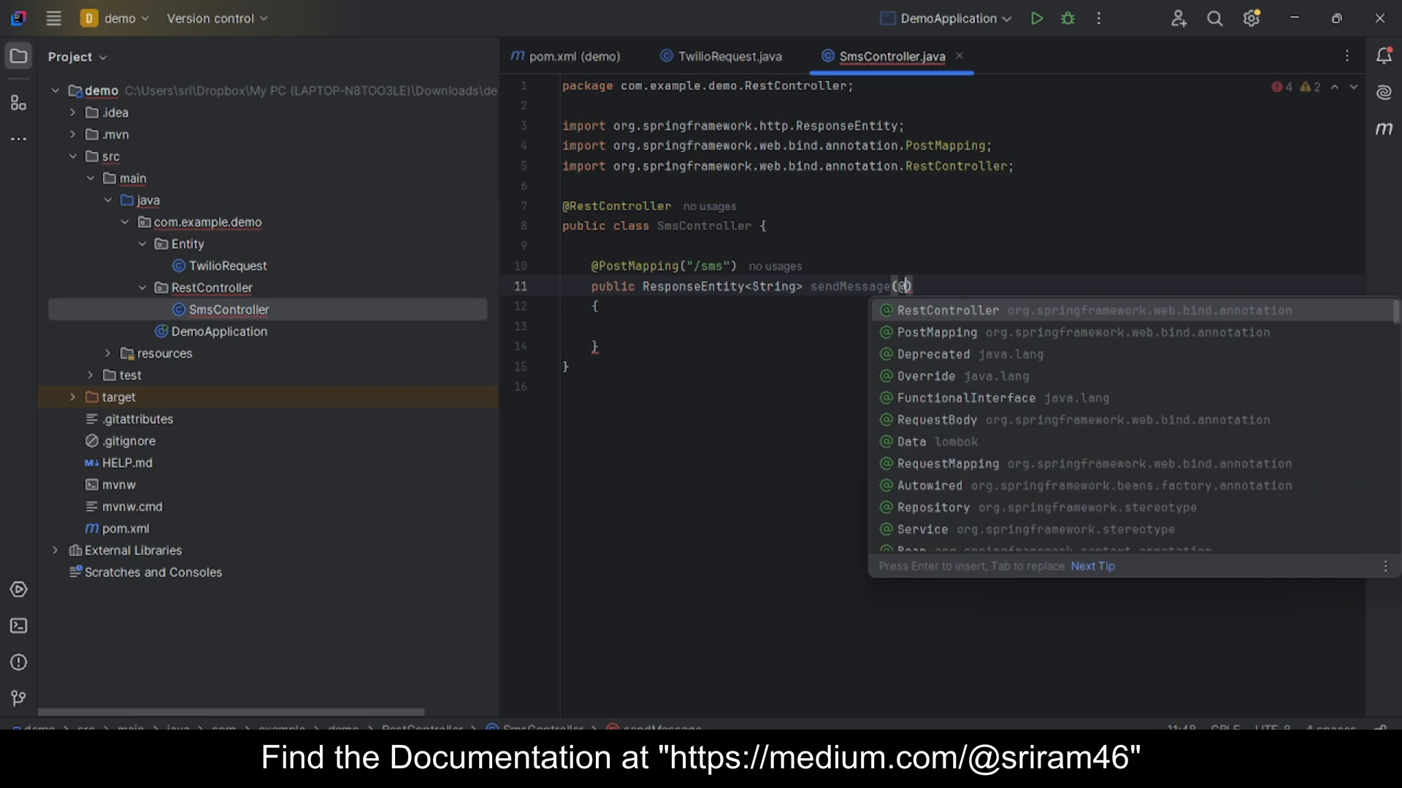
type("R")
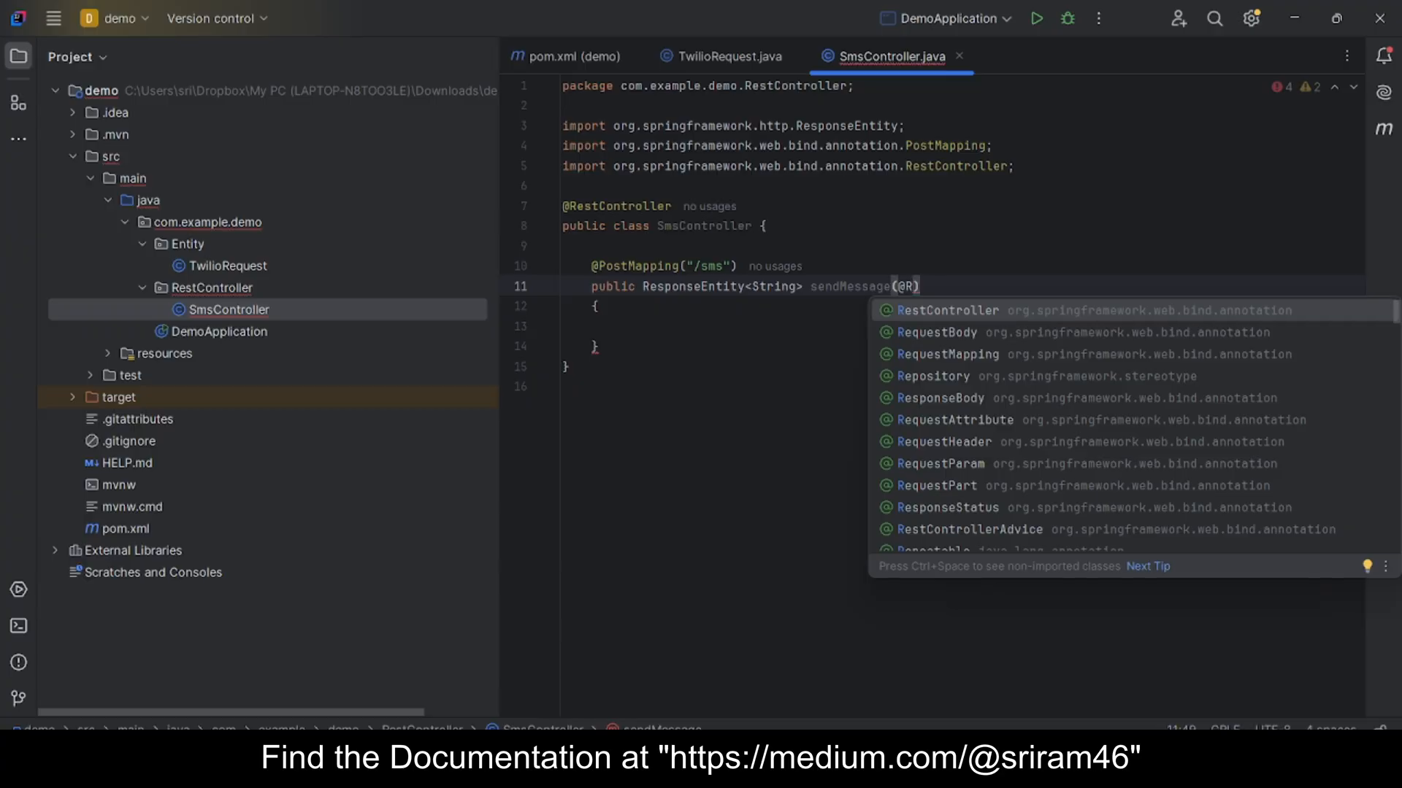
left_click(938, 331)
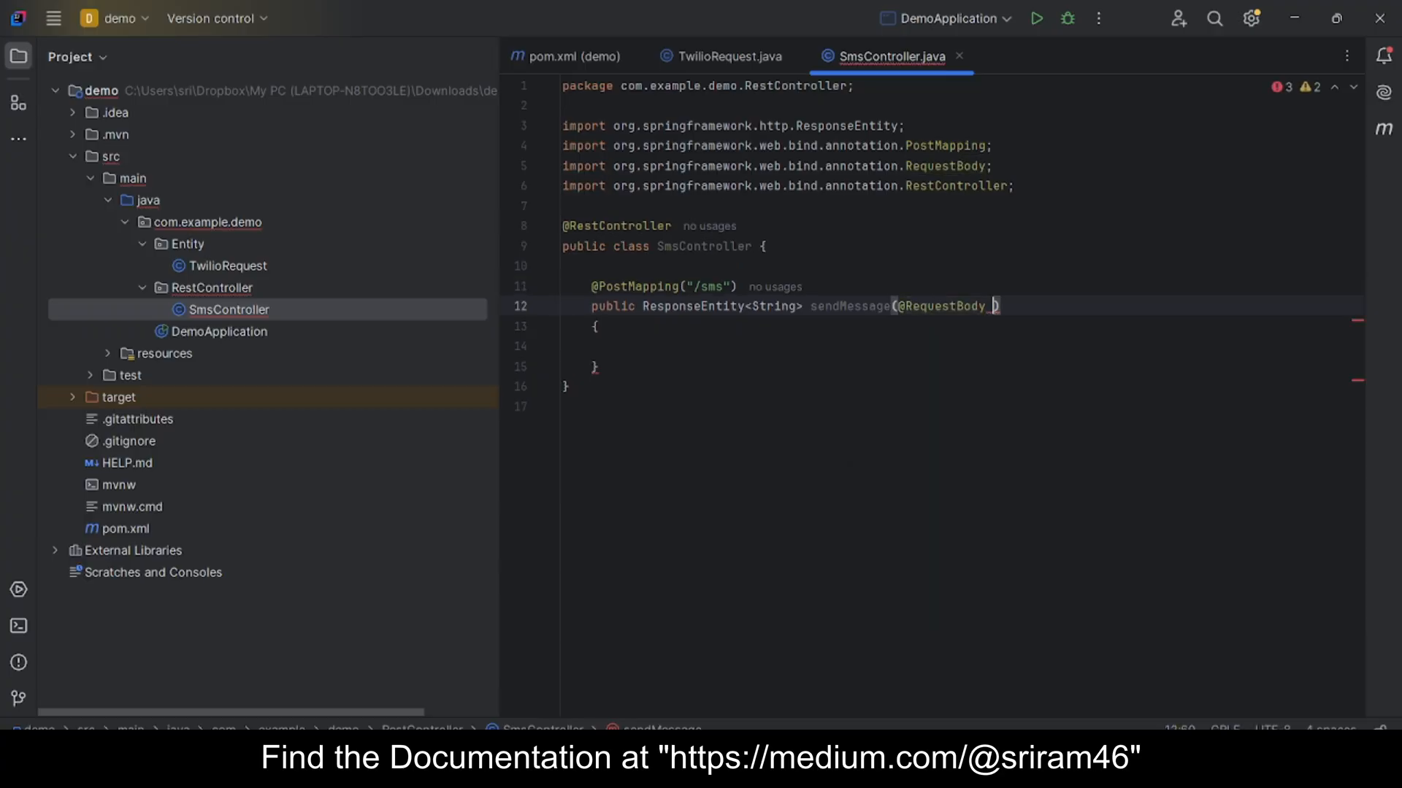
type("T")
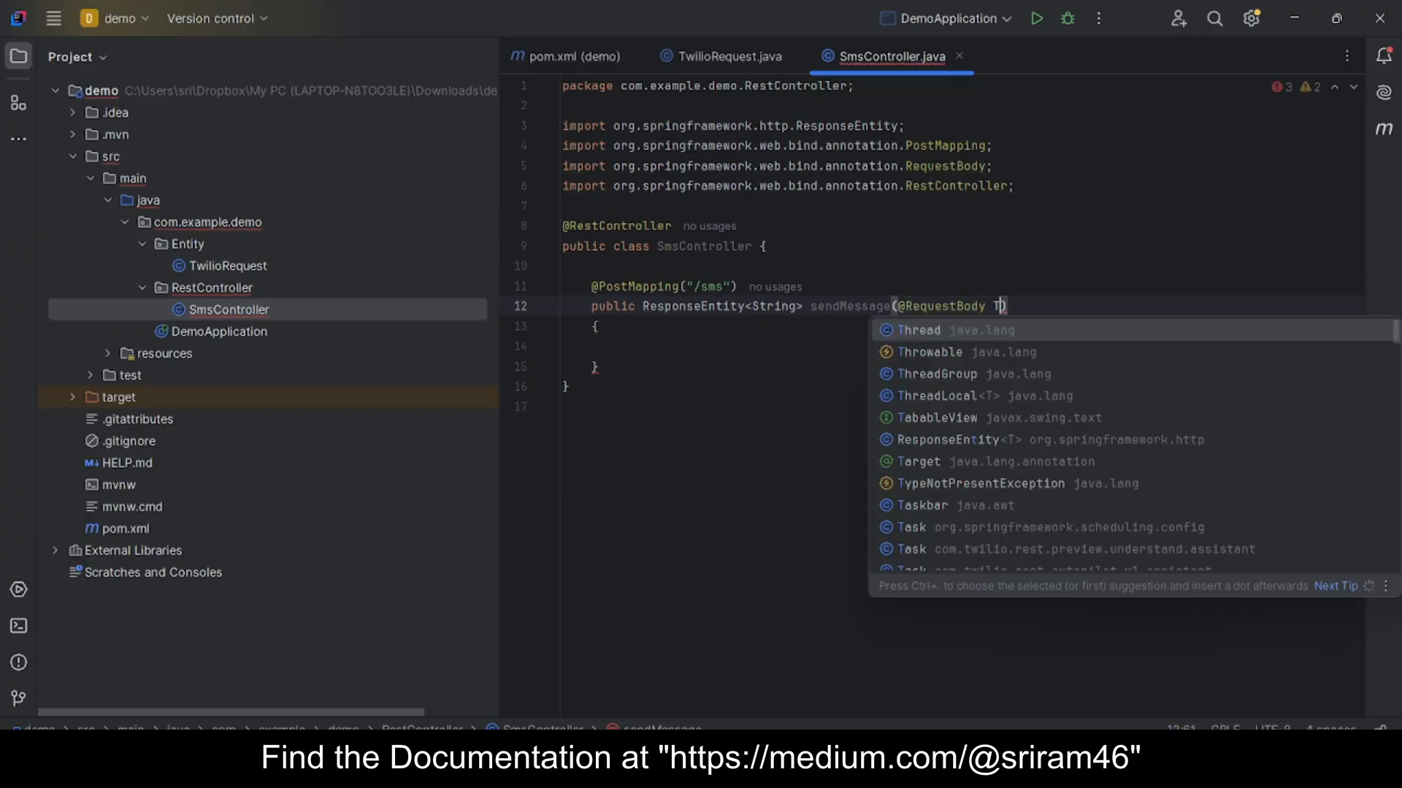
type("wilioRequest twilioRequest)")
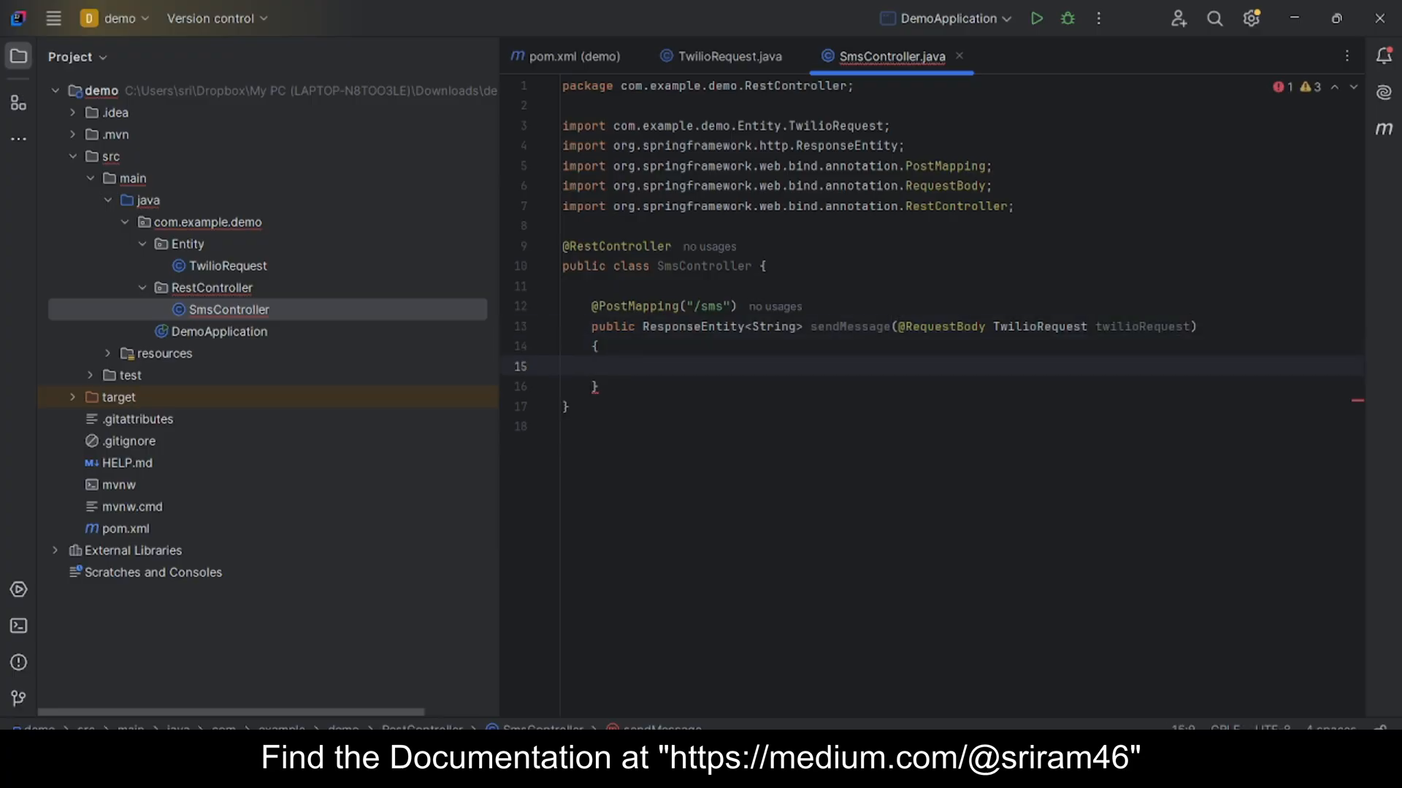
type("if(")
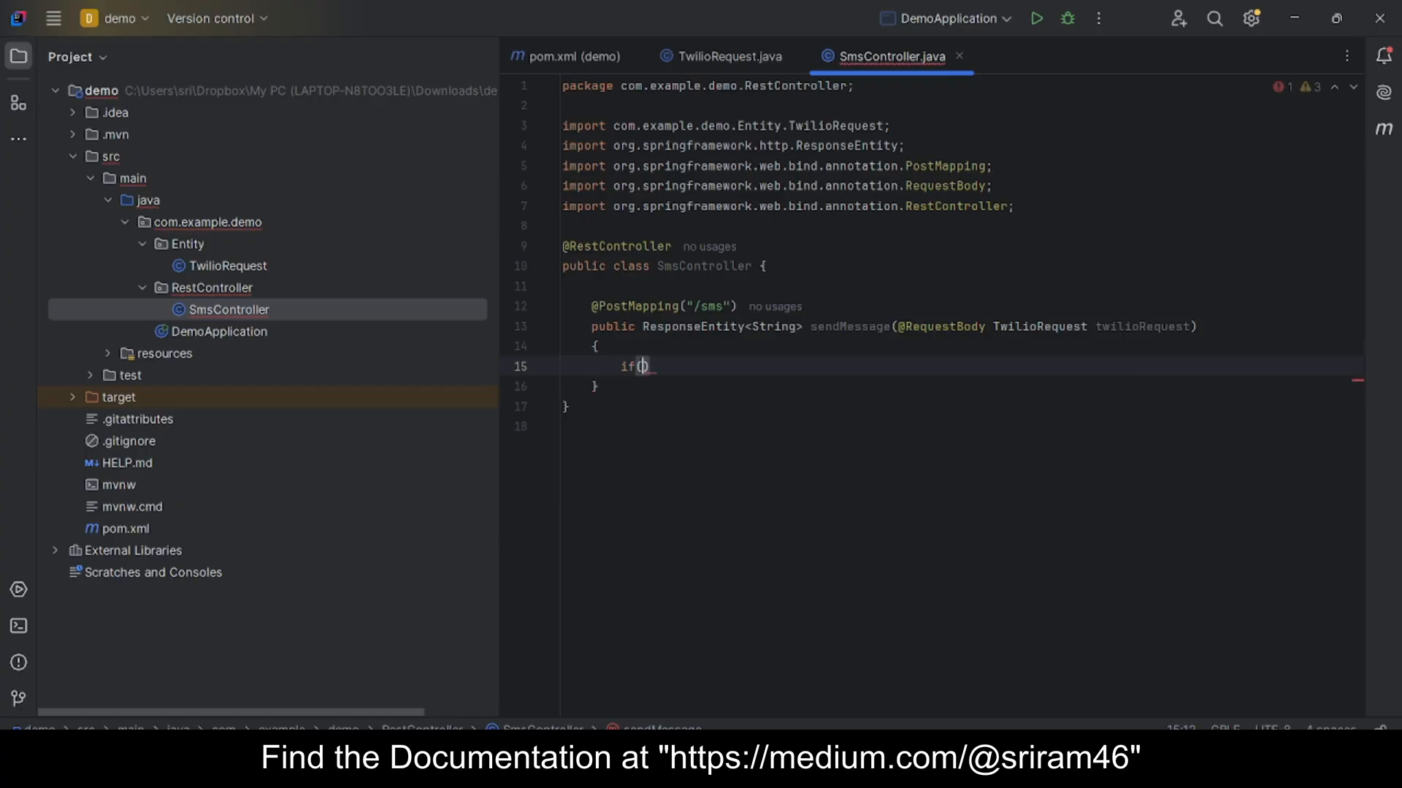
- Write the if condition checking getToPhoneNumber() or getMessage() equals null
type(")")
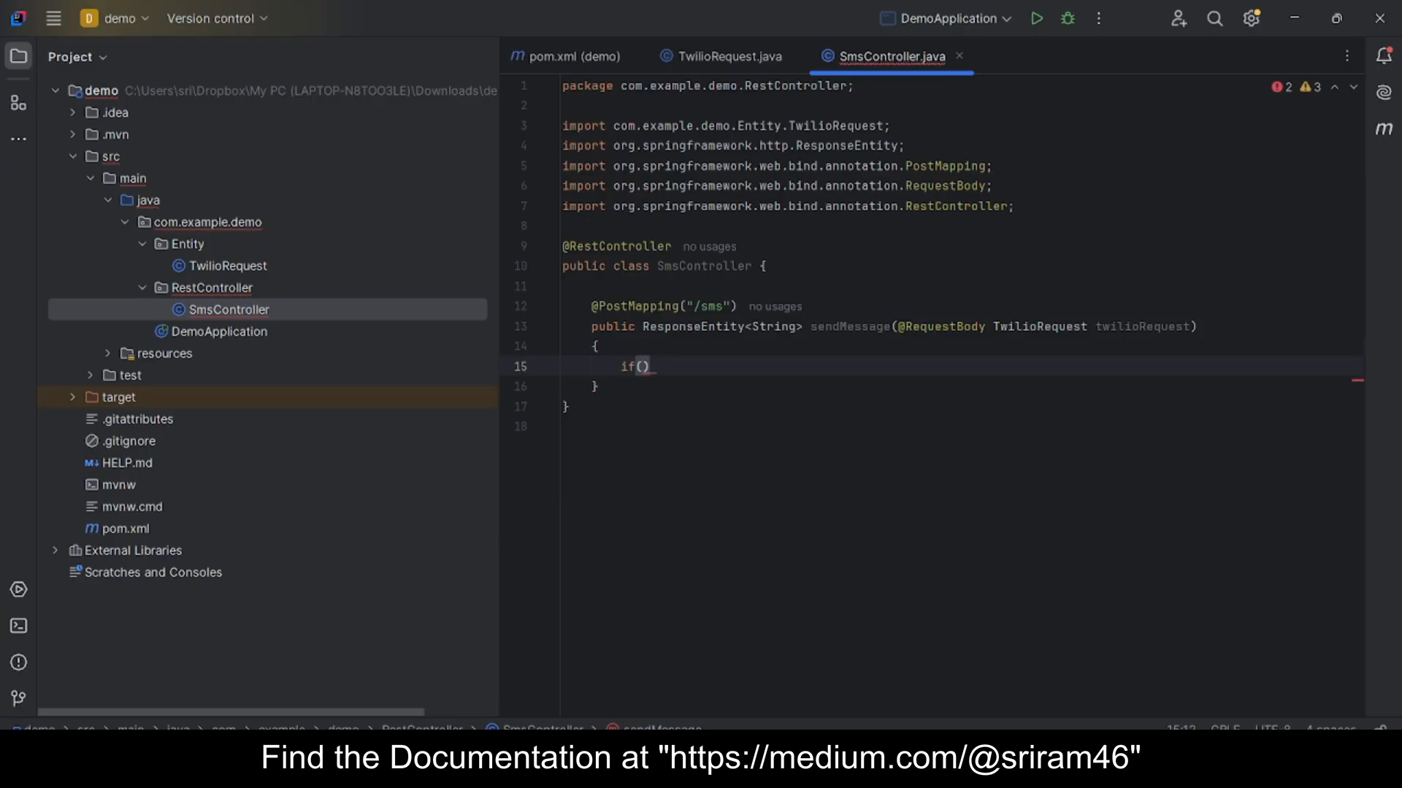
type("t")
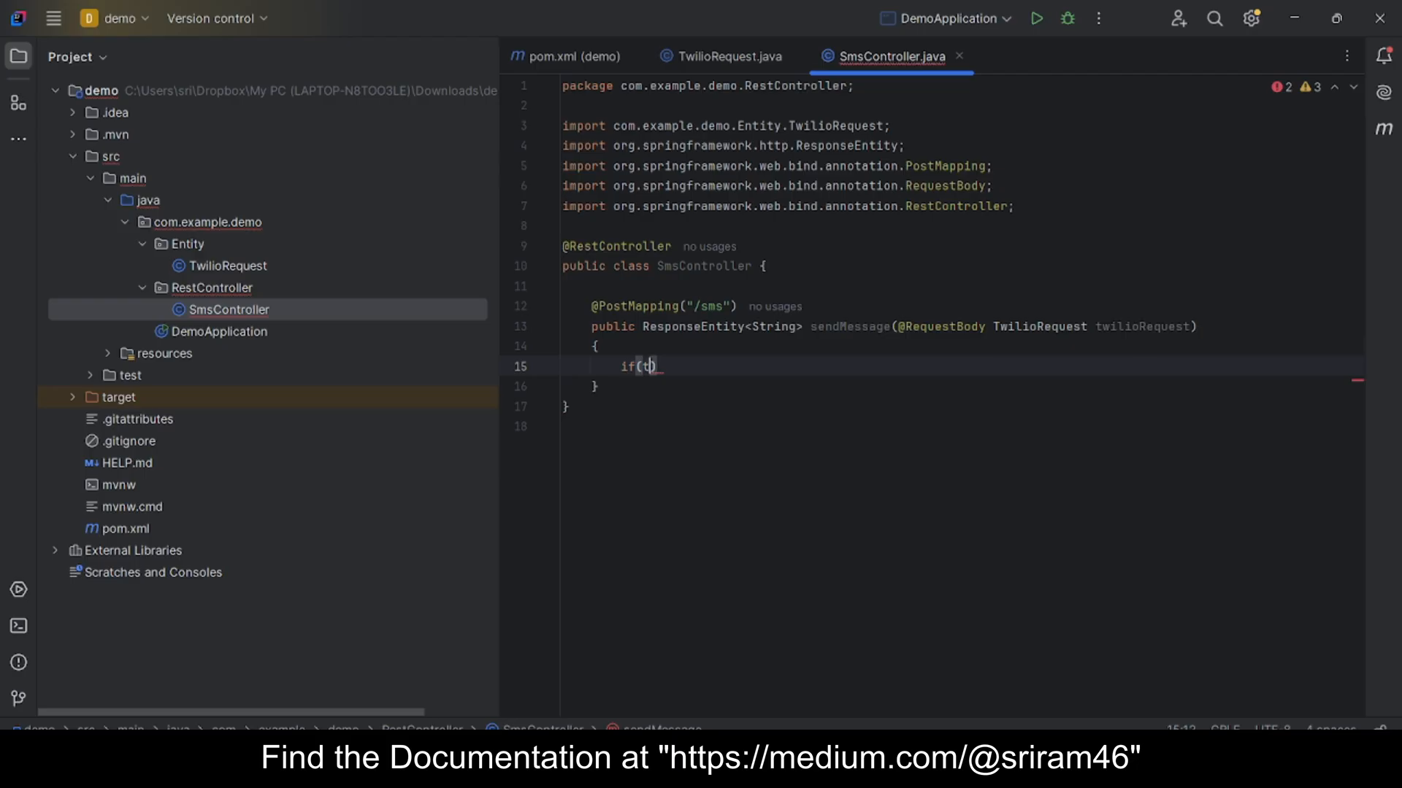
type("wilioRequest")
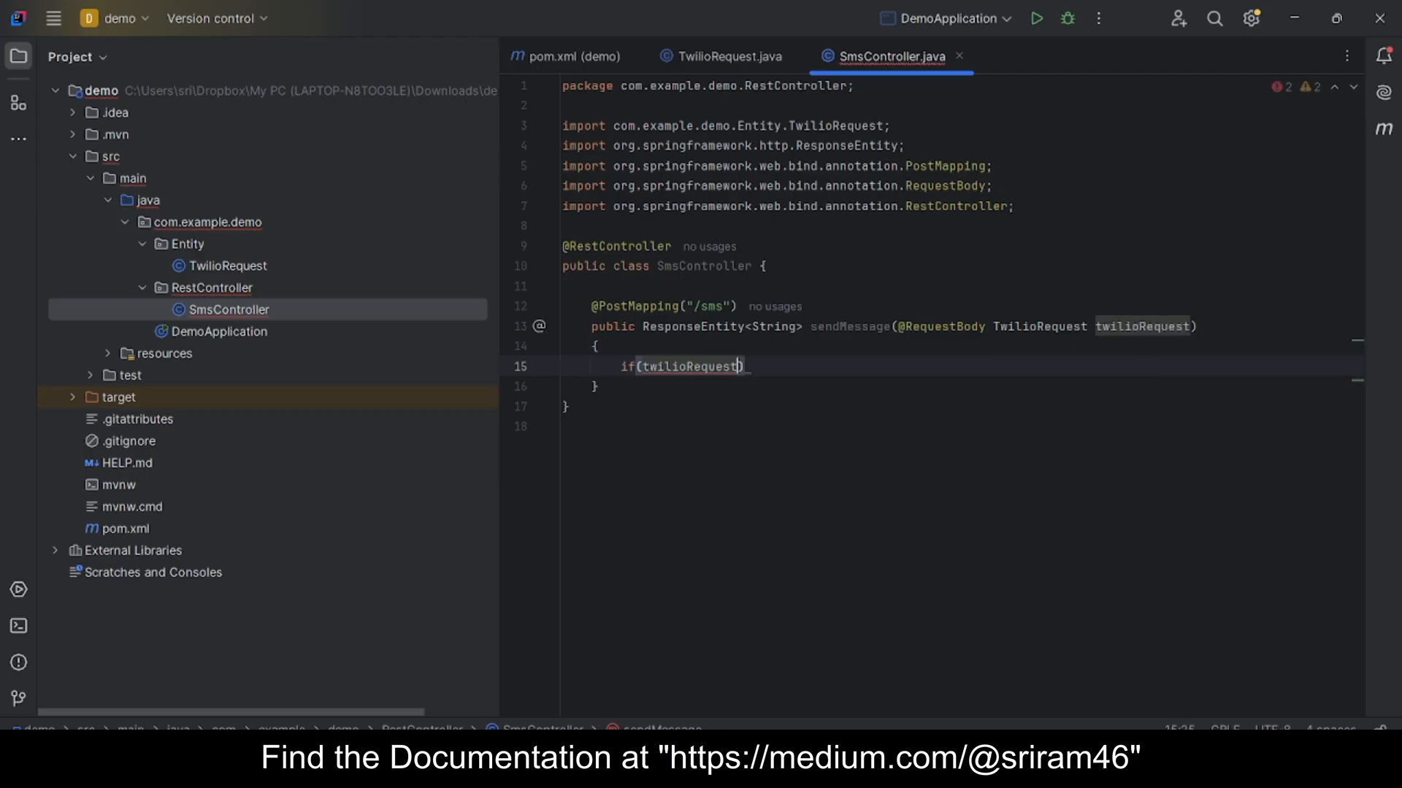
type(".")
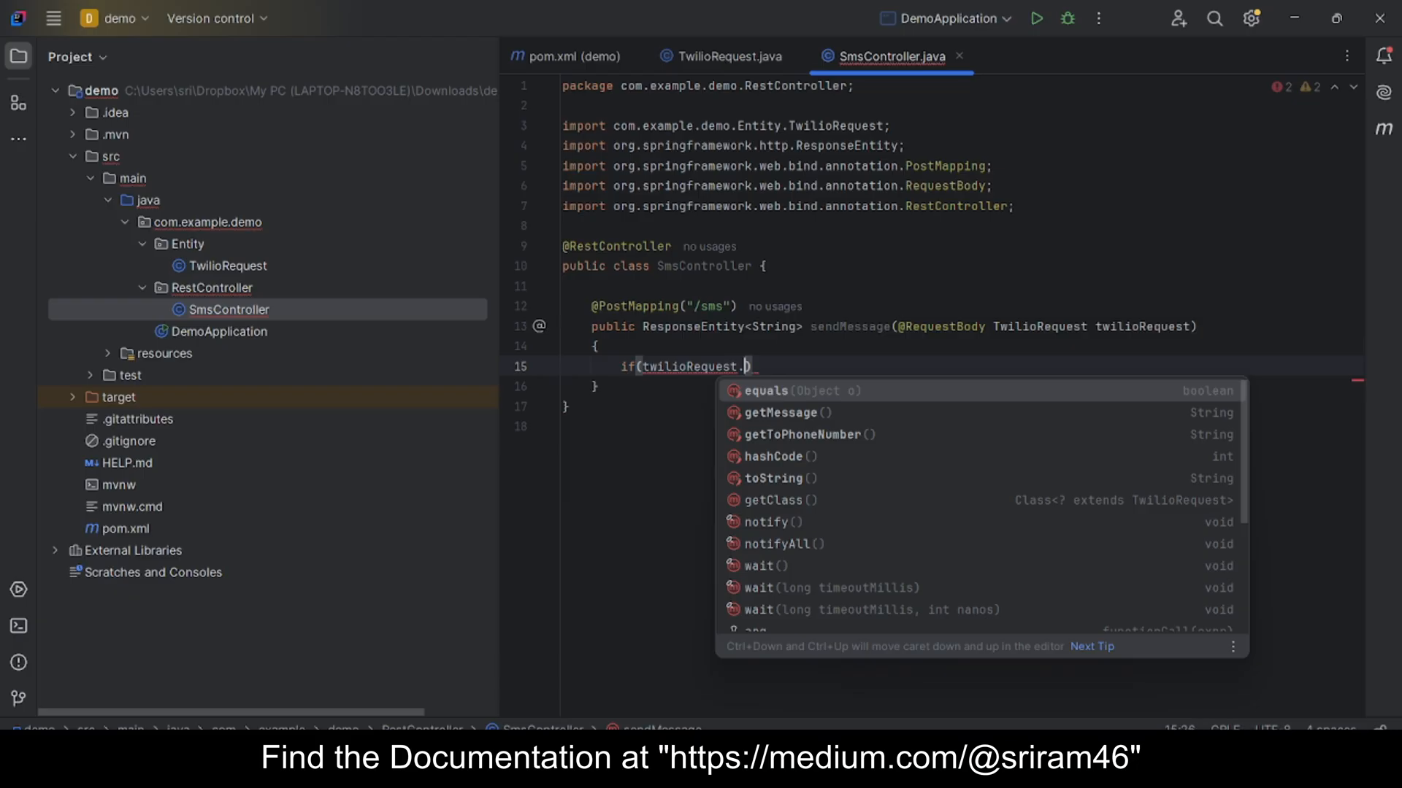
type("getToPhoneNumber(")
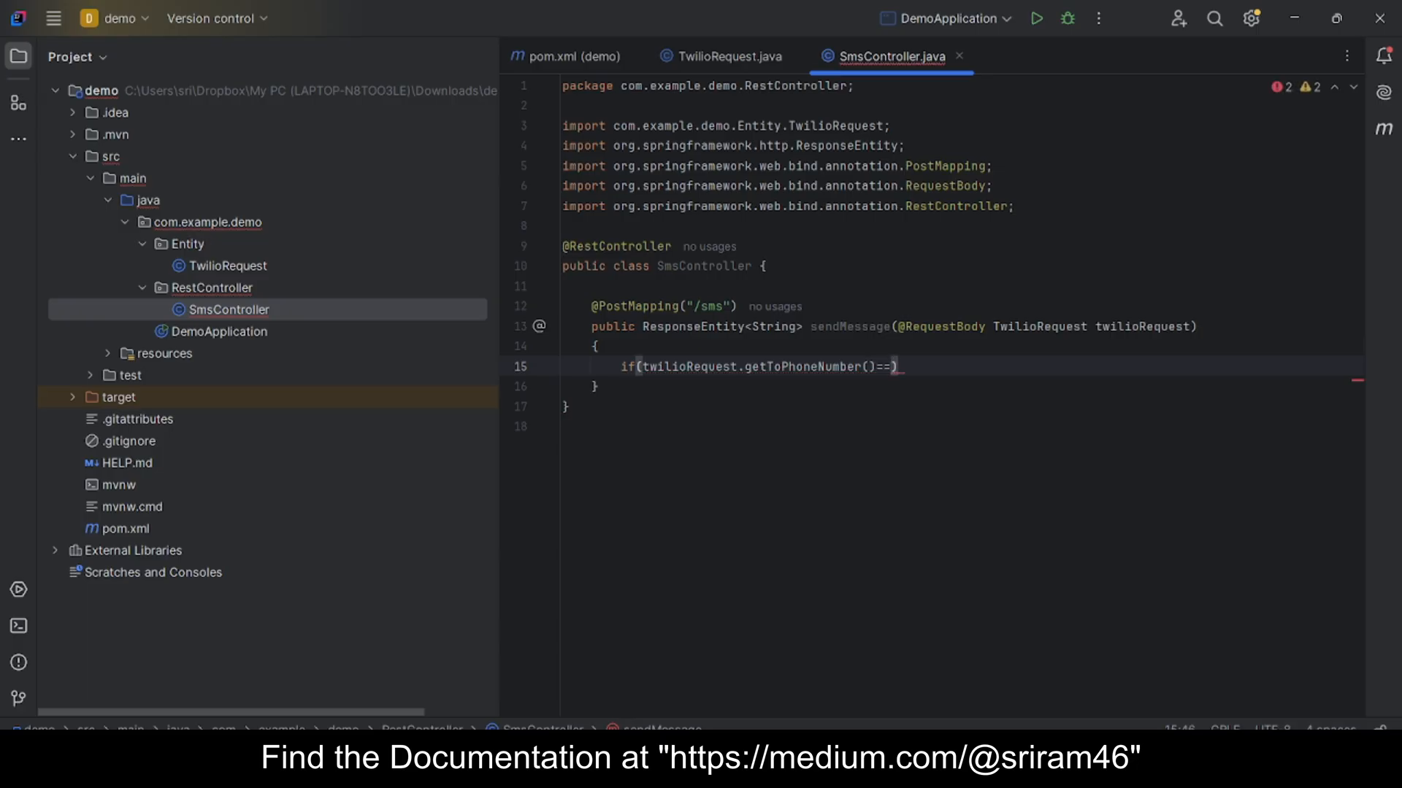
type("null")
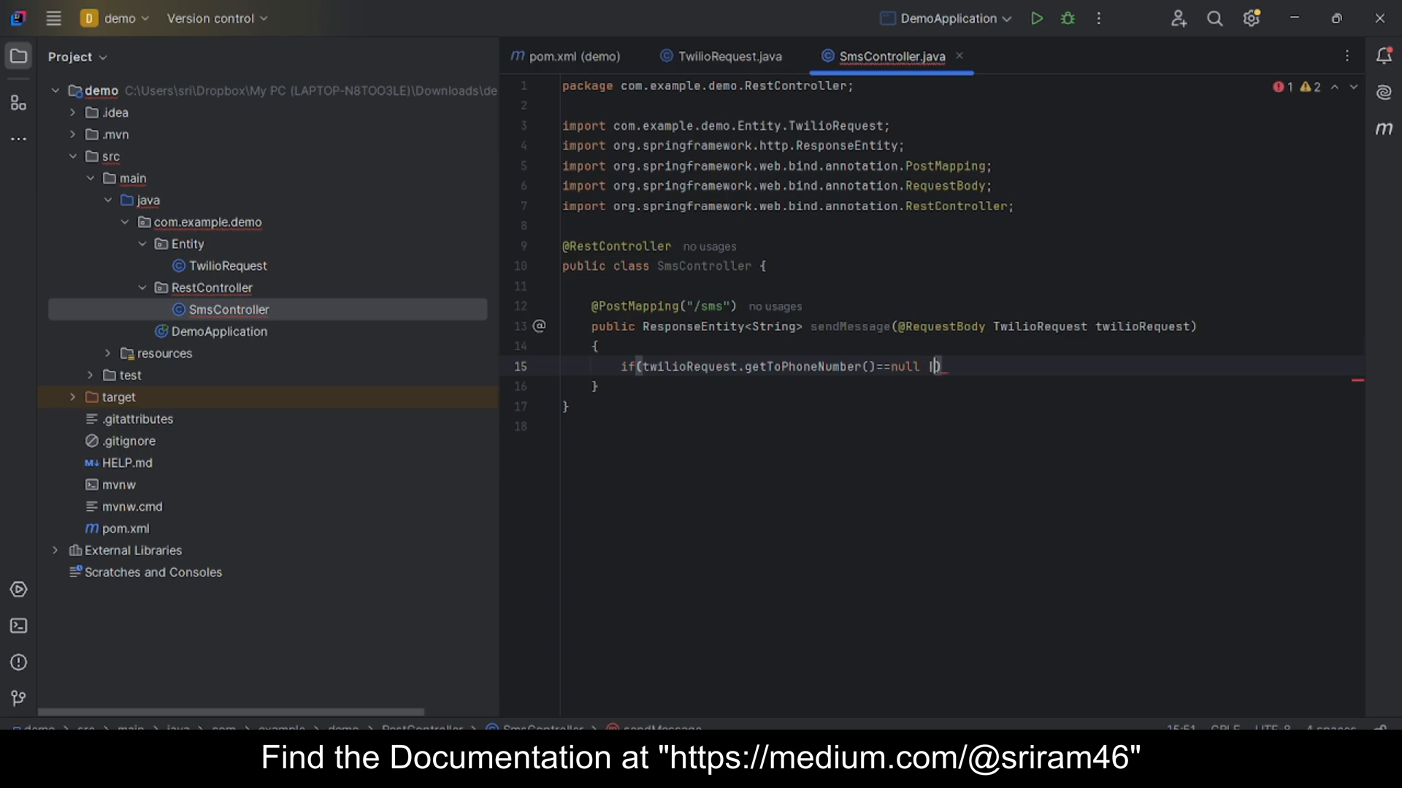
type("||")
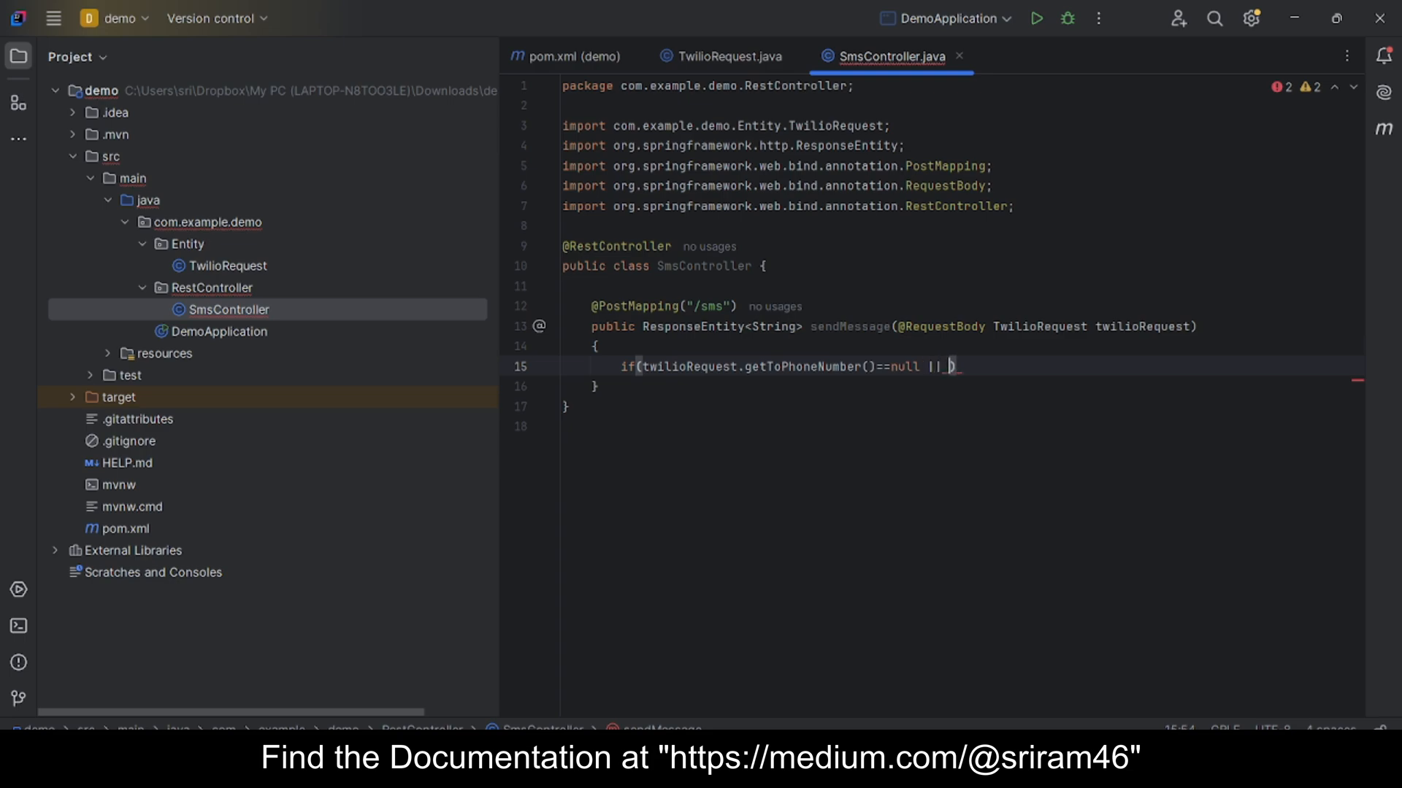
type("twilioRequest")
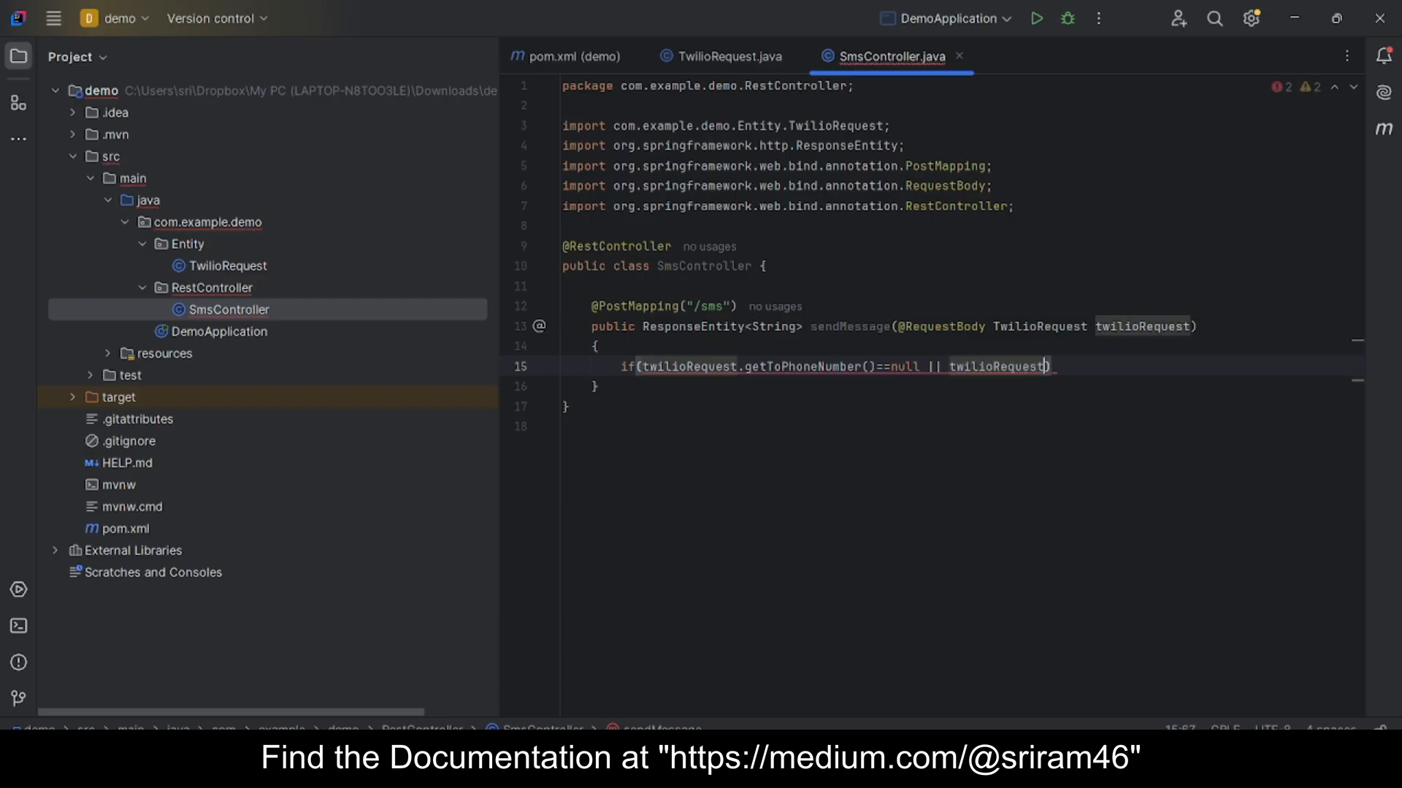
type(".getMessage()")
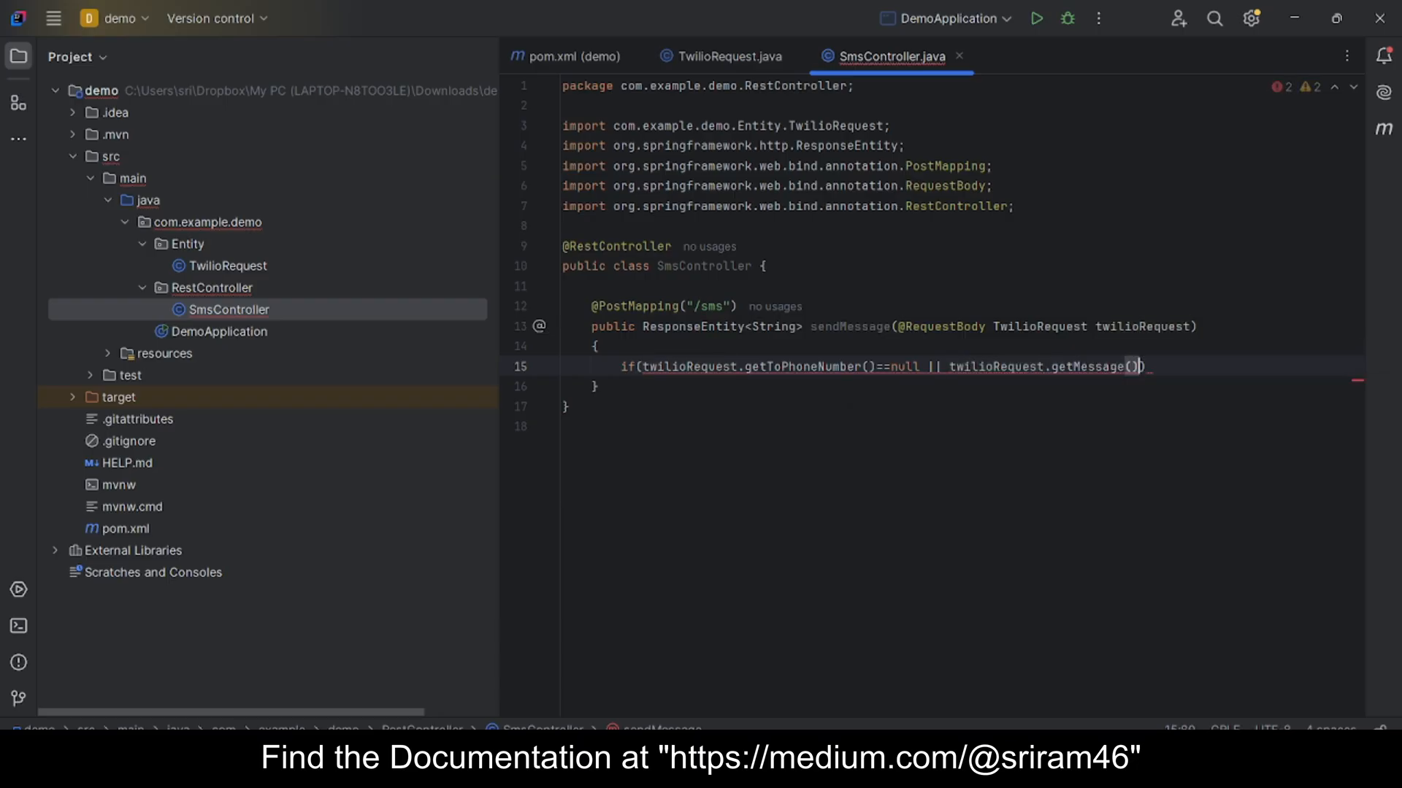
type("==")
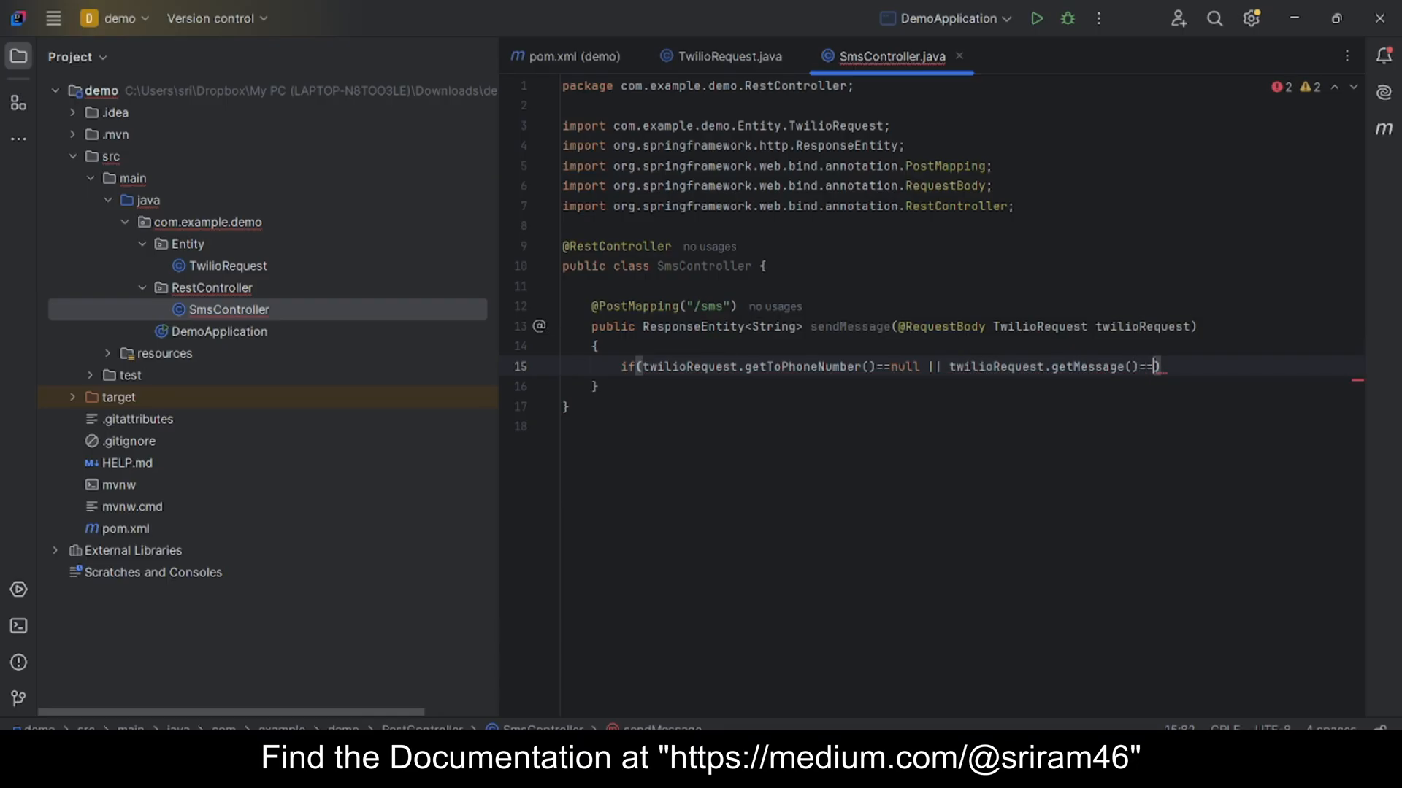
type("null")
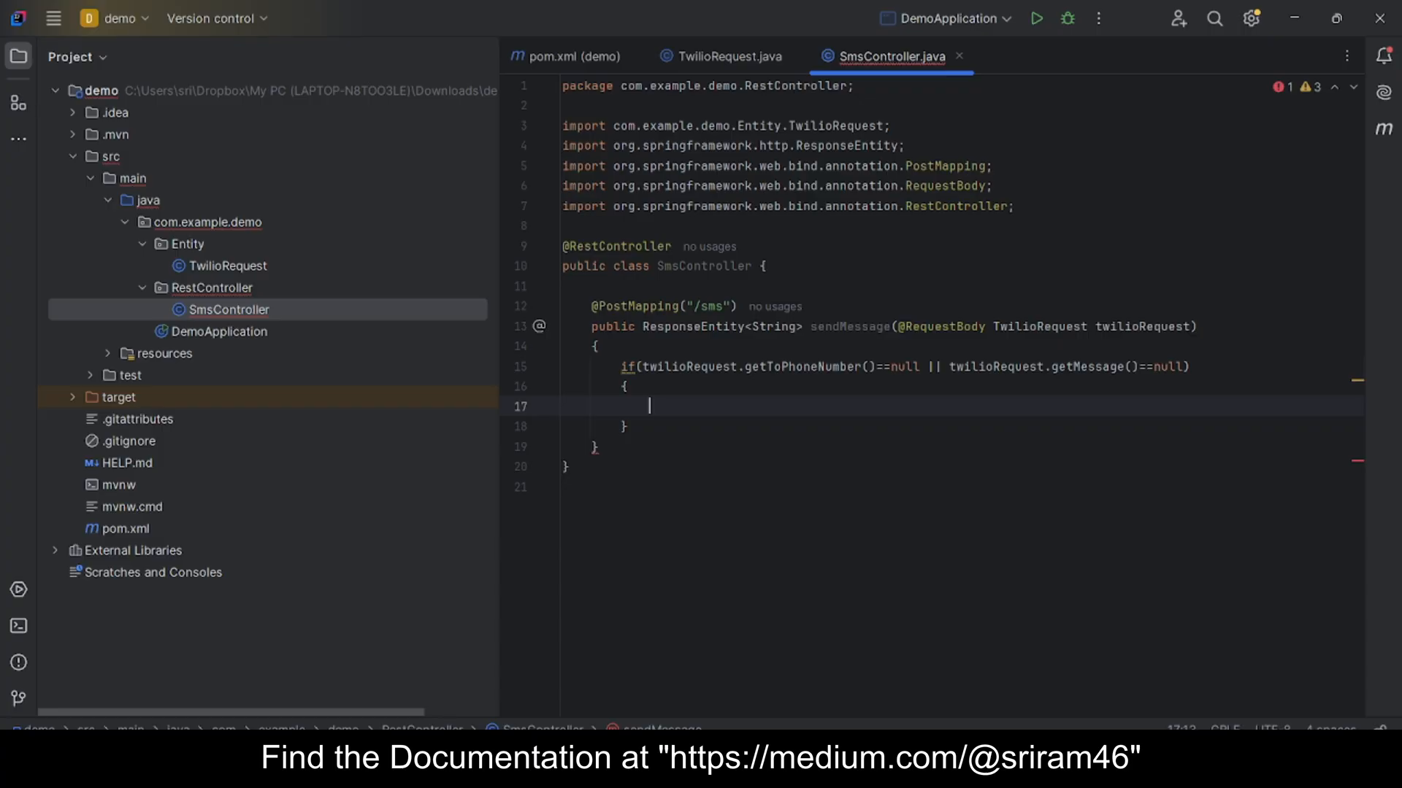
- Return ResponseEntity.badRequest().body("Invalid Request") inside the if block
type("re")
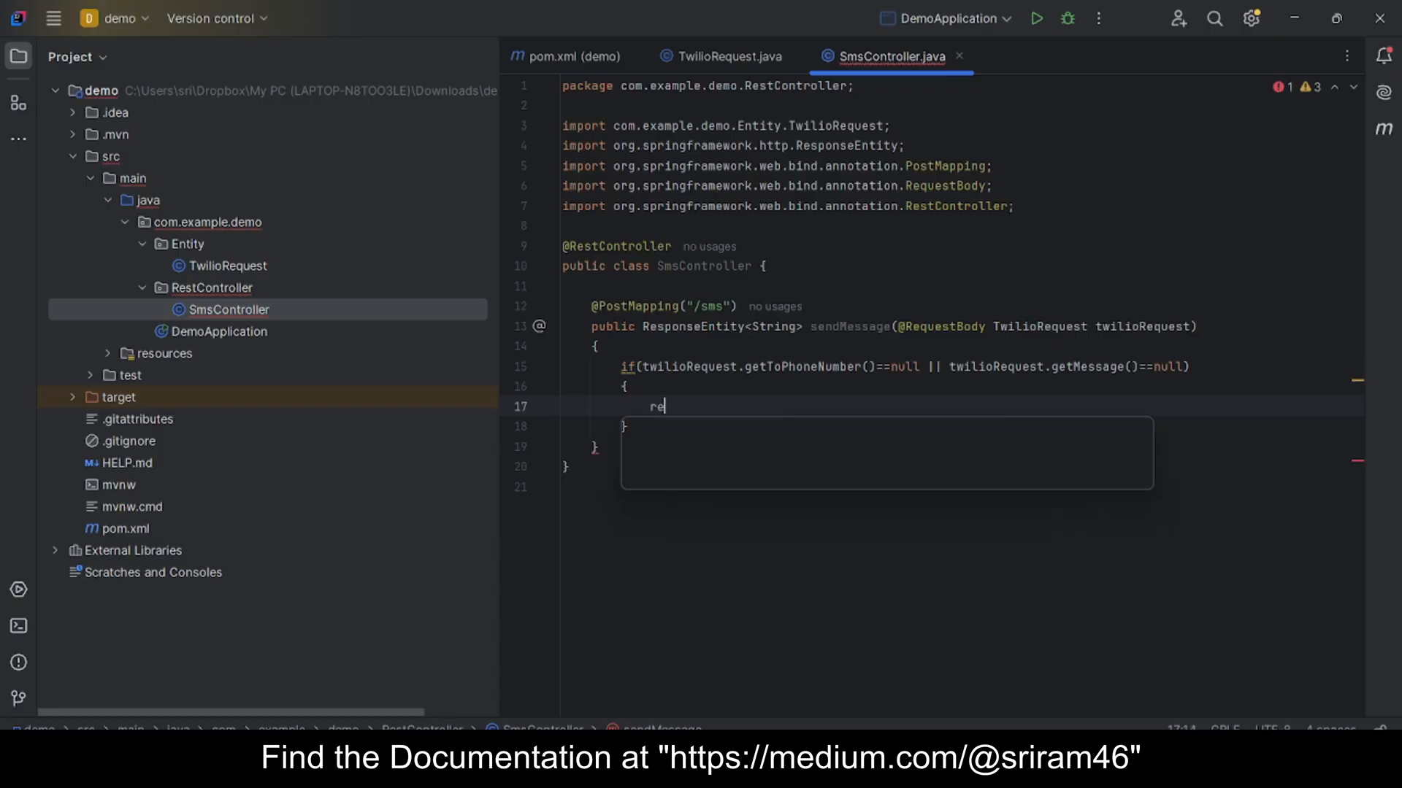
type("turn_ResponseEntity.ok()")
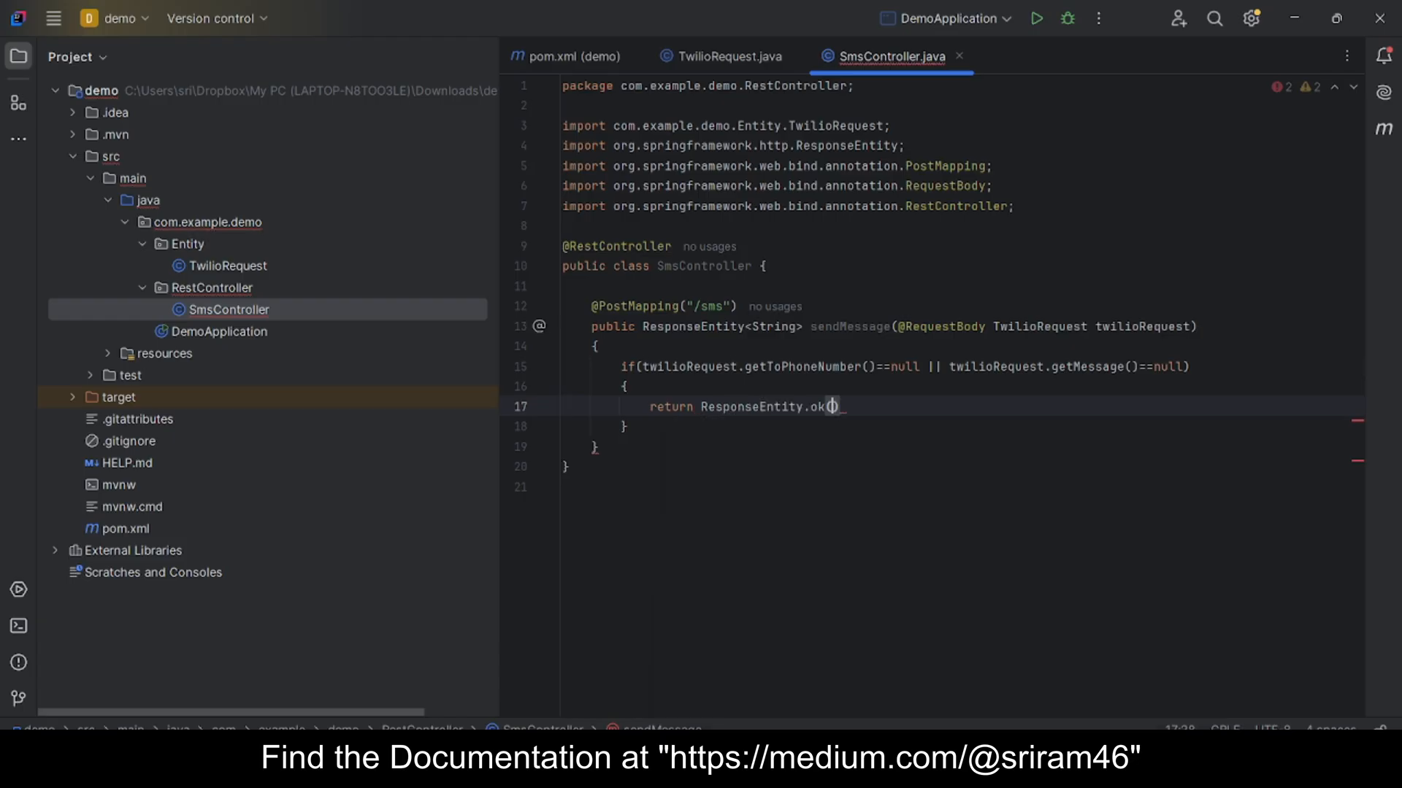
type("badRequest")
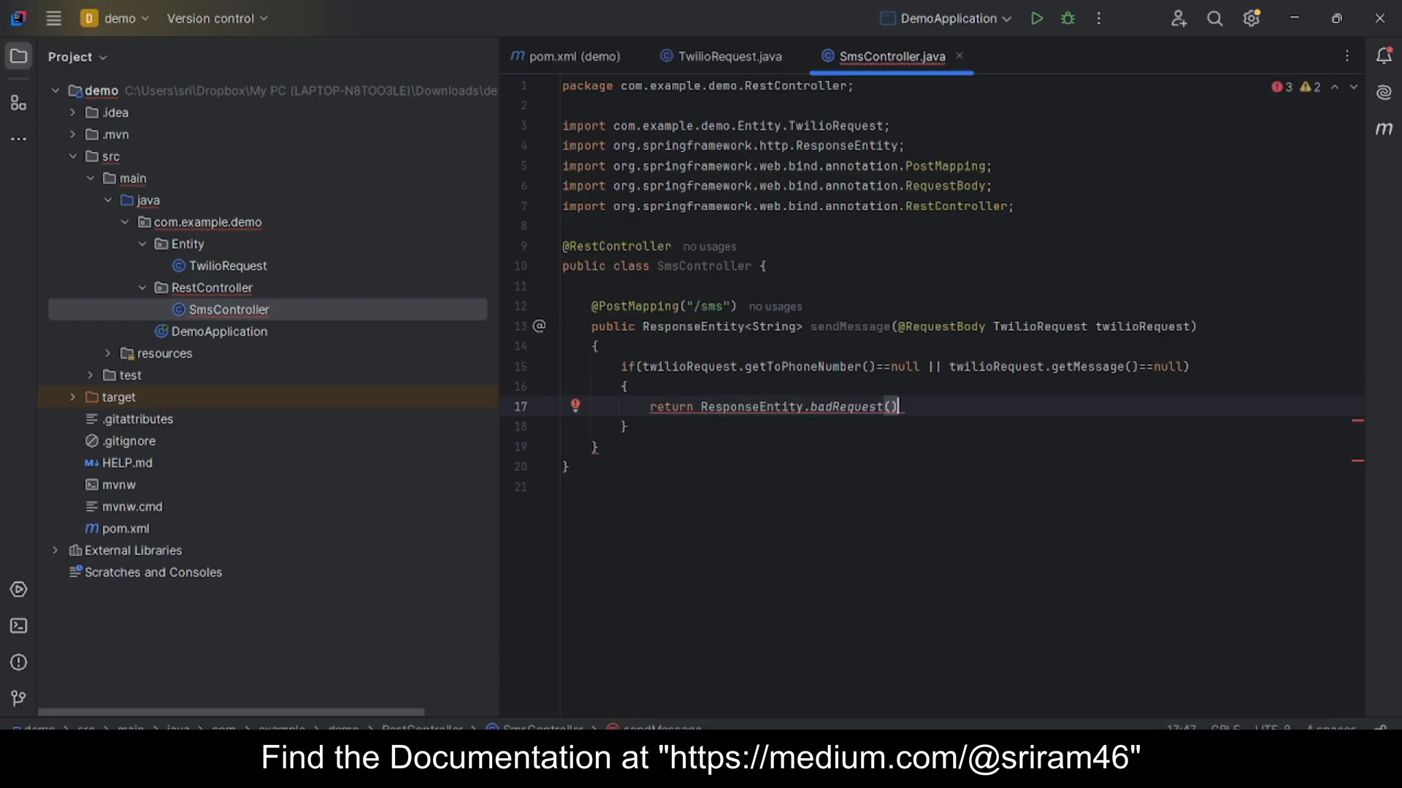
type(".body()")
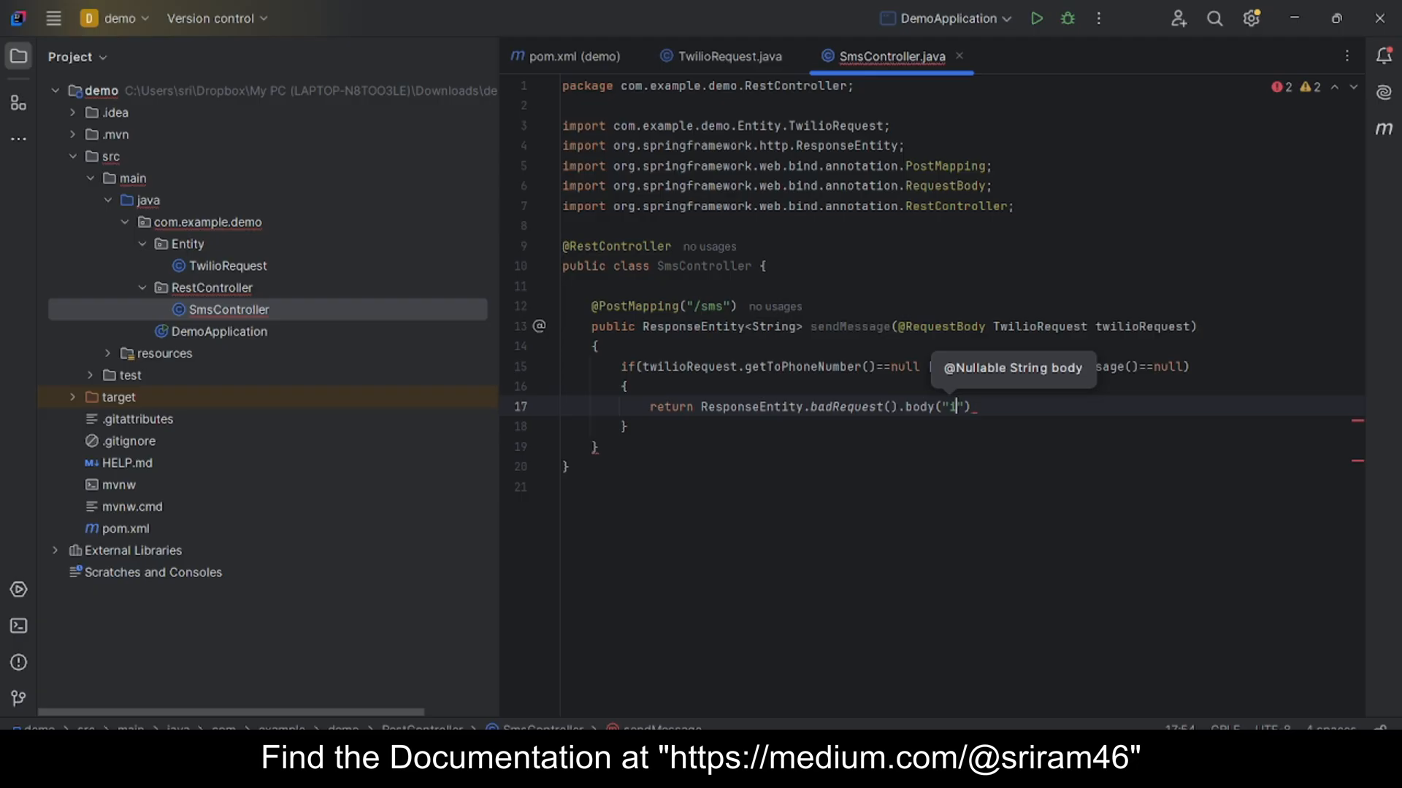
type("Invalid Request")
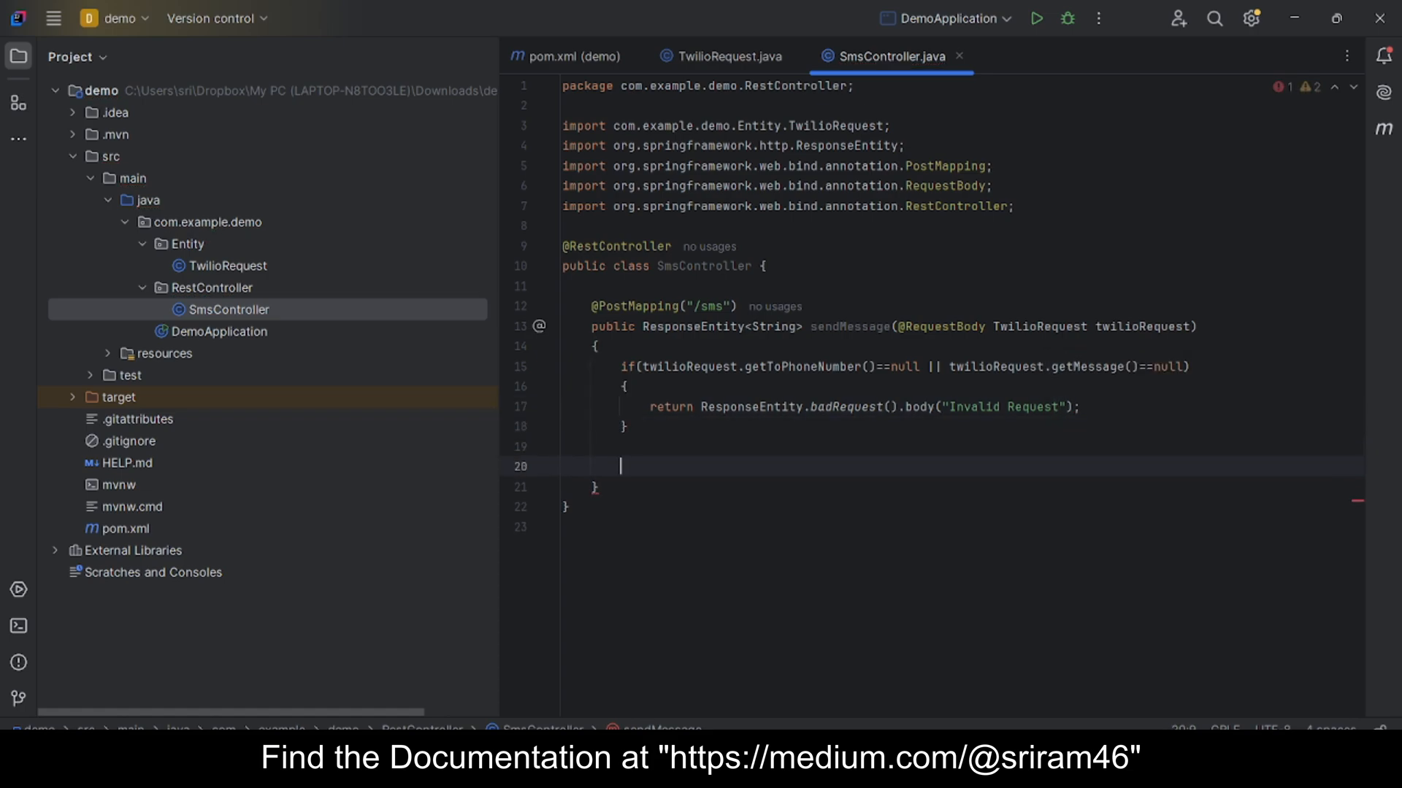
- Declare String fromNumber="" and String msg=twilioRequest.getMessage()
type("Stri")
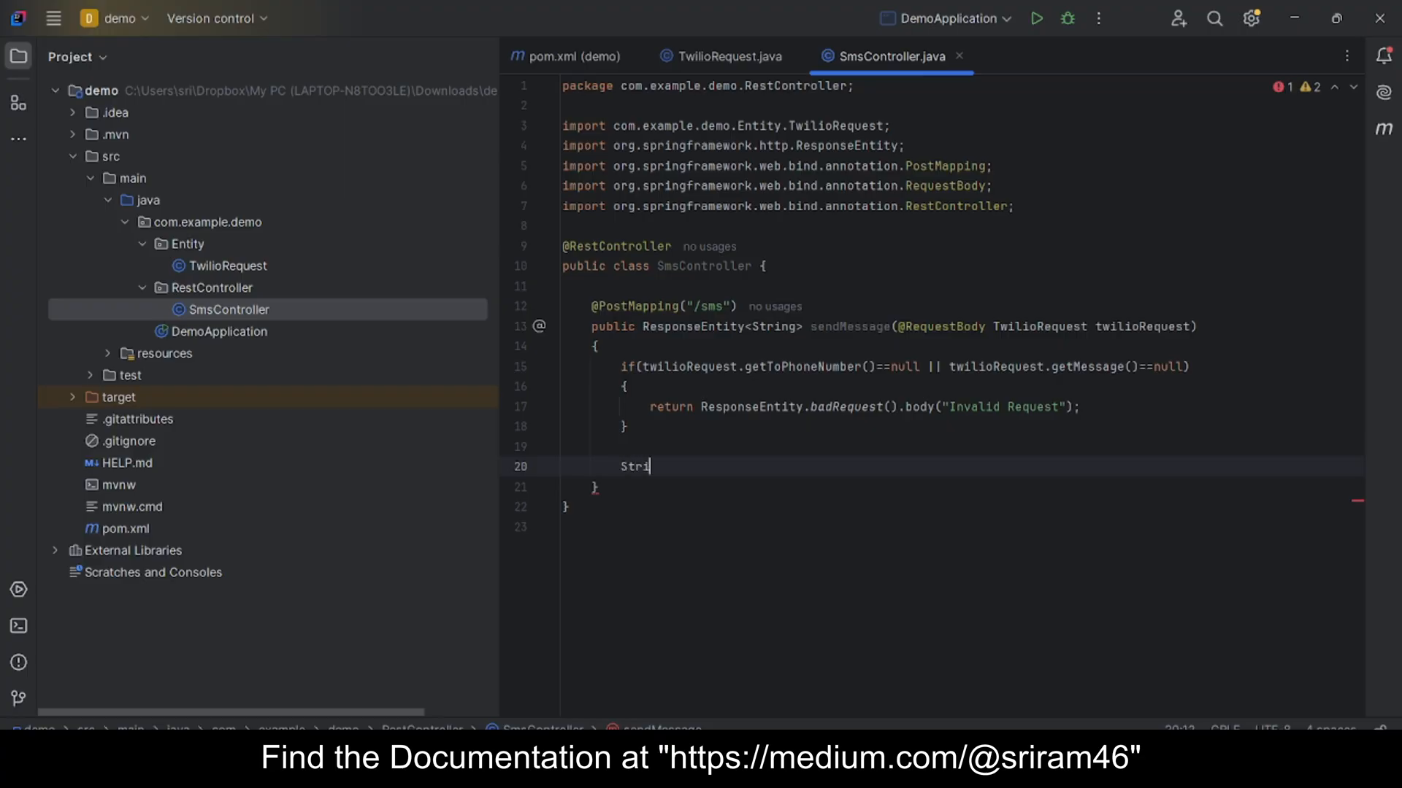
type("ng from")
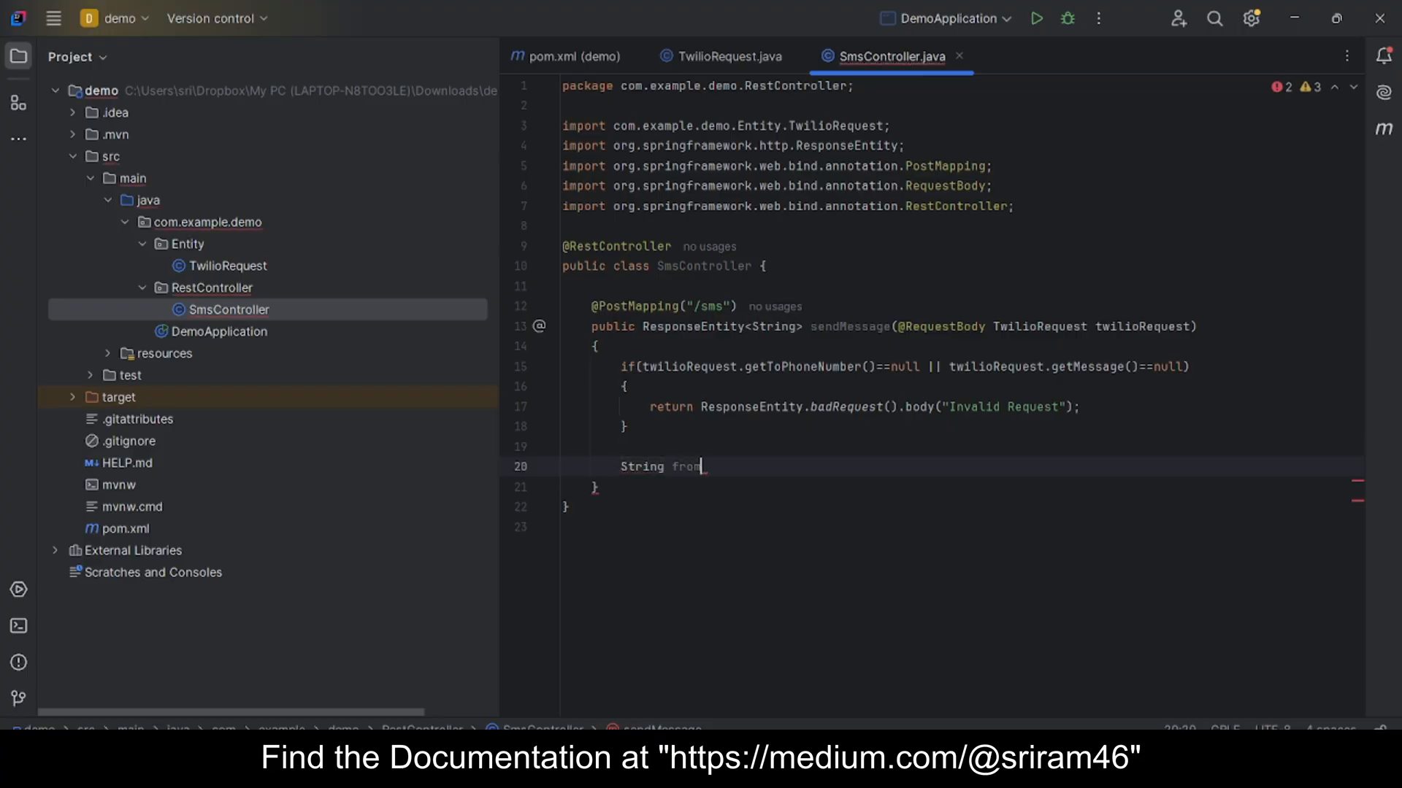
type("Number")
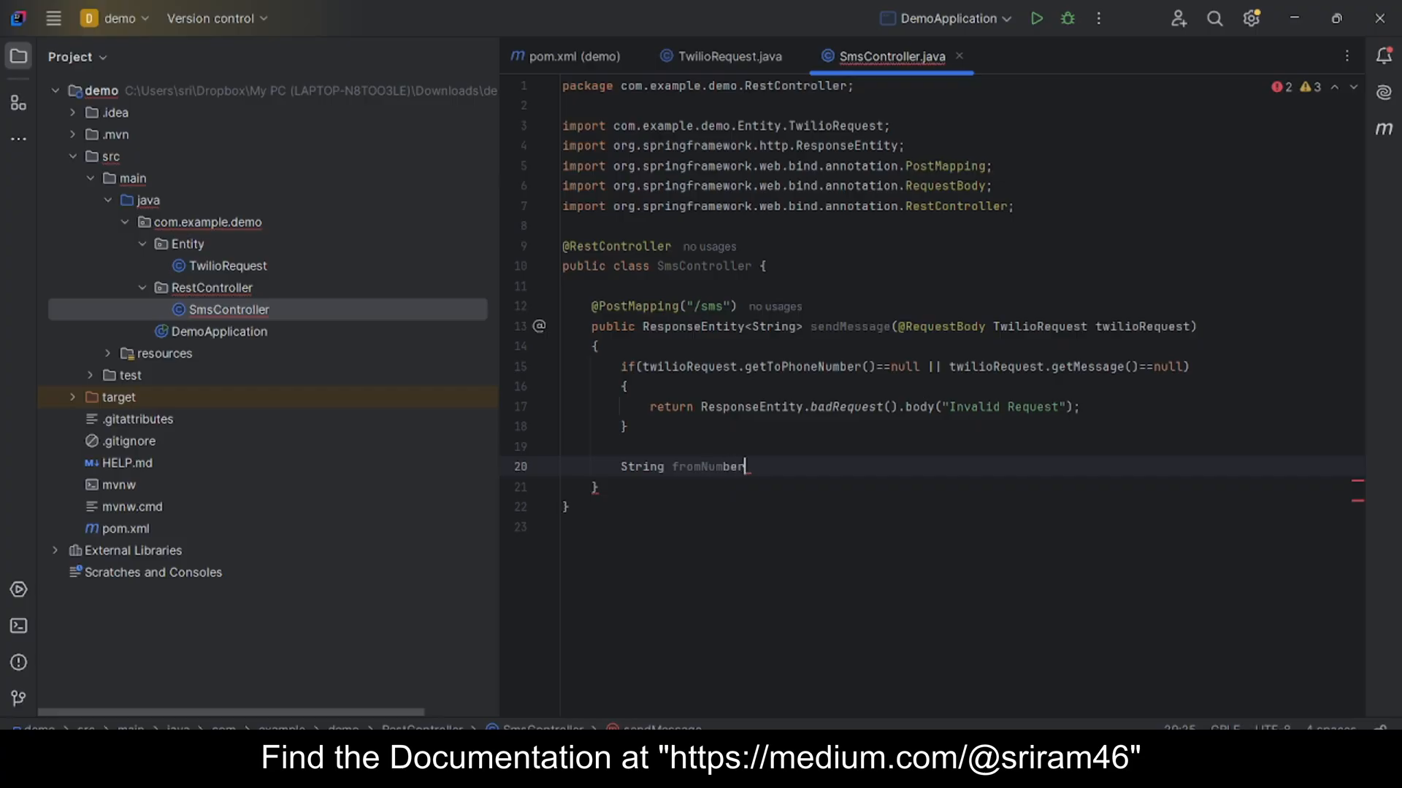
type("=\"\";")
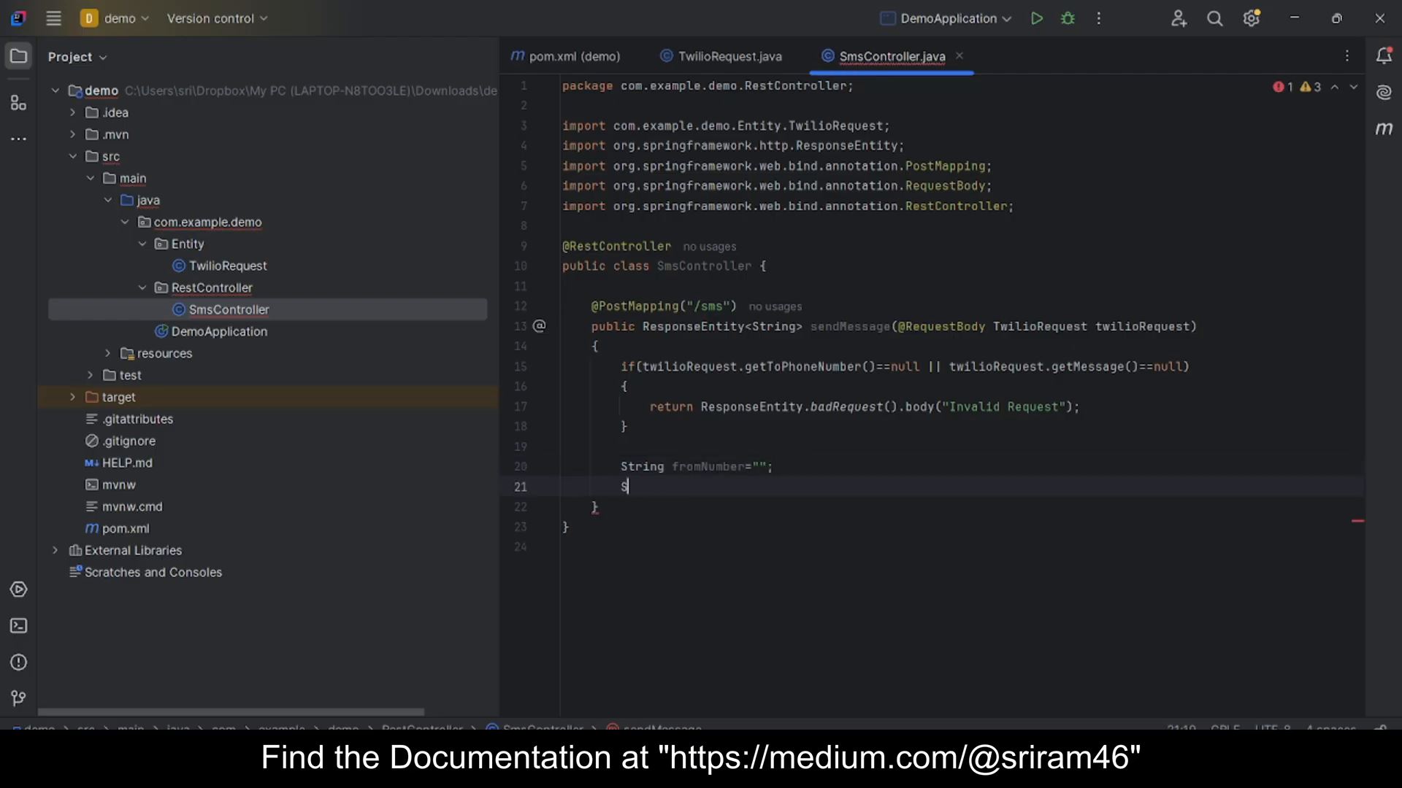
type("tring")
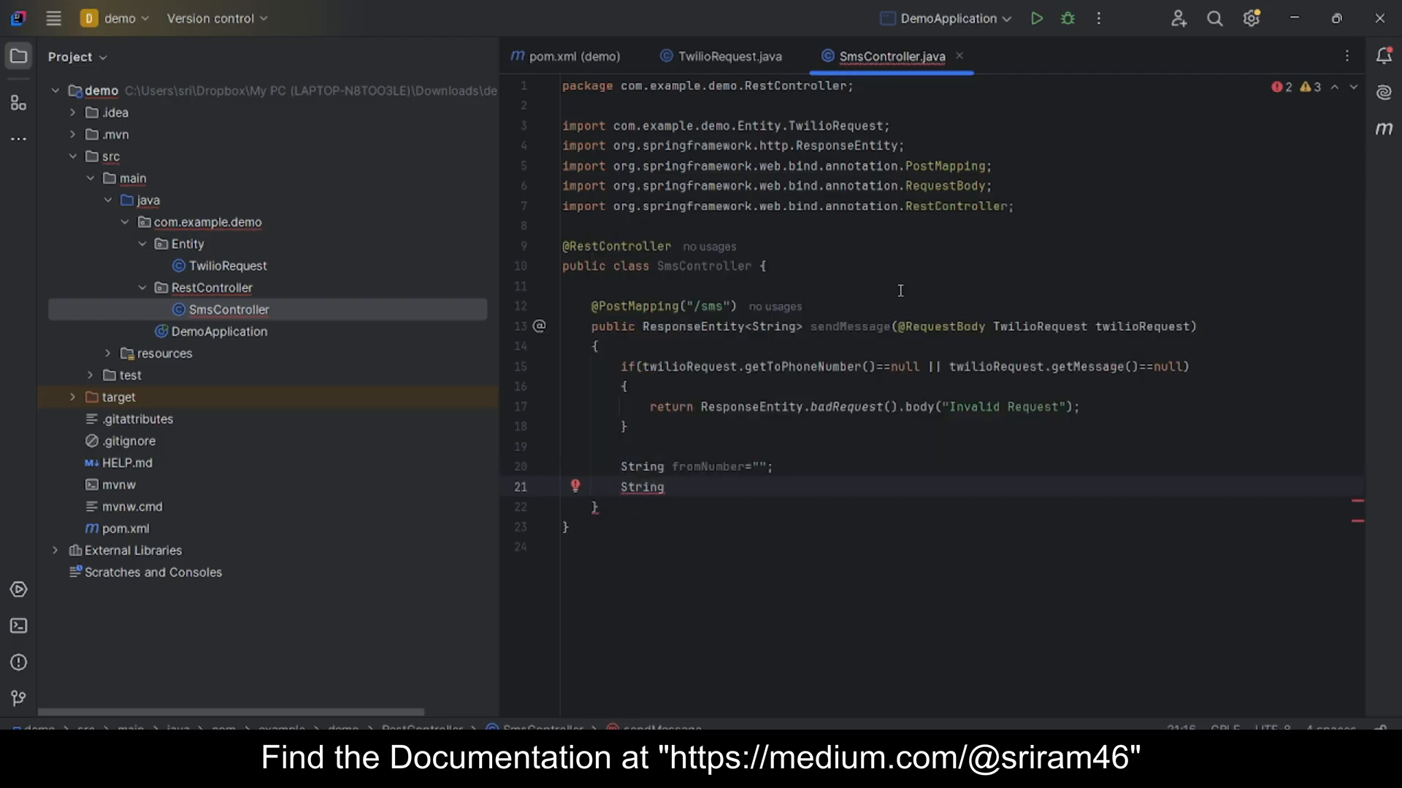
type("msg=")
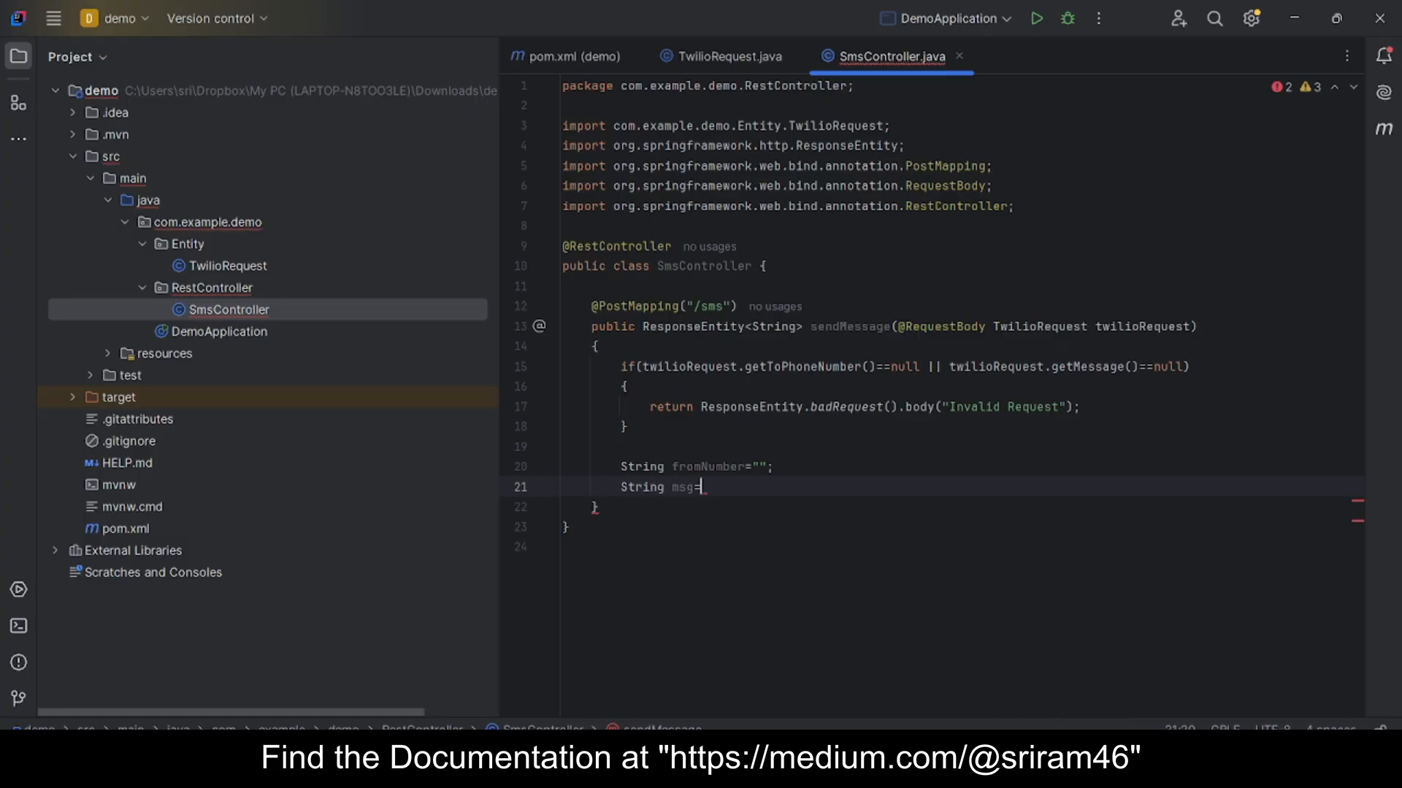
type("twilioRequest.getMessage();")
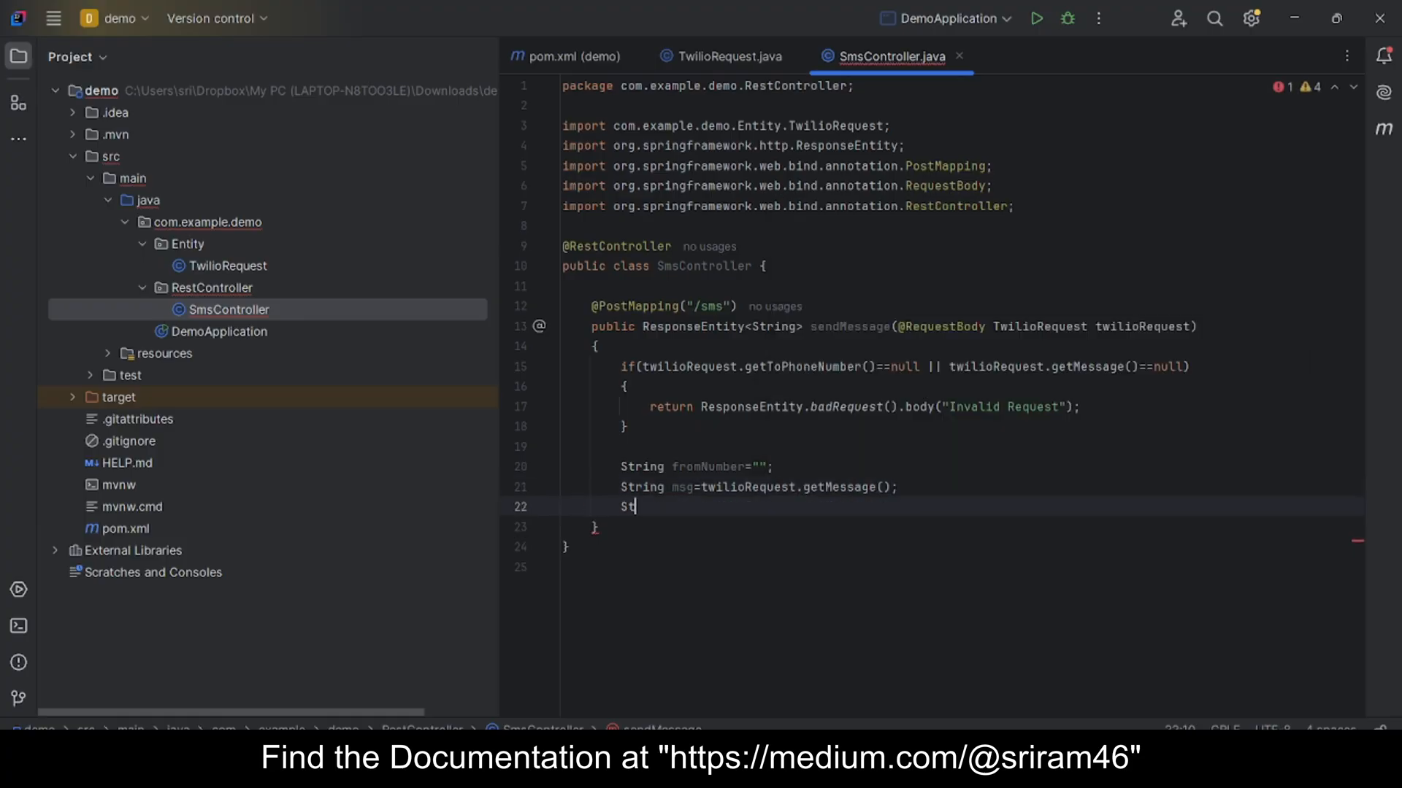
- Declare String toNumber from twilioRequest.getToPhoneNumber() via code completion
type("ring")
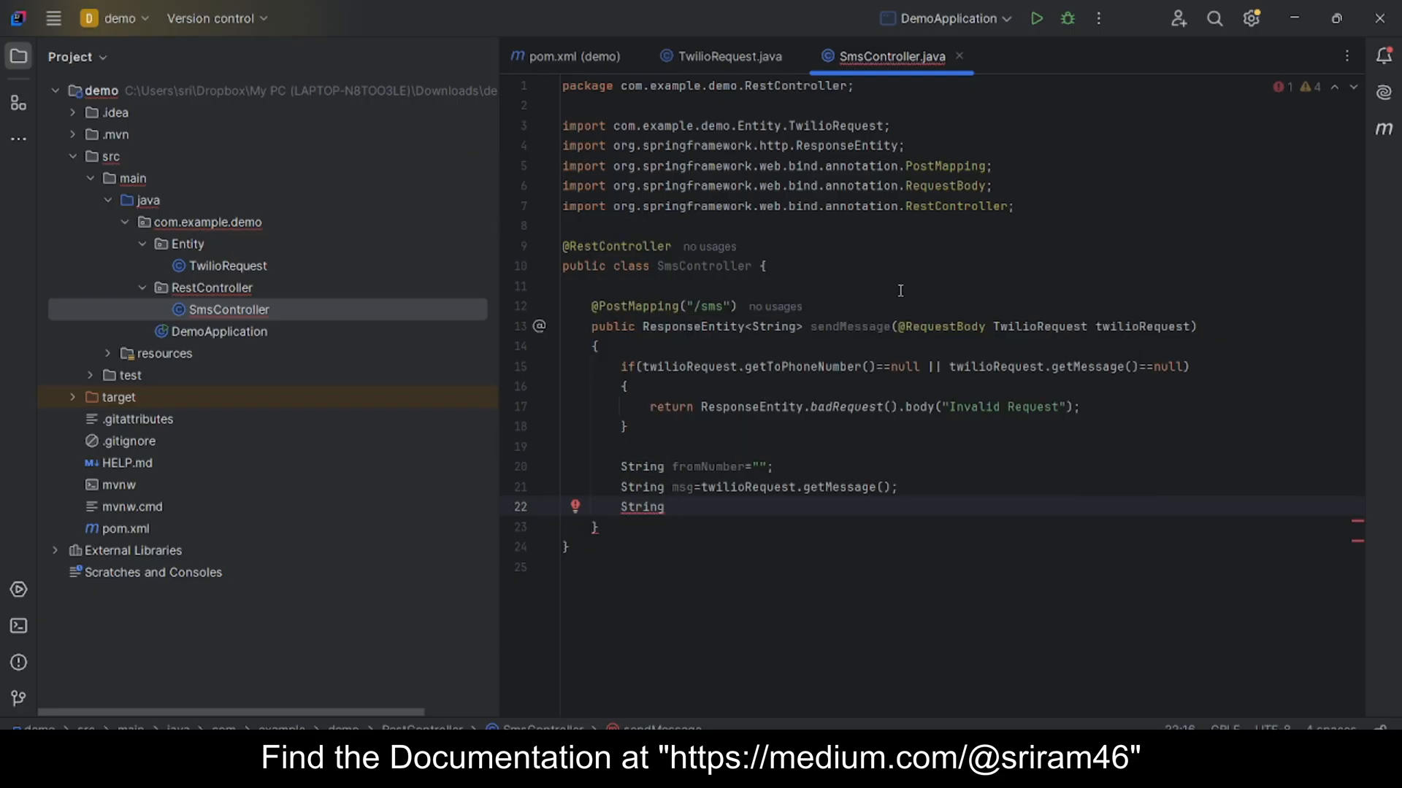
type("toNumb")
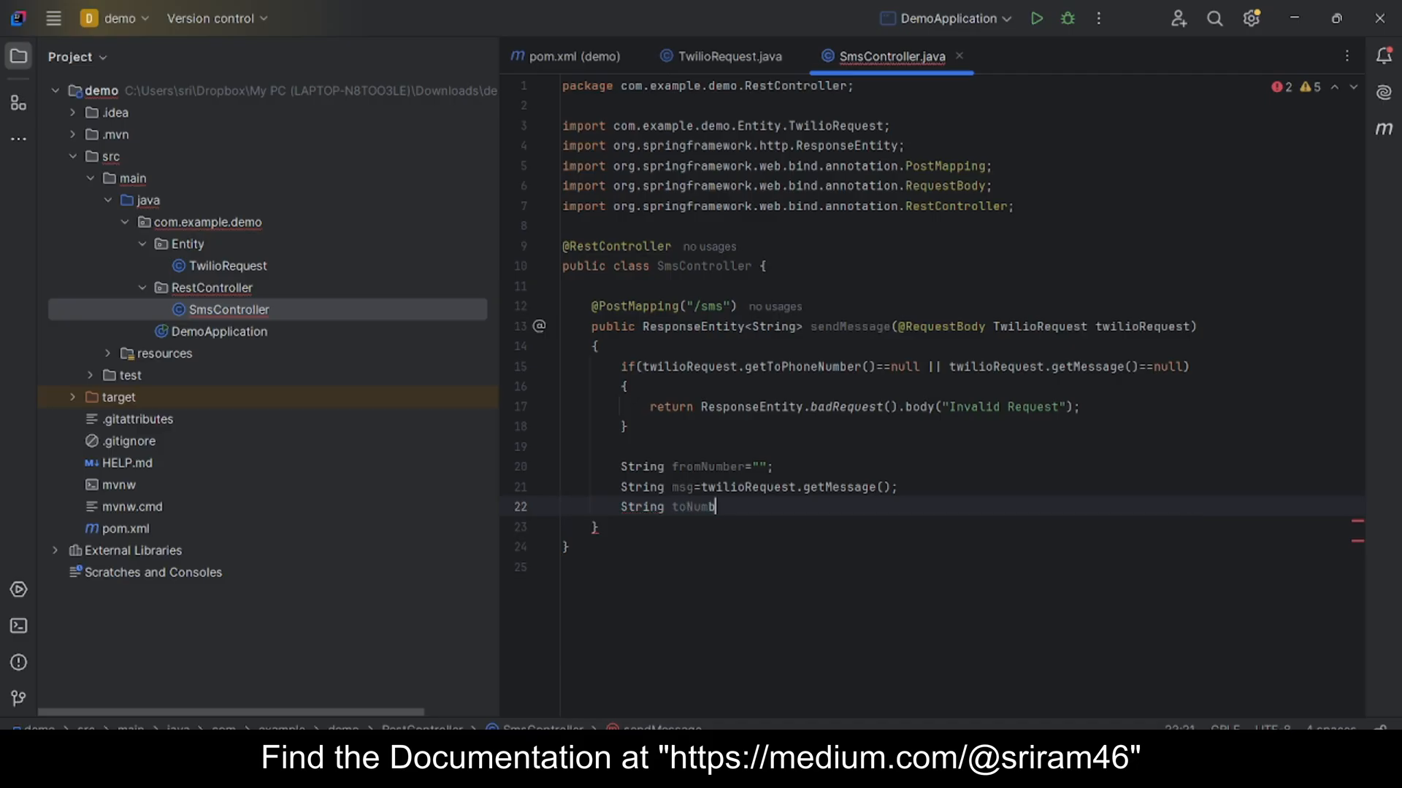
type("er=")
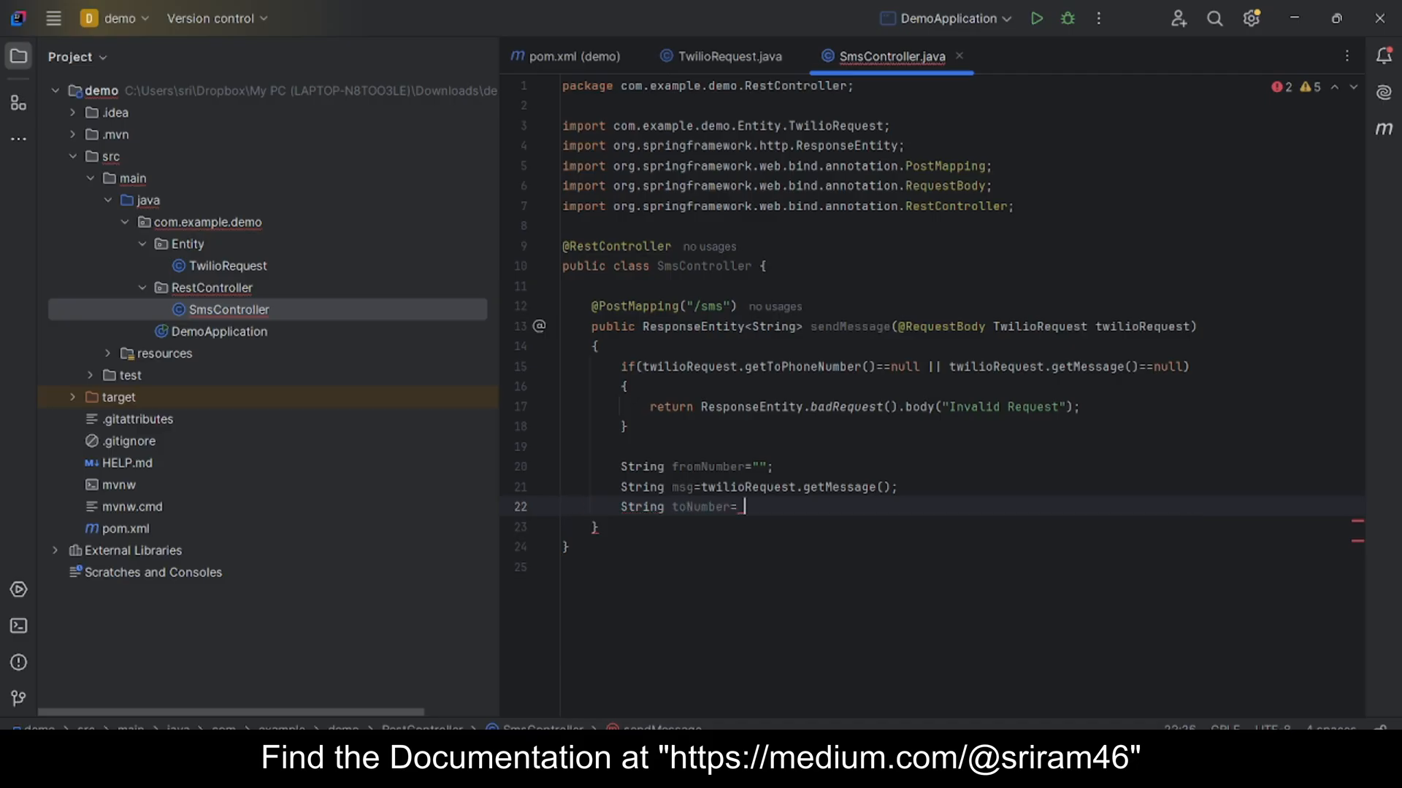
type("twilioRequest.")
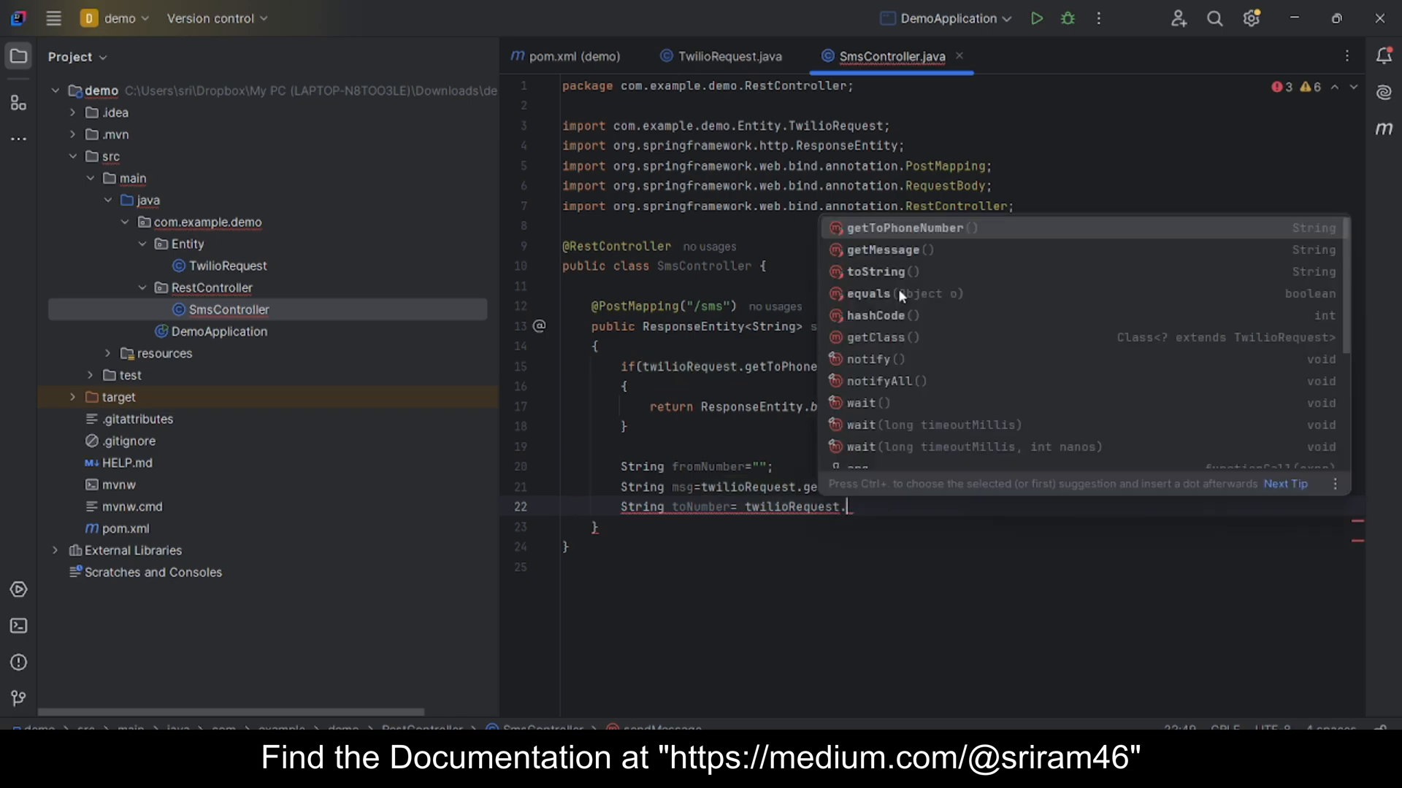
left_click(903, 227)
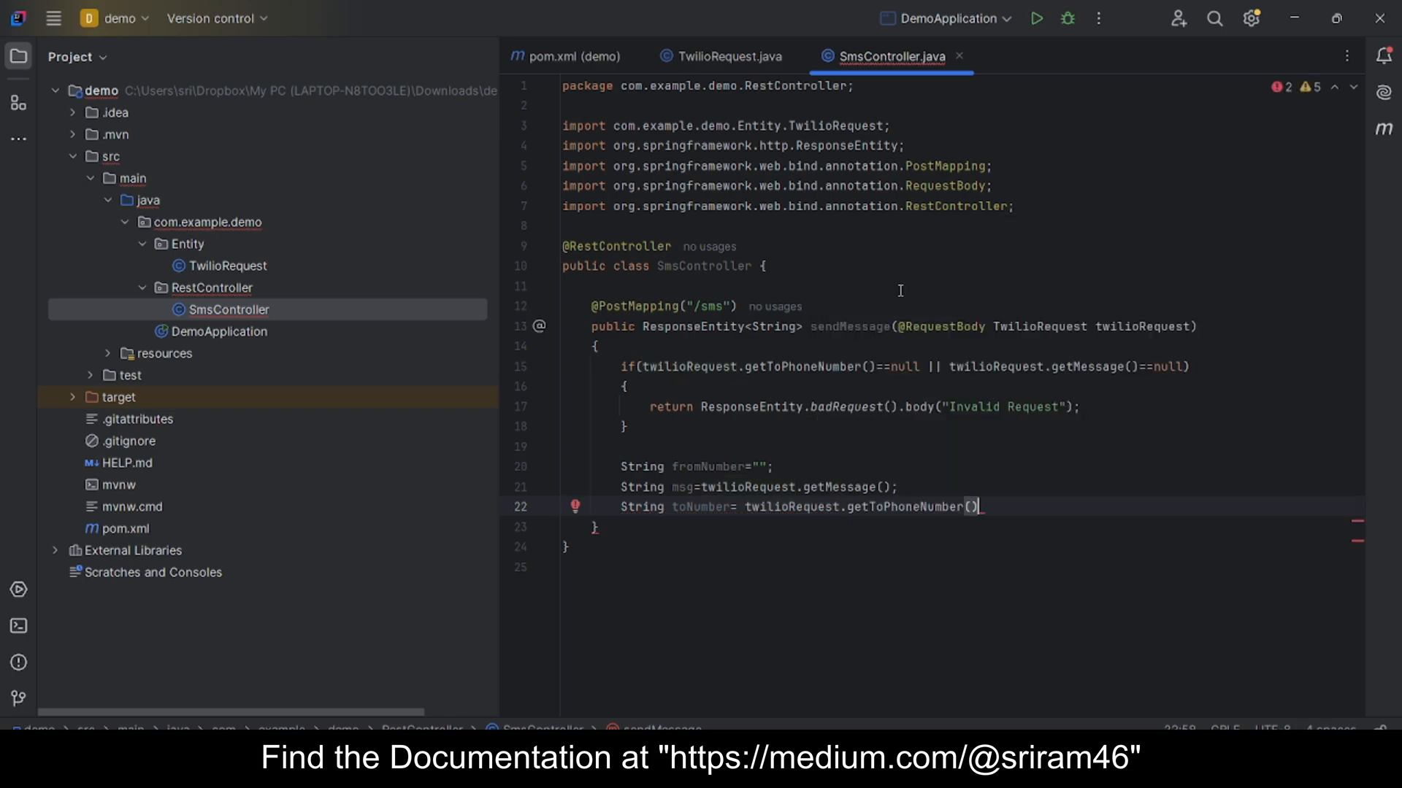
key("Enter")
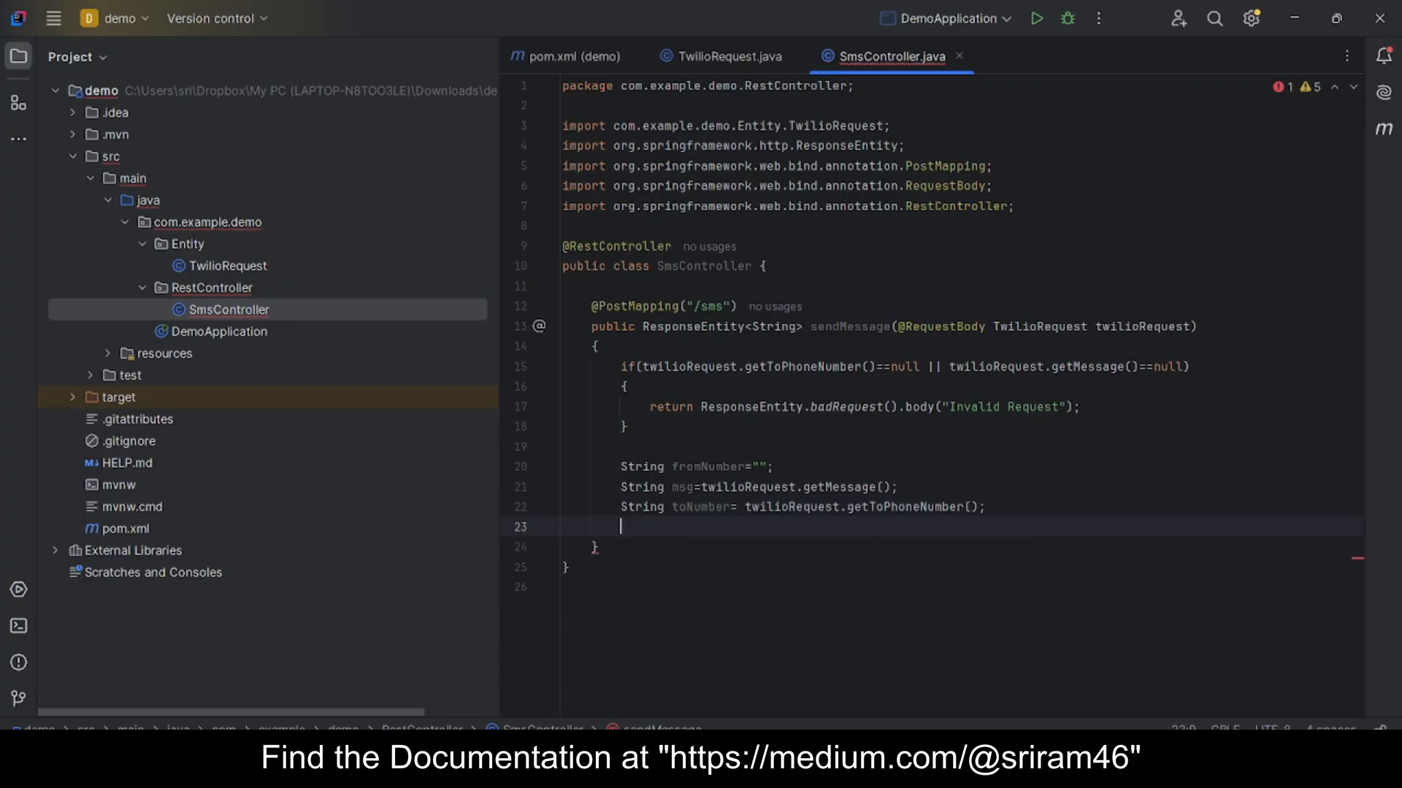
- Begin Message.creator with new PhoneNumber(toNumber) and new PhoneNumber(fromNumber) arguments
type("Me")
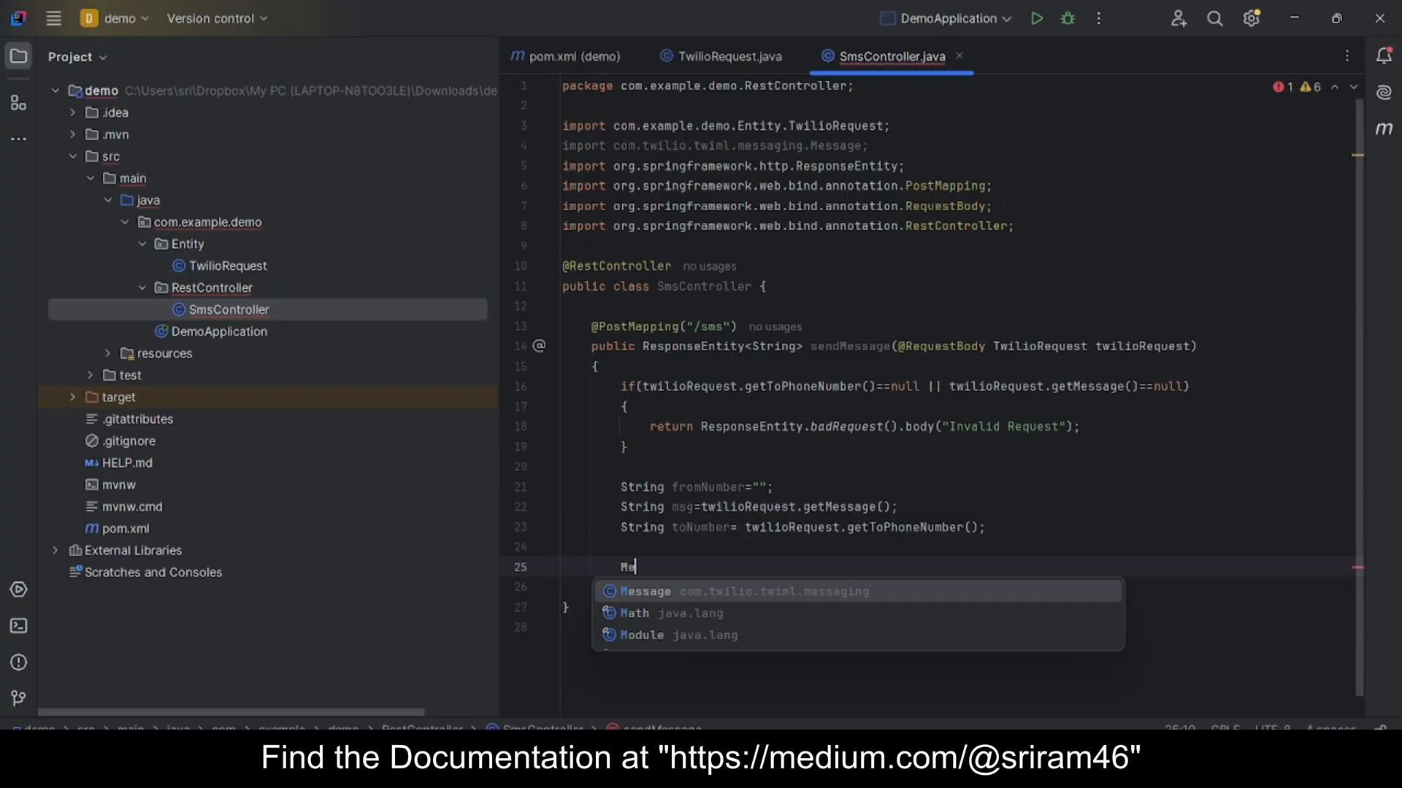
type("ssage.creator(")
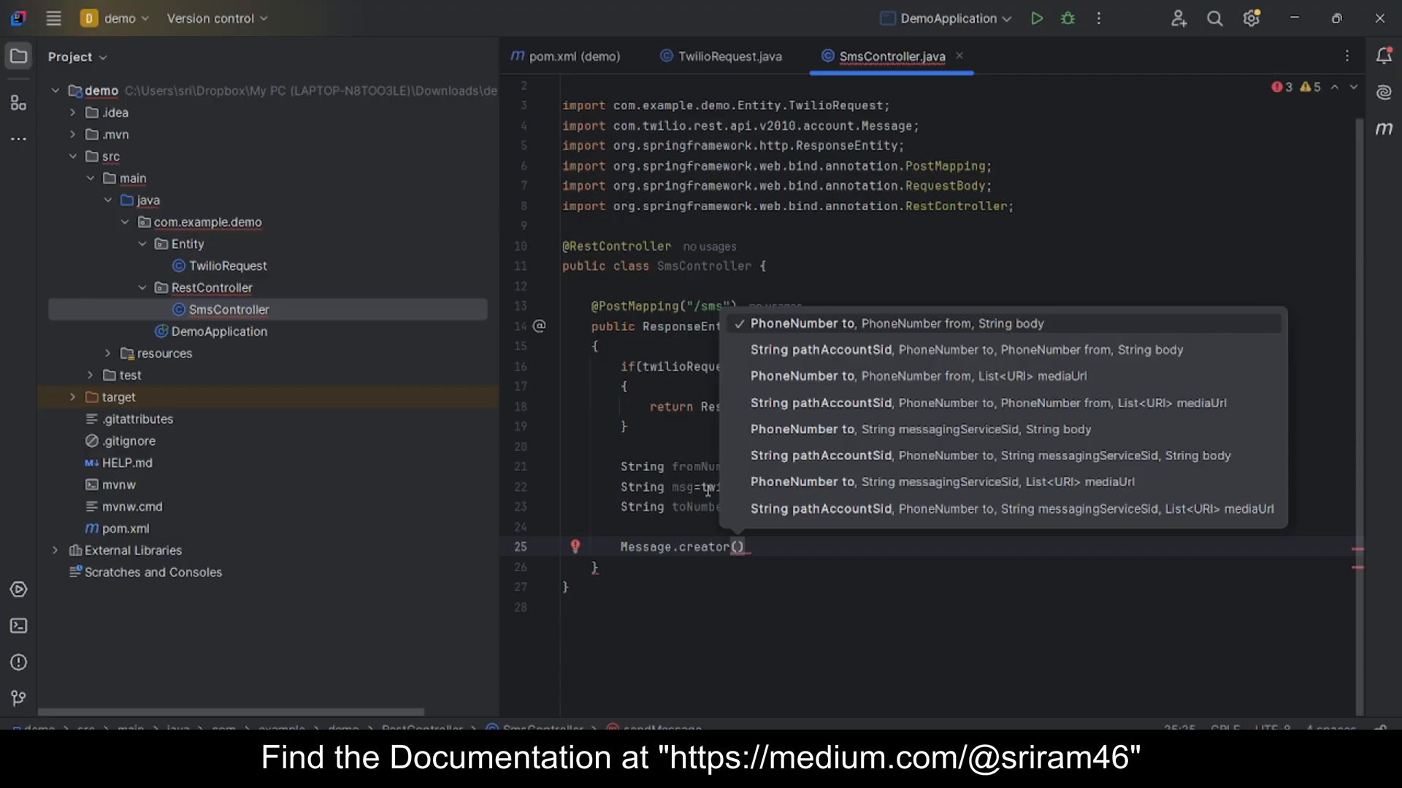
type("new")
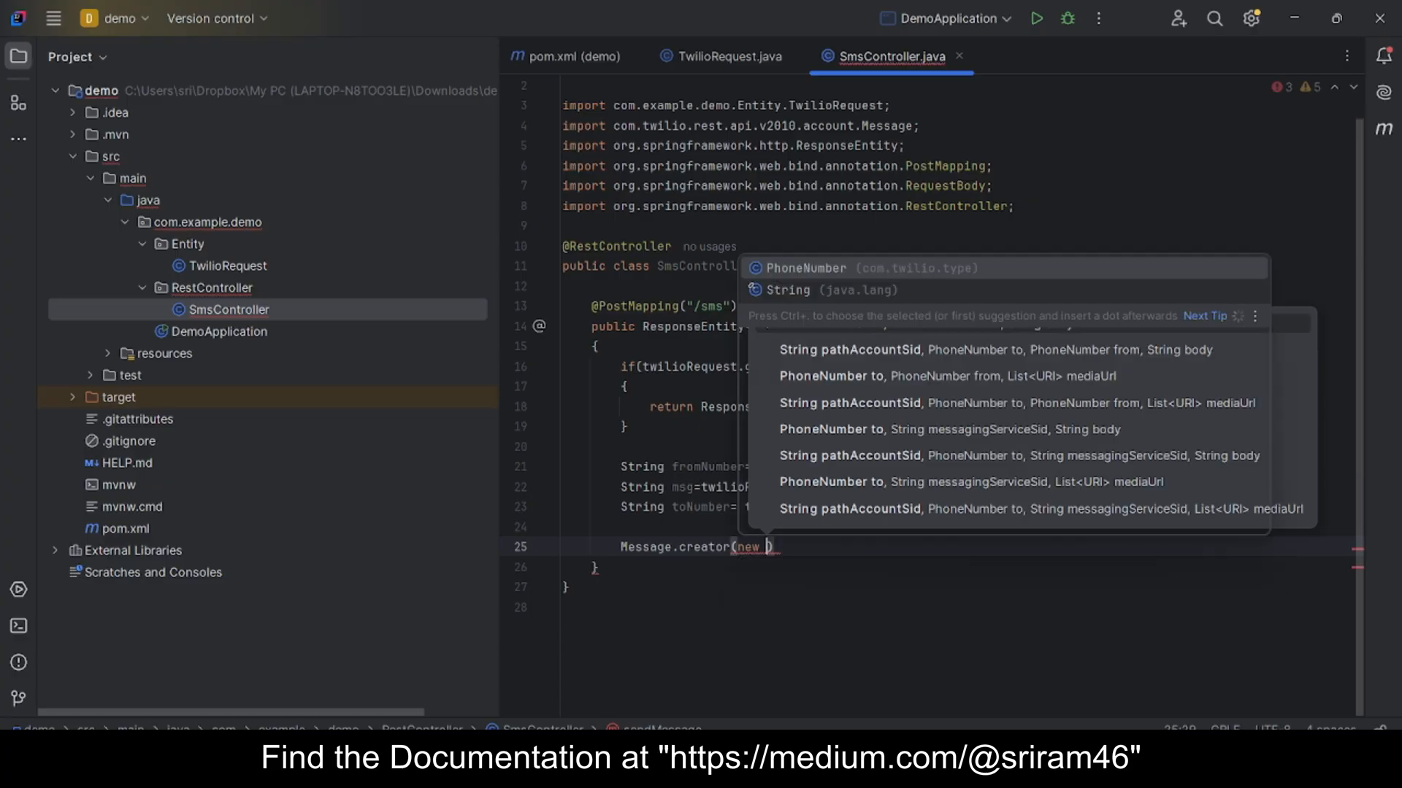
left_click(802, 267)
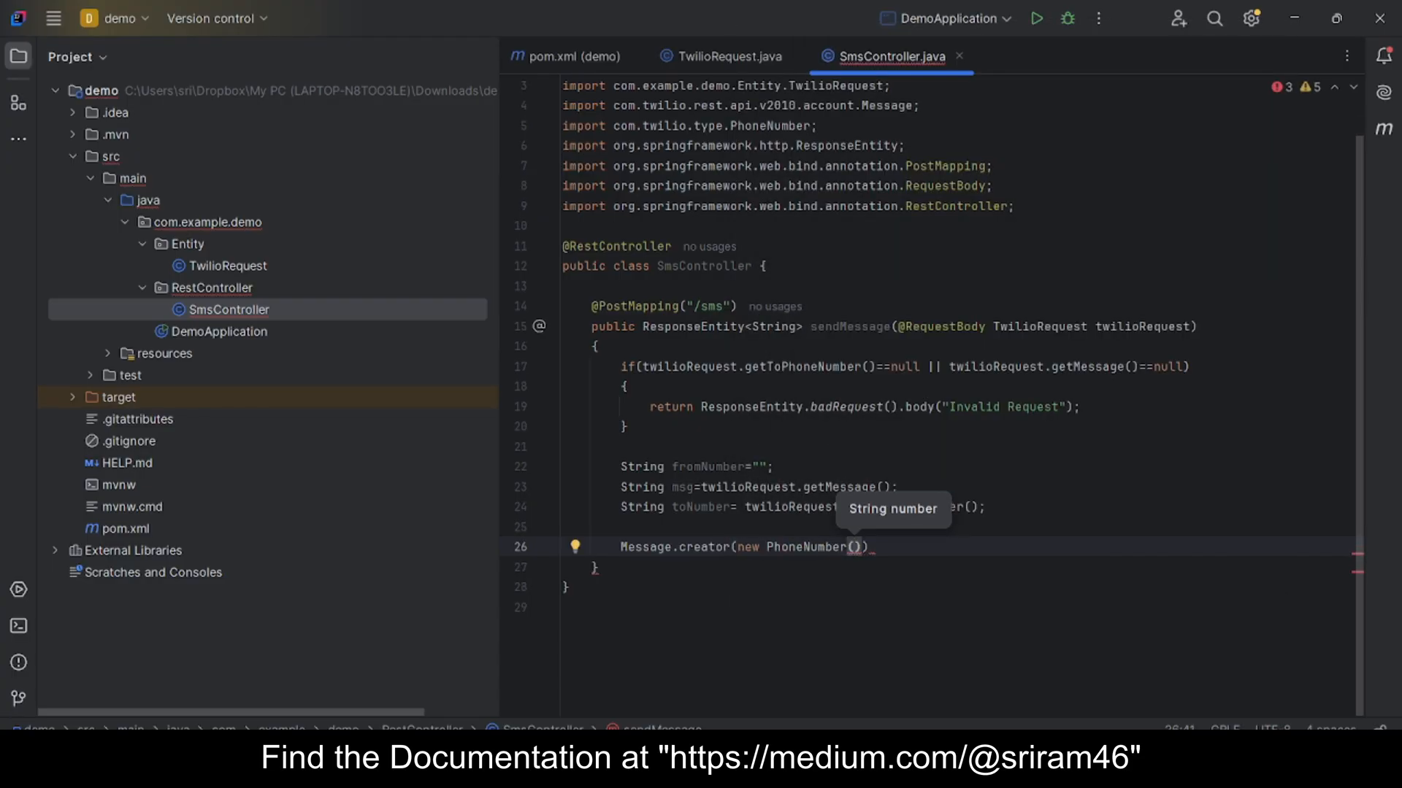
type("toNumber")
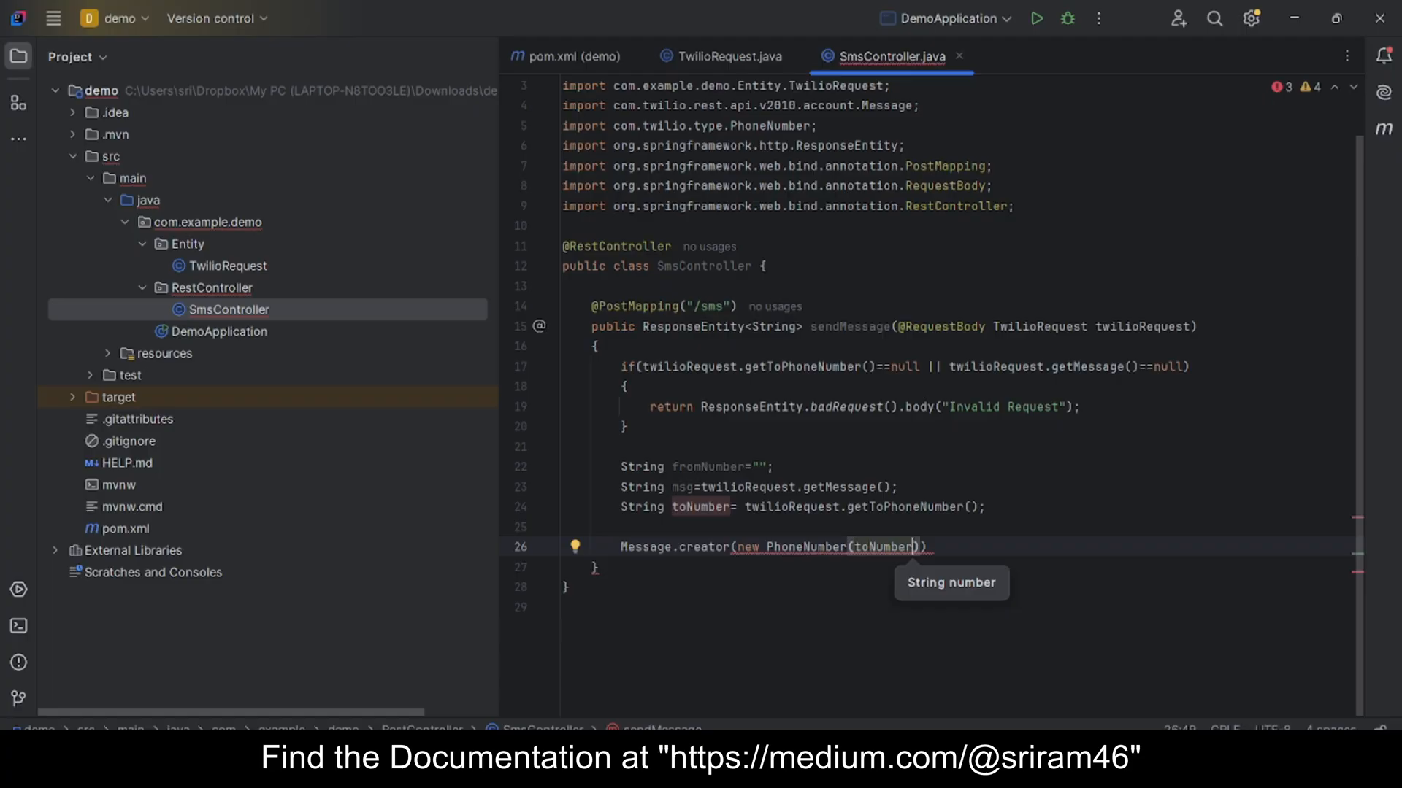
type(",")
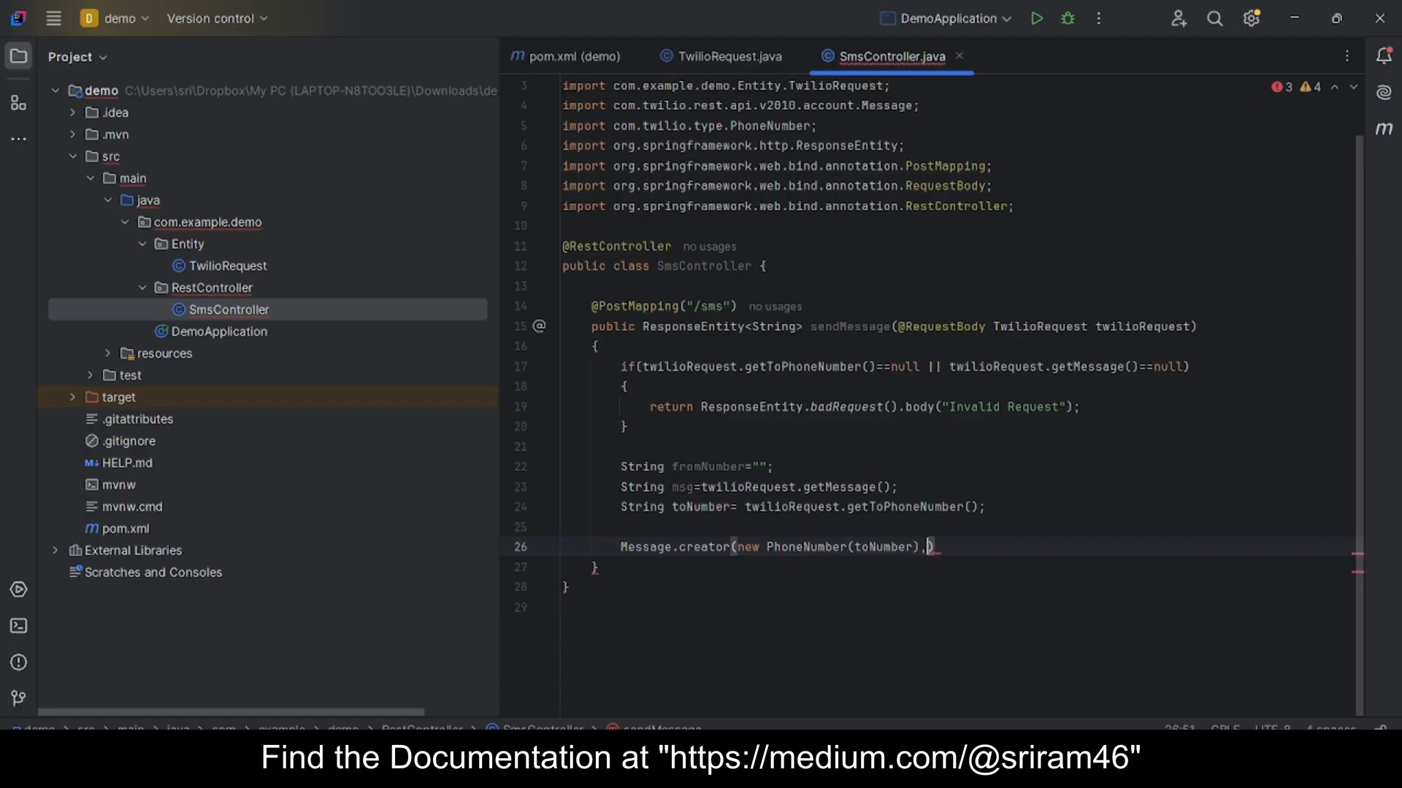
type("new PhoneNumber(")
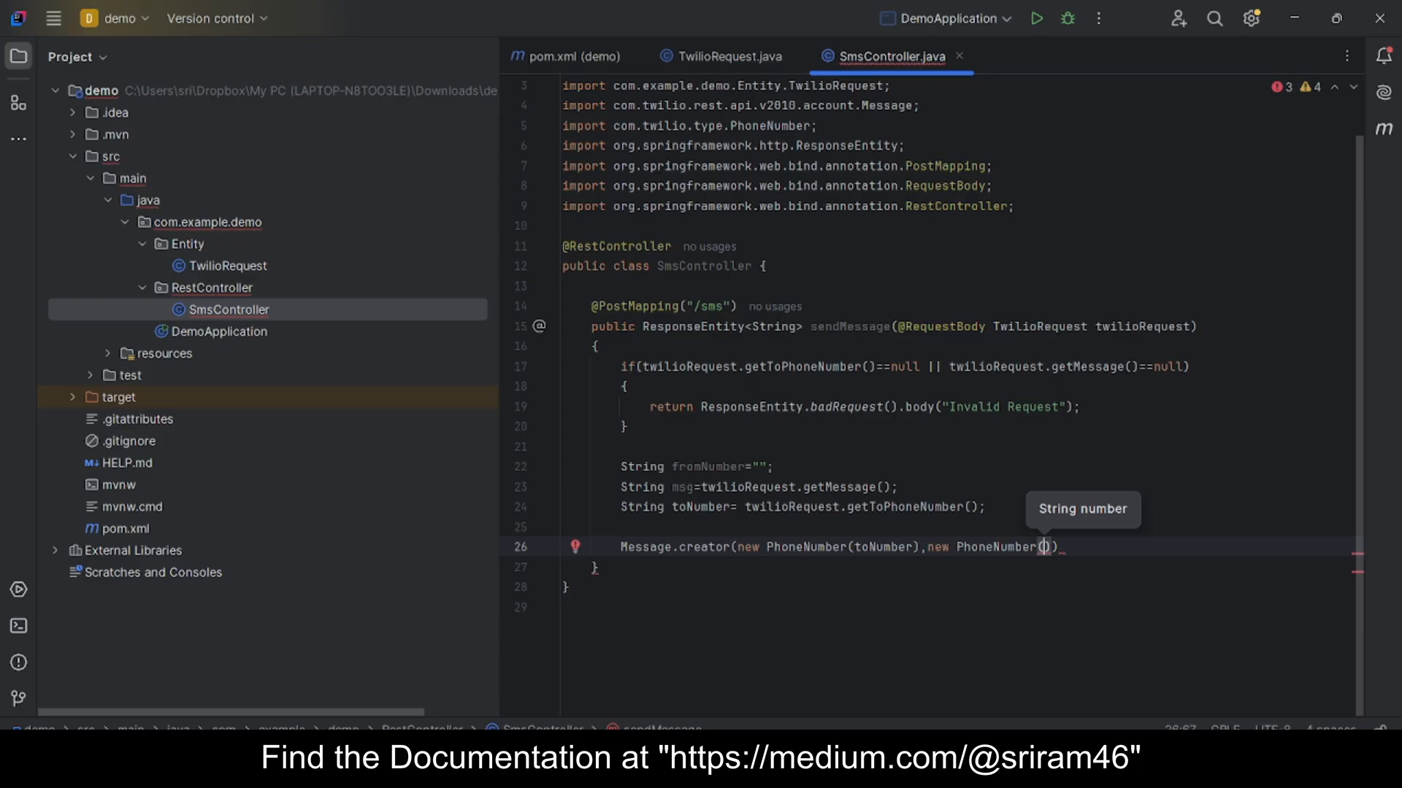
type("fromNumber")
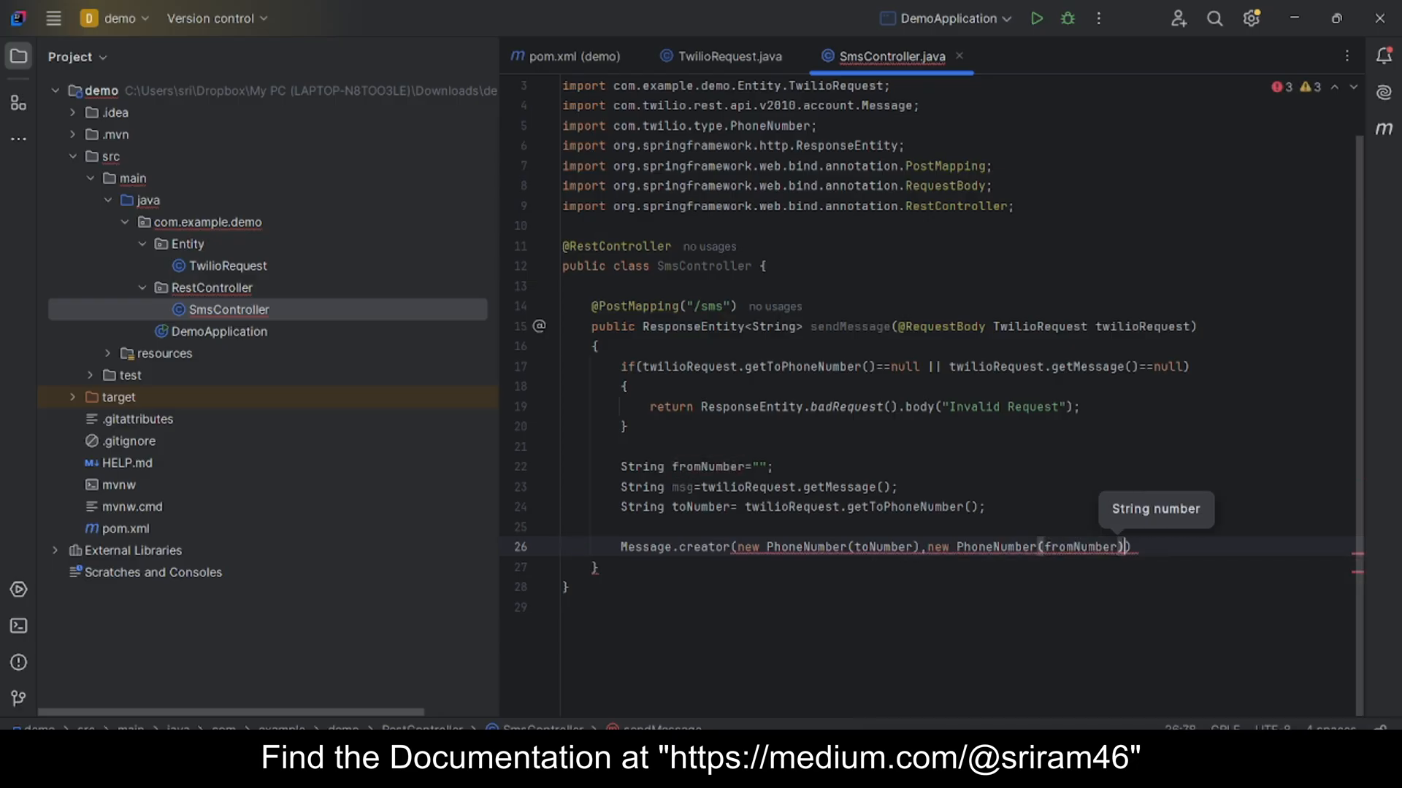
- Pass msg as the body and finish the call with .create();
type(",")
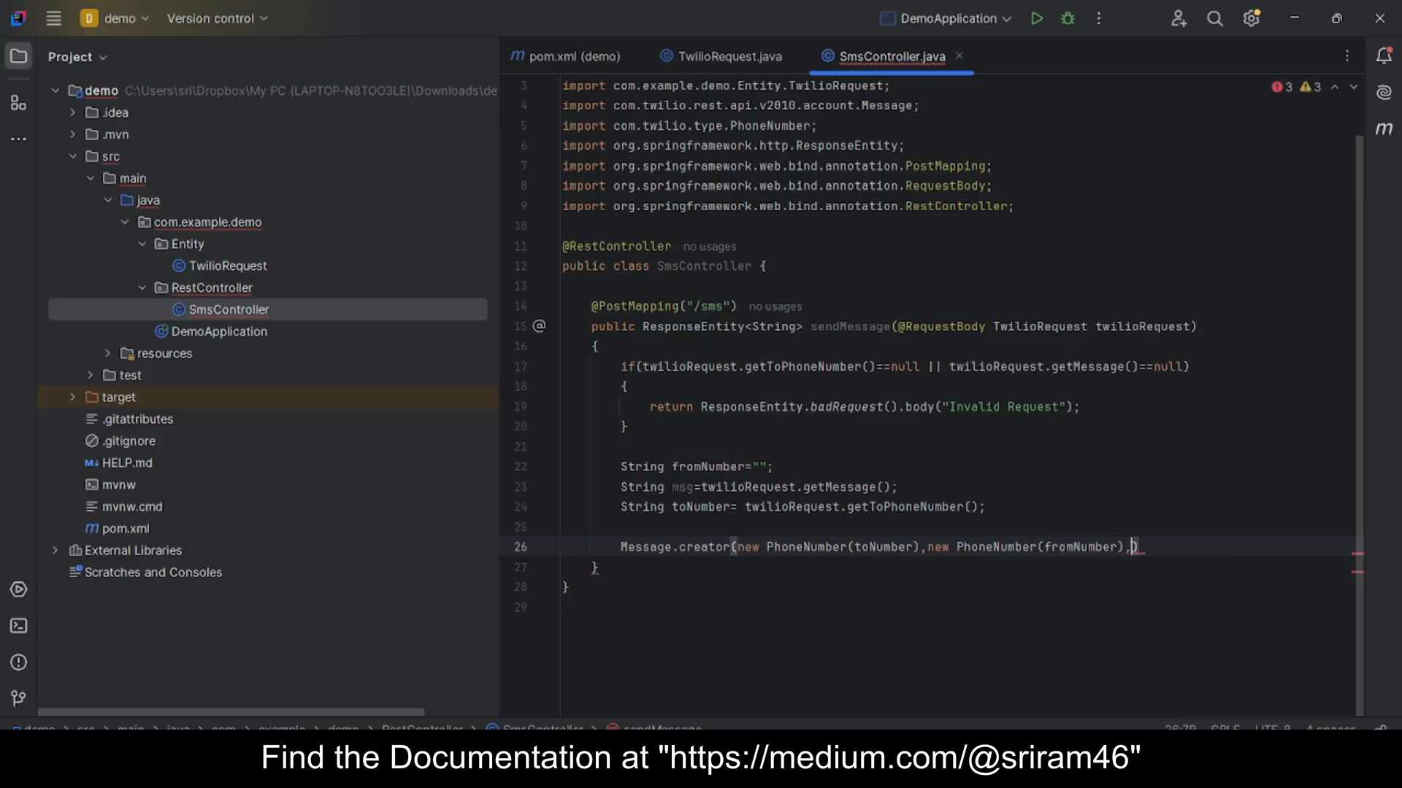
type("msg")
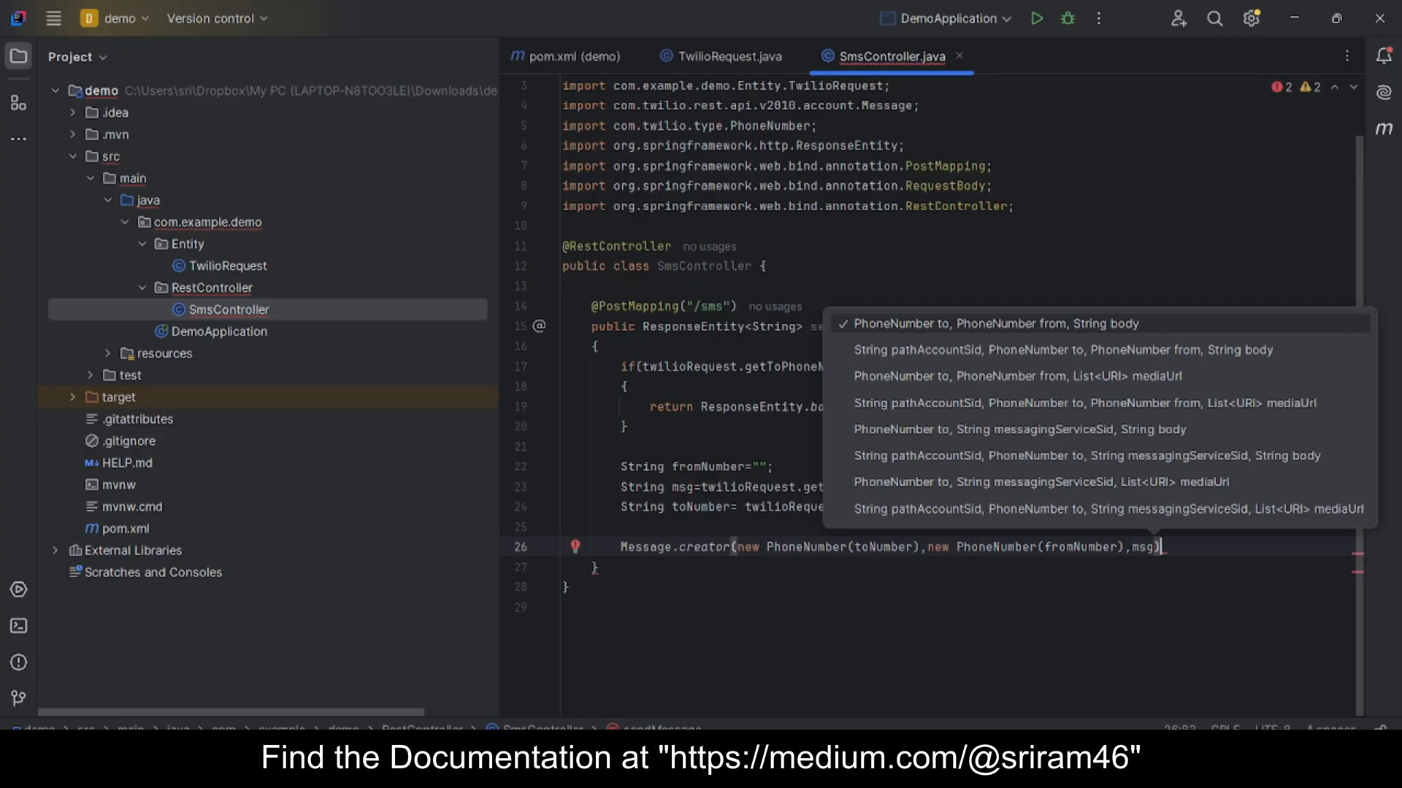
type(".create()")
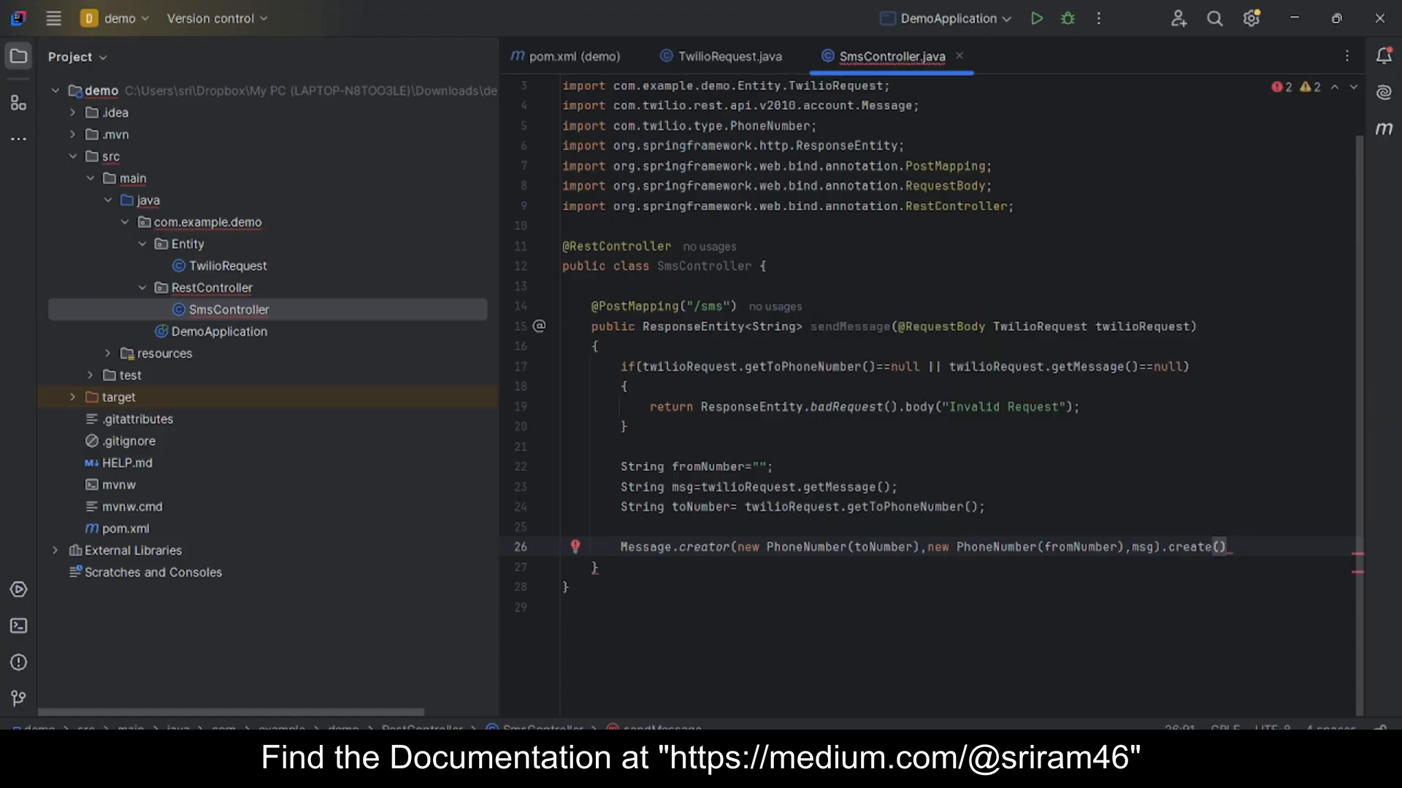
type(";")
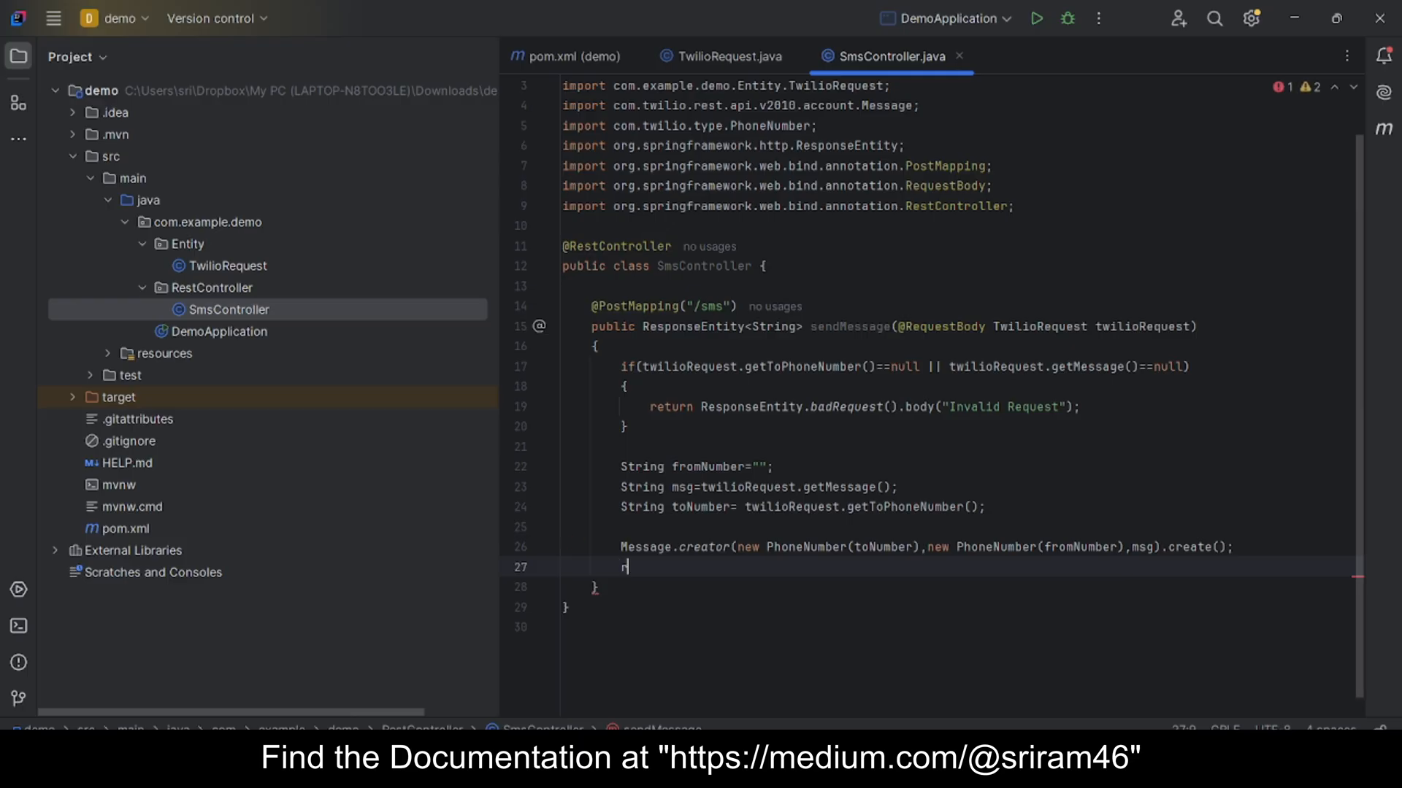
- Return ResponseEntity.ok("SMS send ") from sendMessage and switch to DemoApplication
type("eturn")
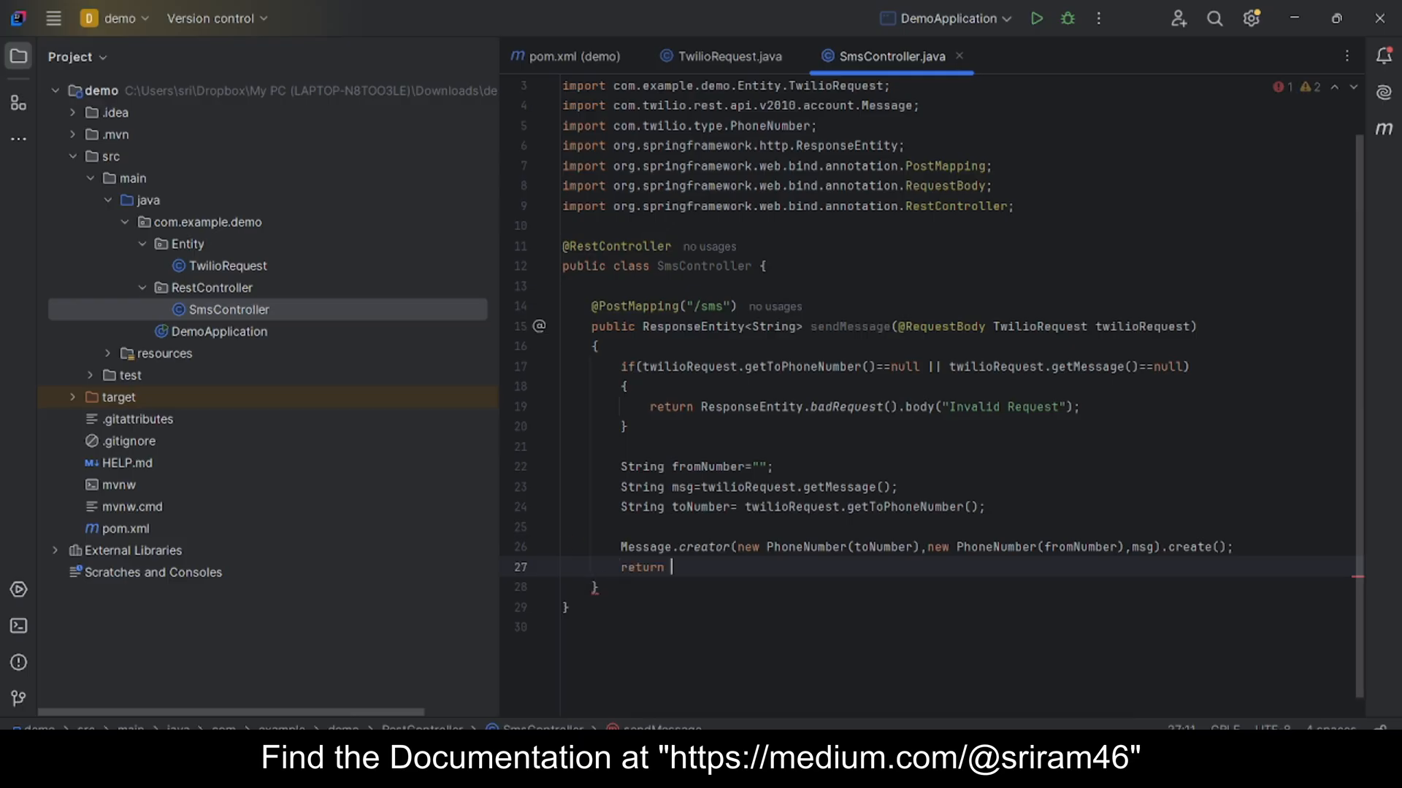
type("ResponseEntity.ok(\"")
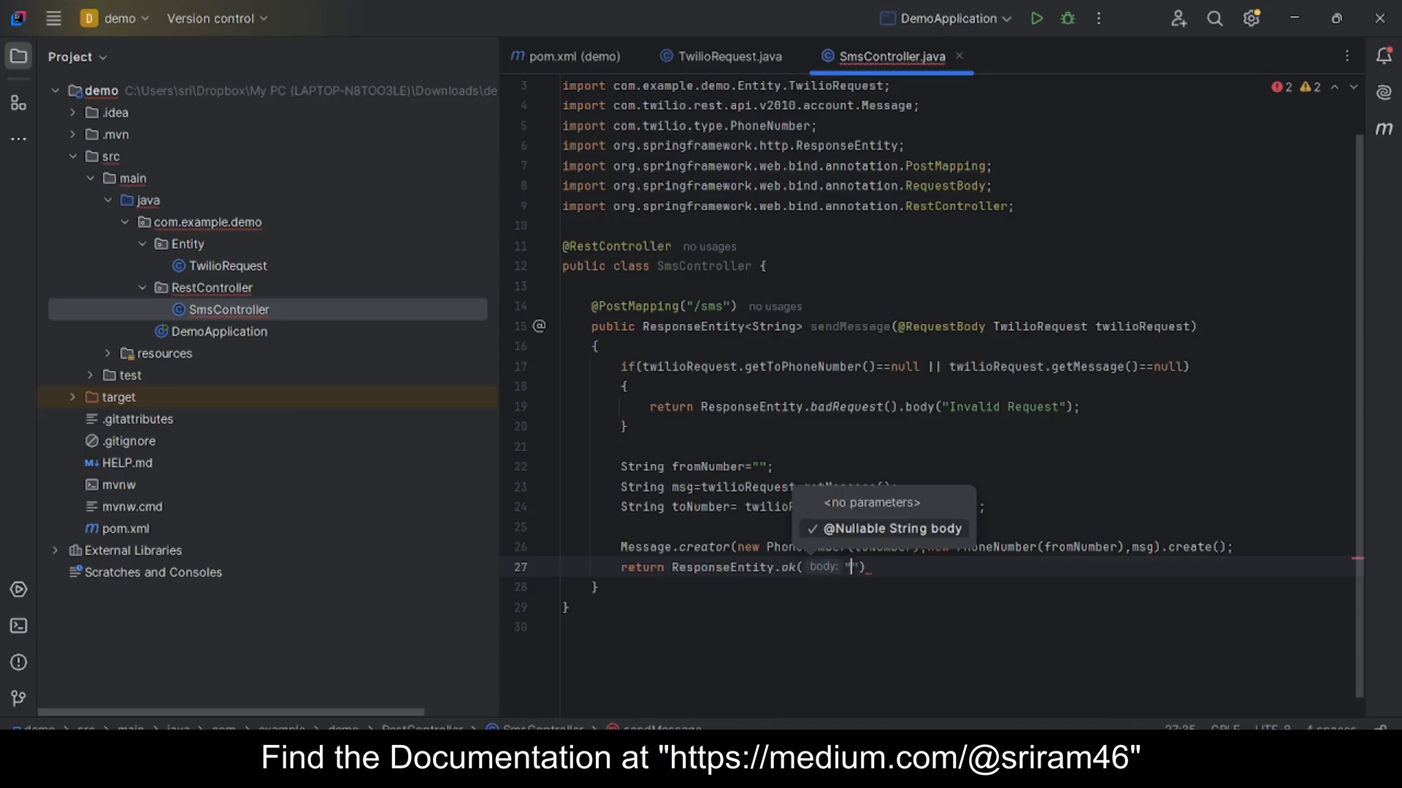
type("SMS send")
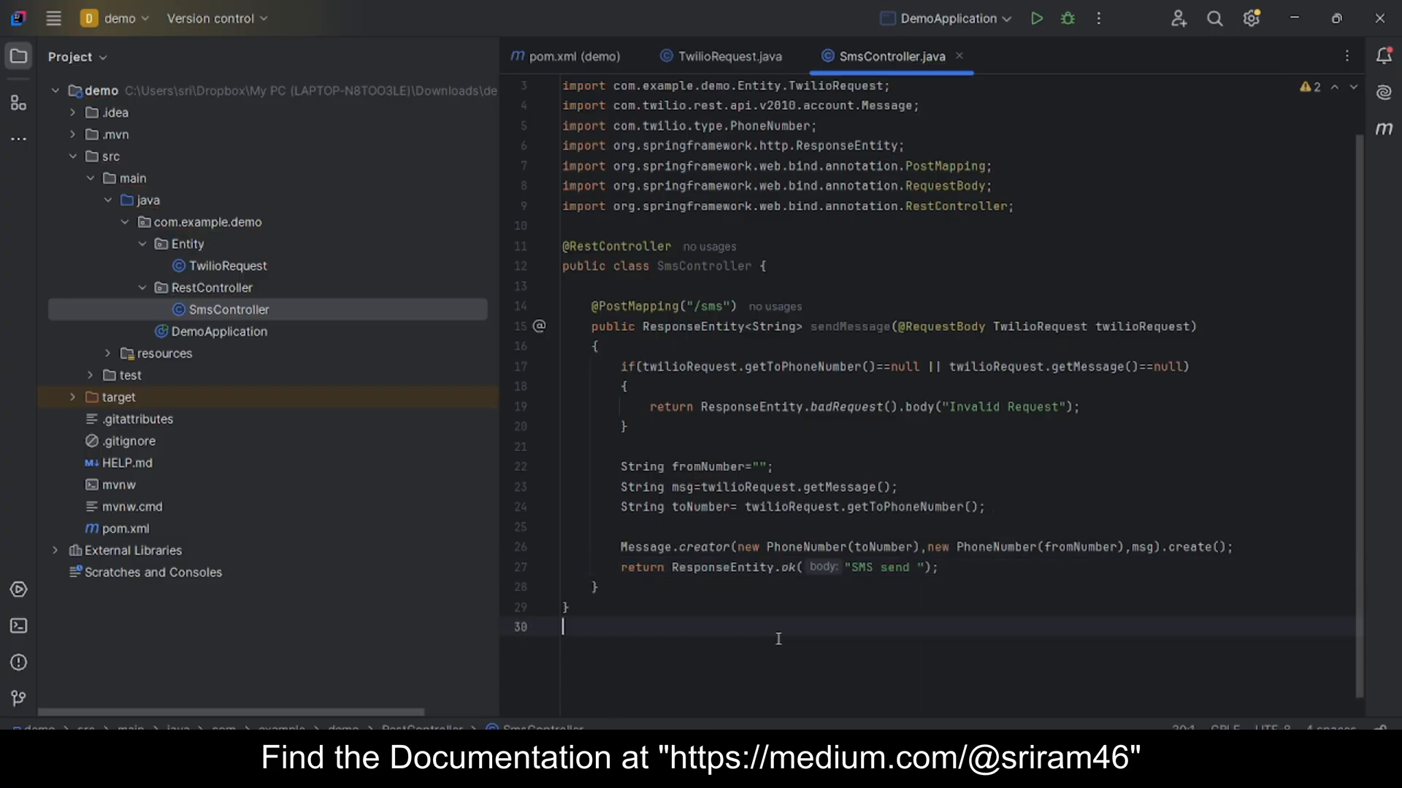
left_click(222, 332)
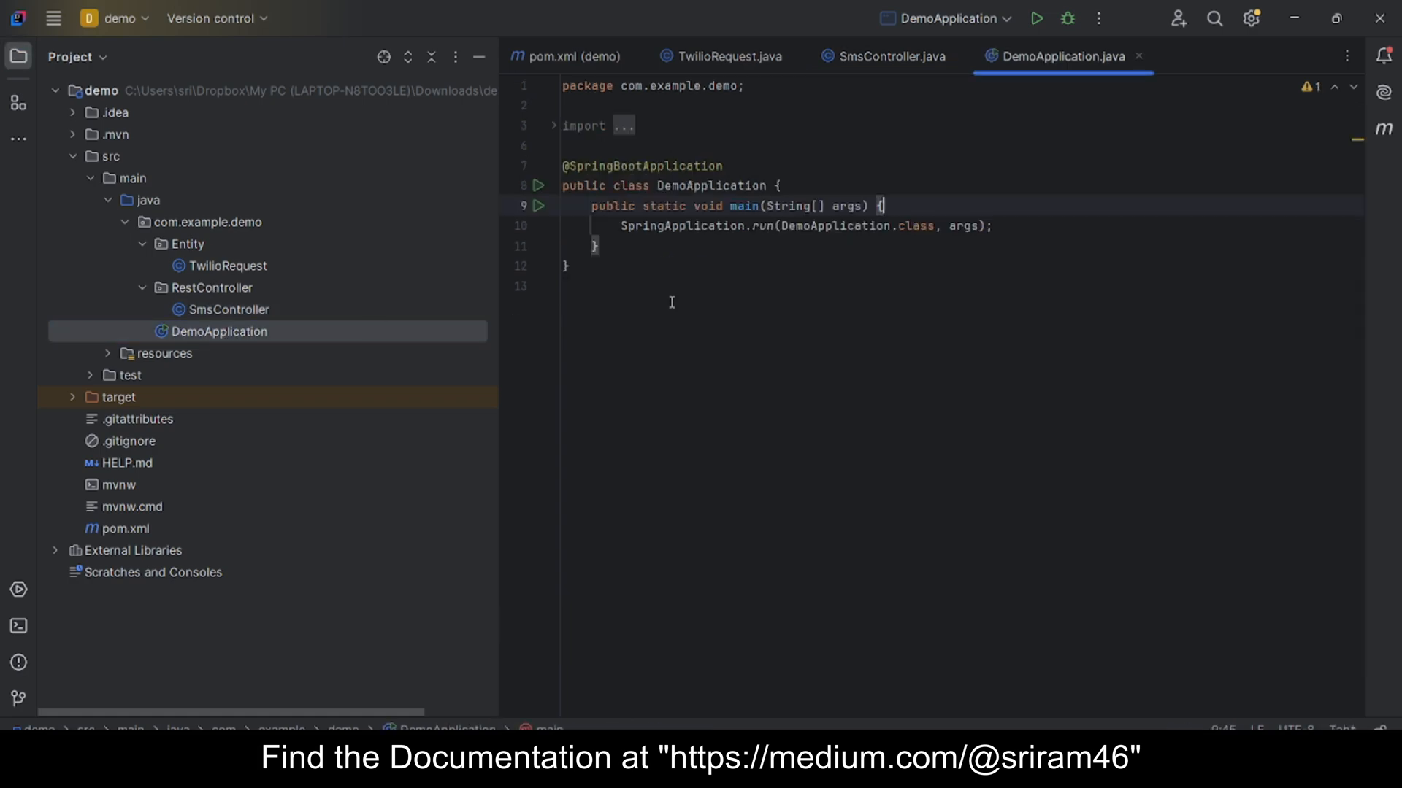
- Declare private final static String Accound_SID="" above main
key("Enter")
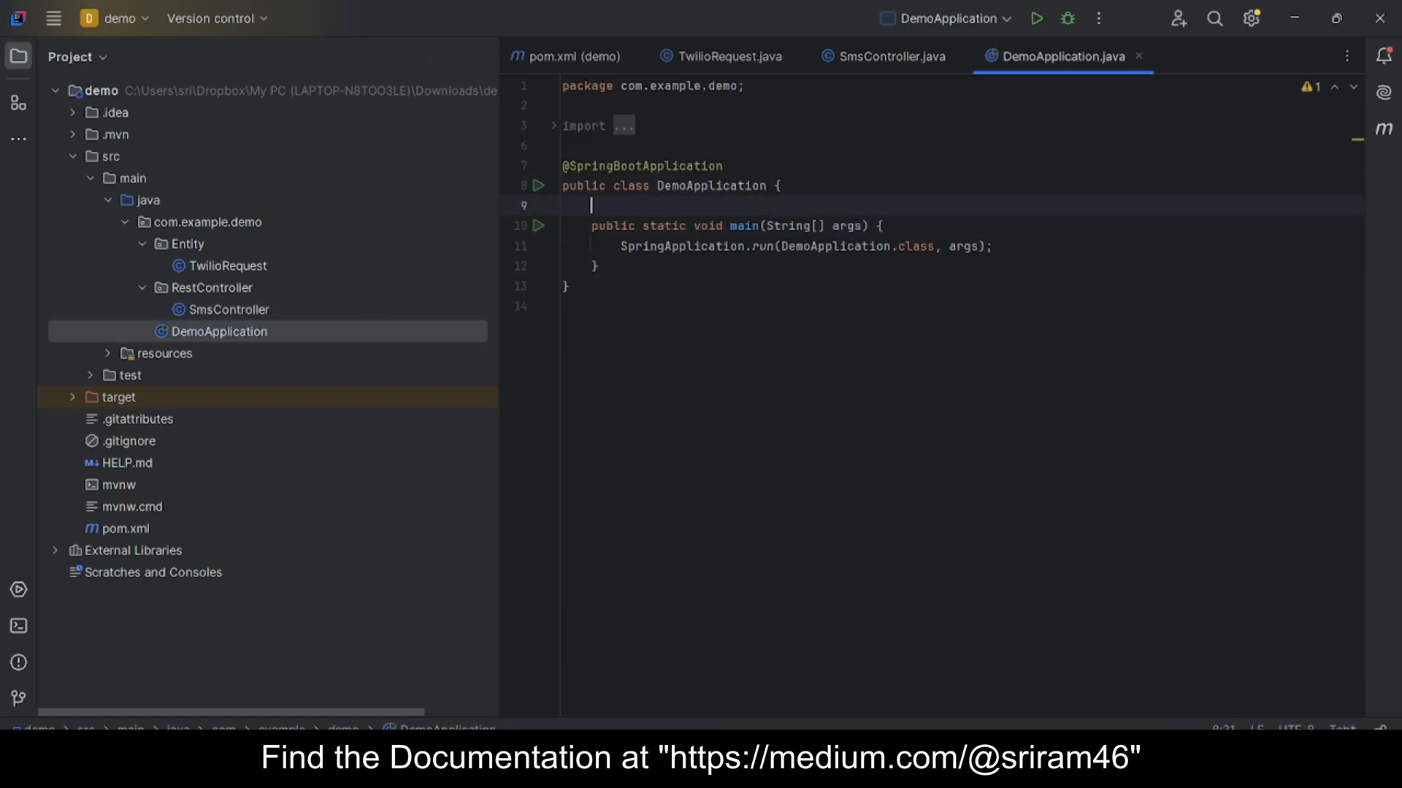
key("enter")
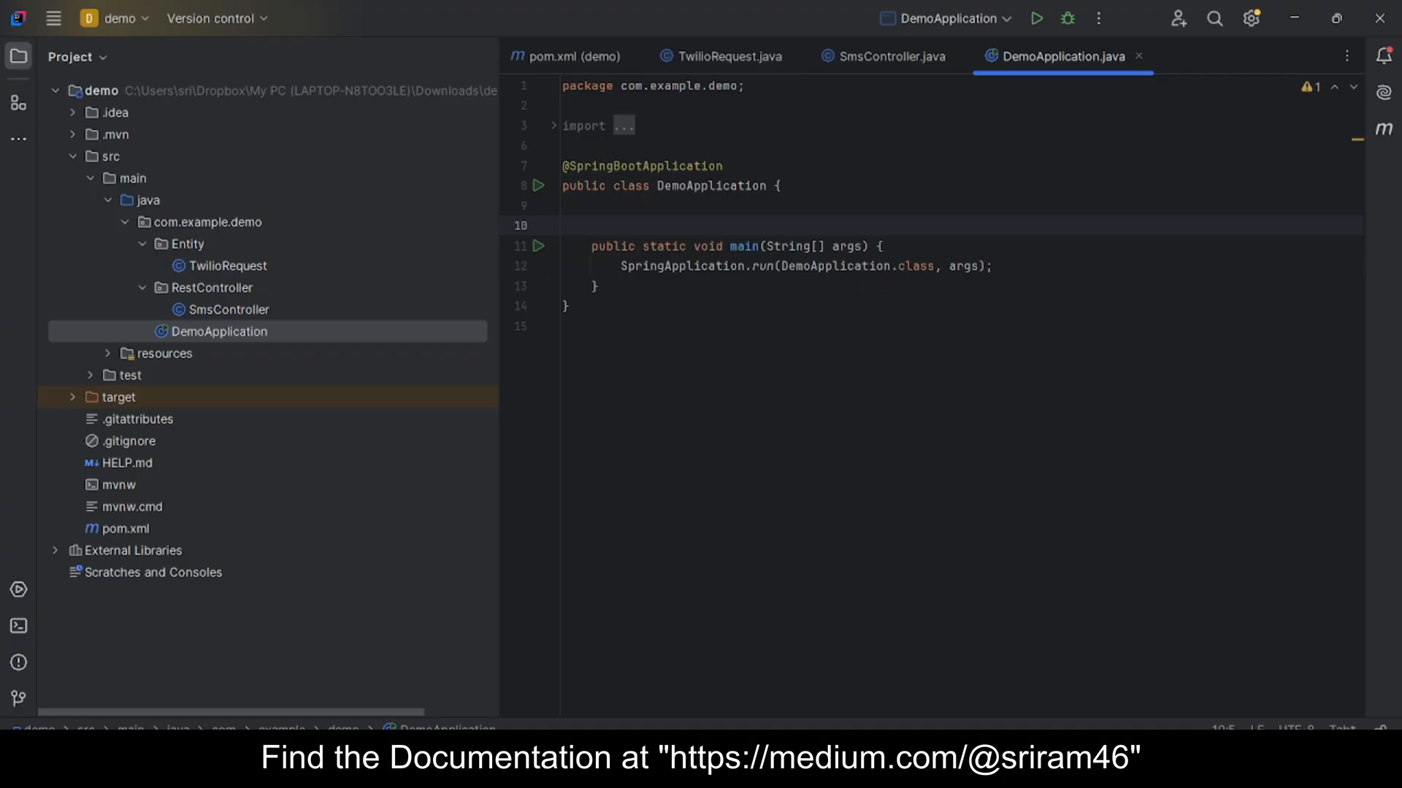
type("private")
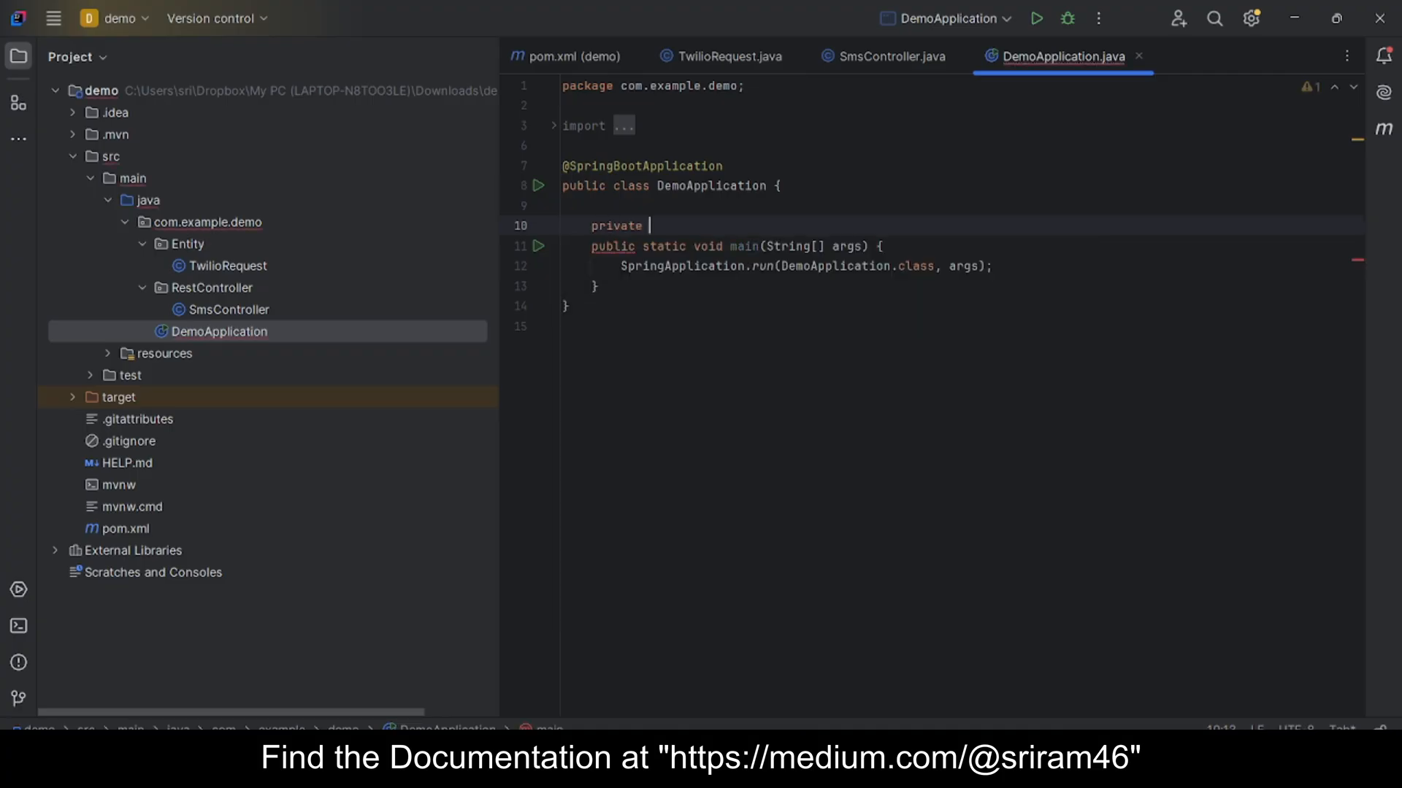
type("fina")
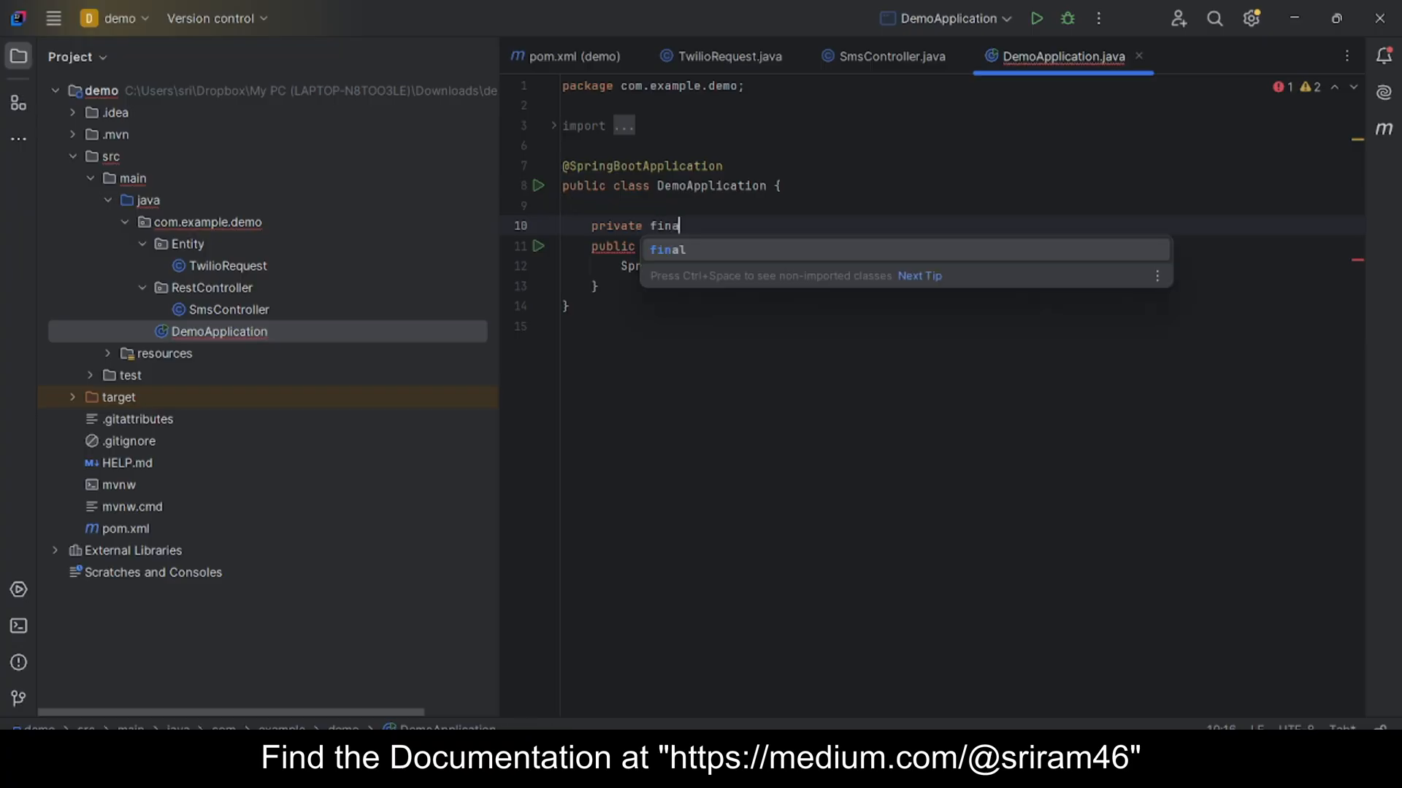
type("static")
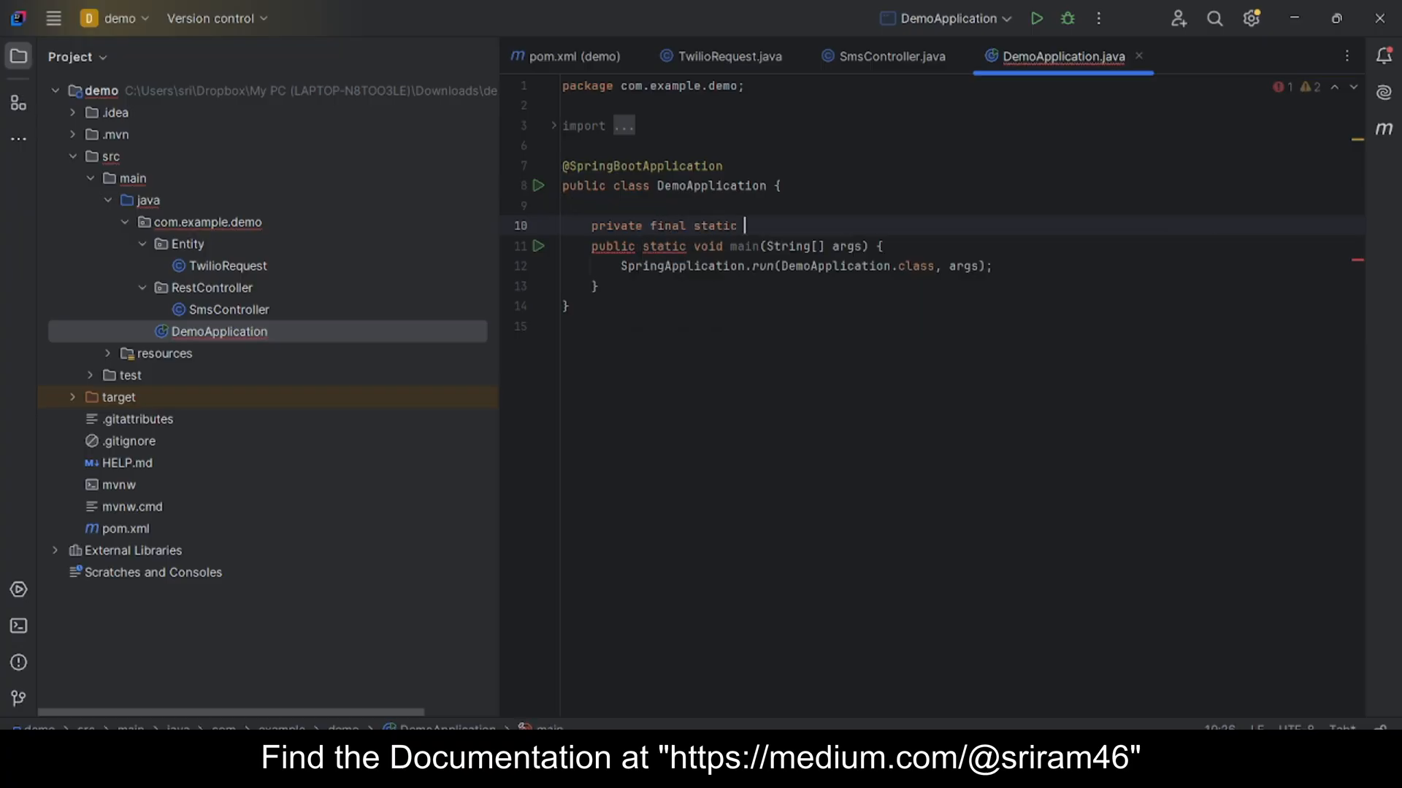
type("String")
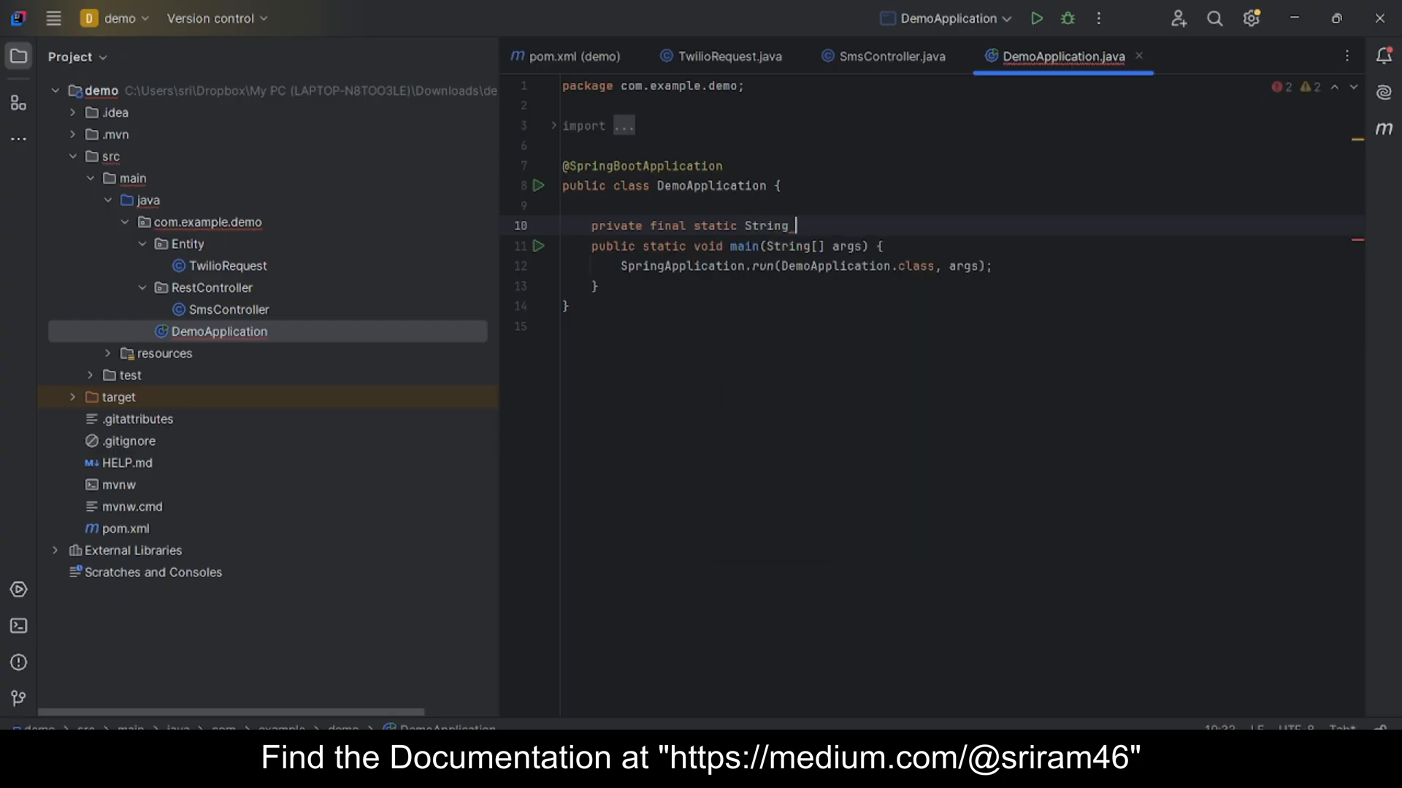
type("Account")
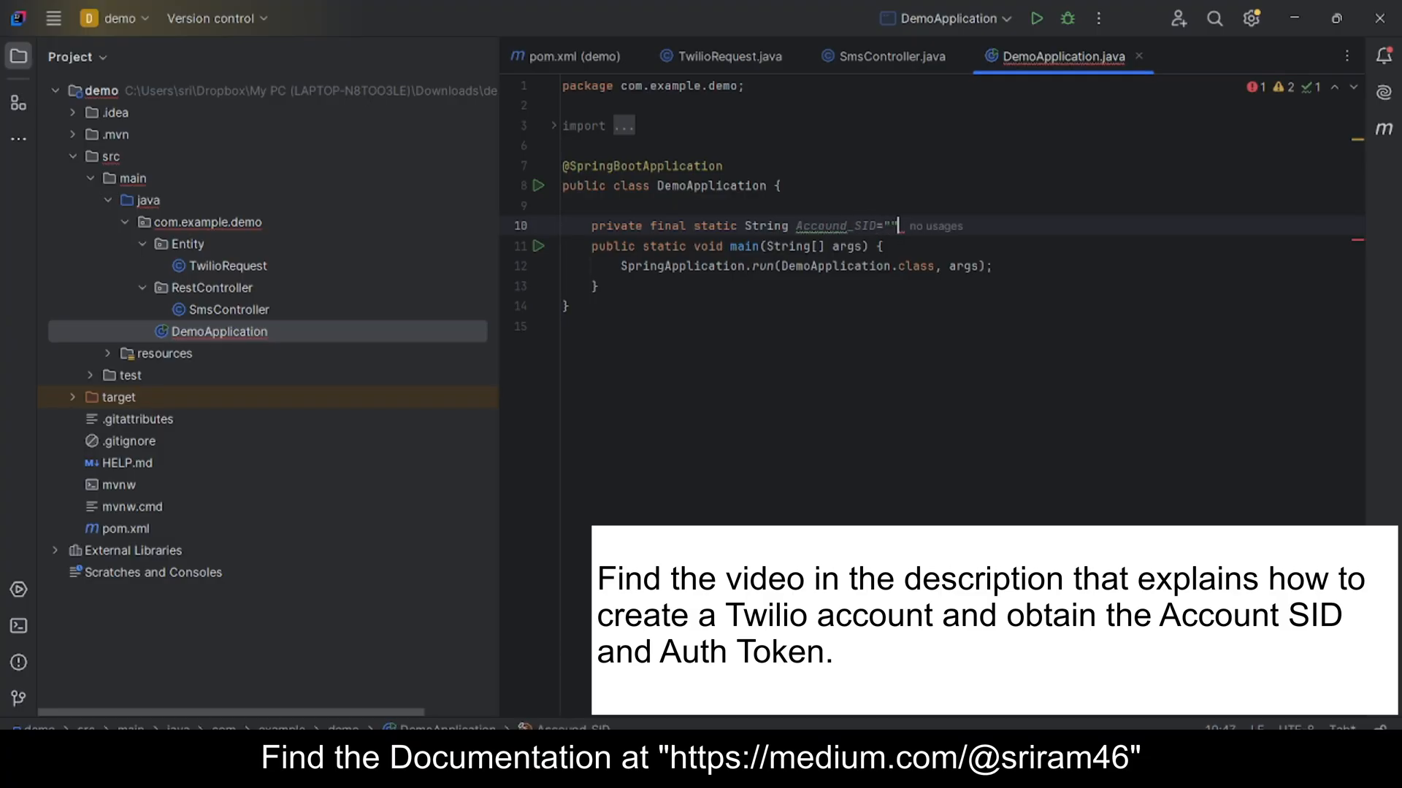
- Declare private final static String Auth_Id="" on the next line
key("enter")
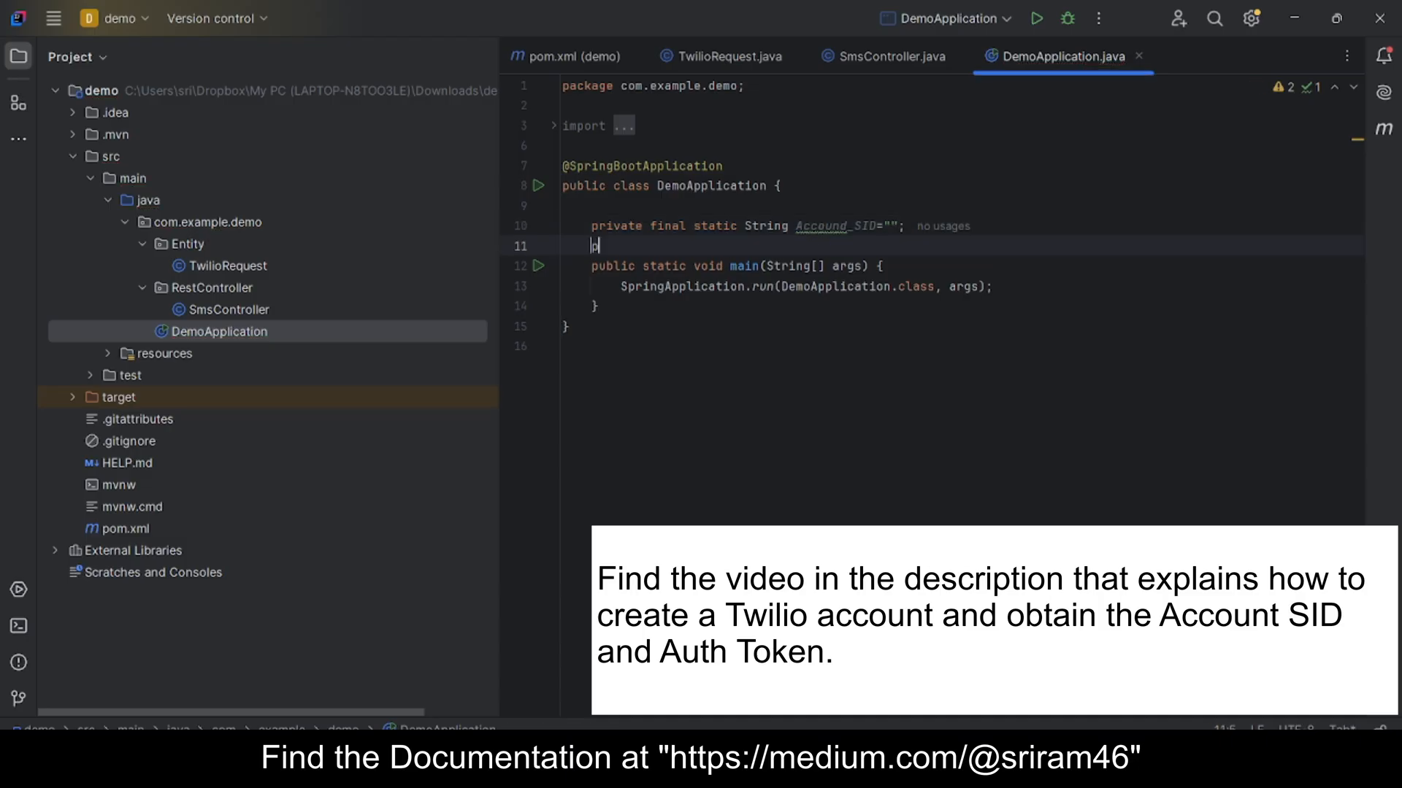
type("private")
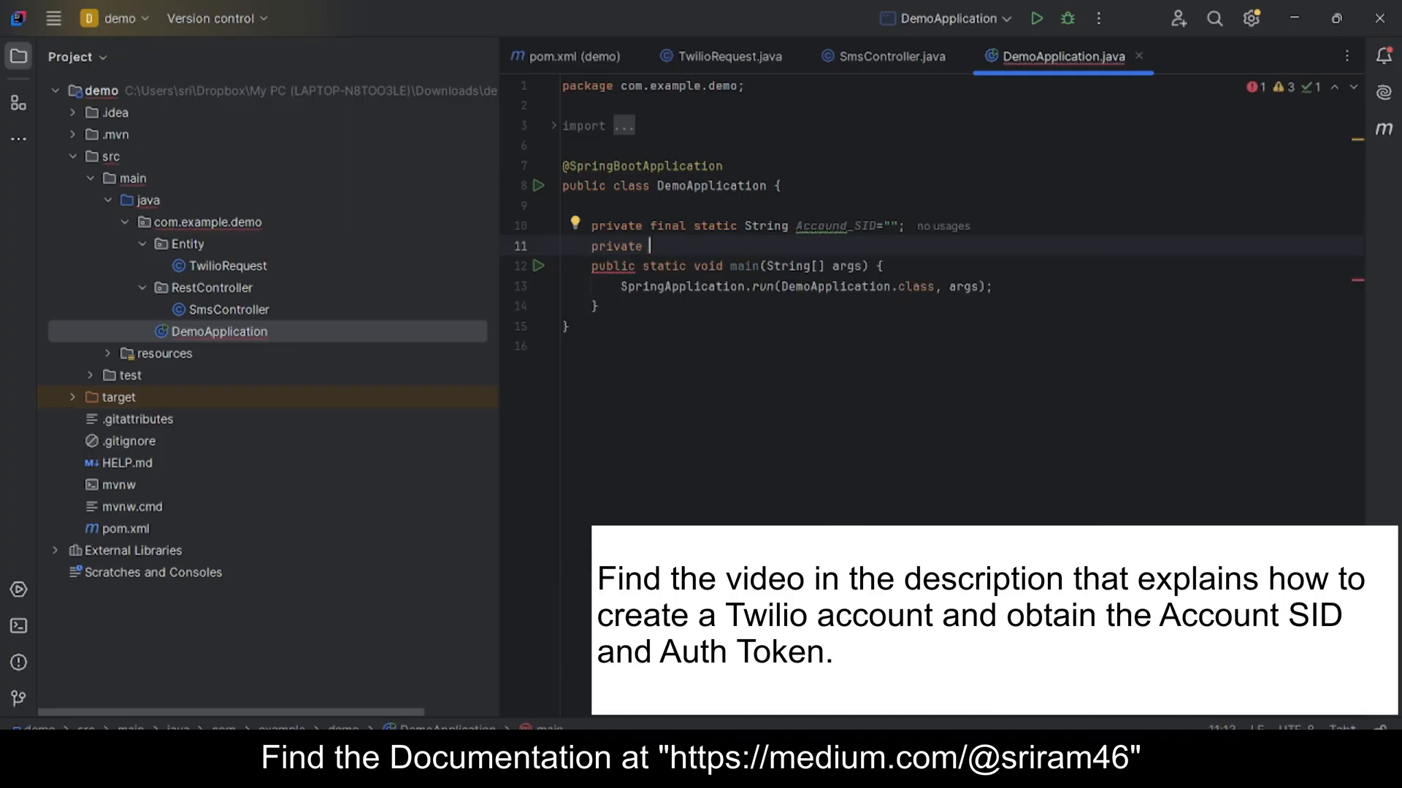
type("final stati")
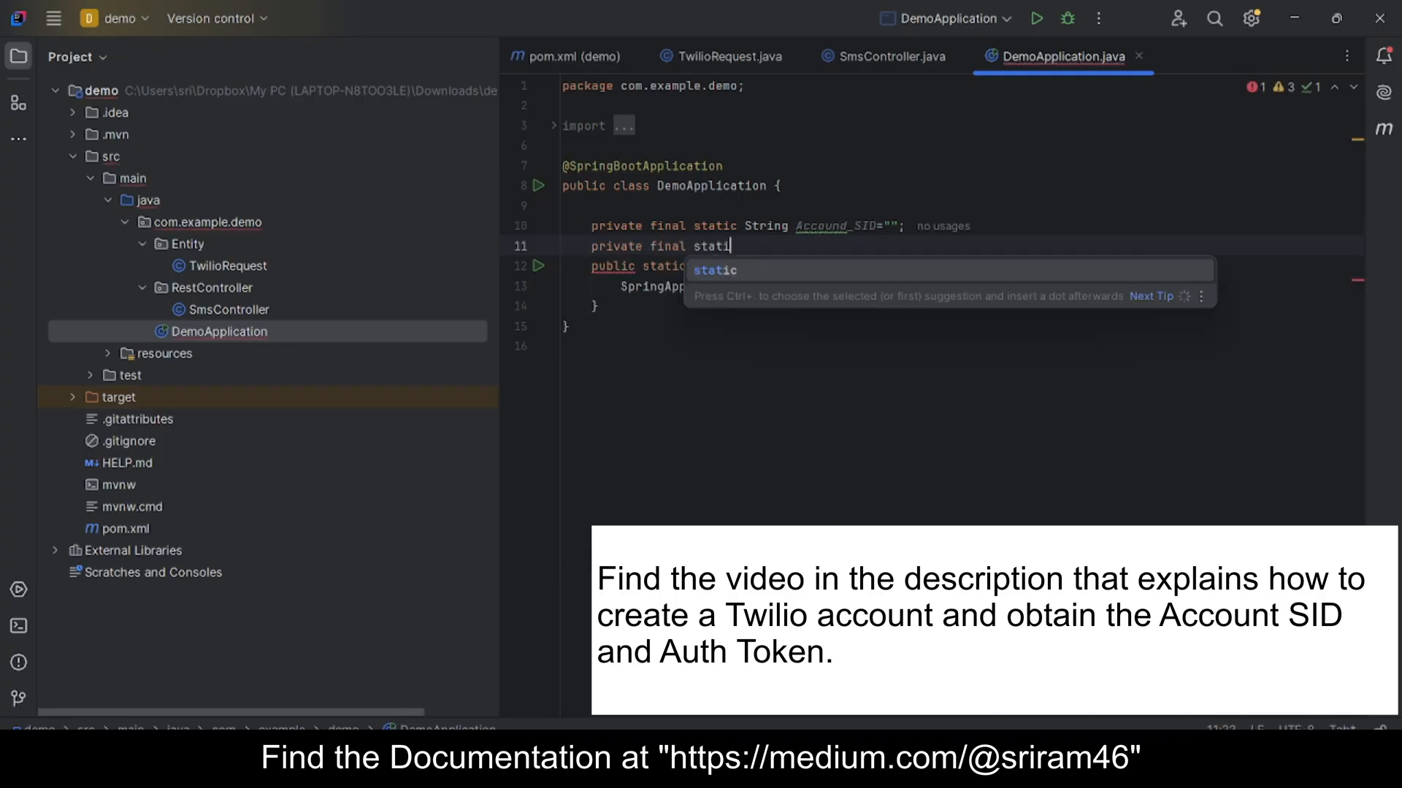
type("String")
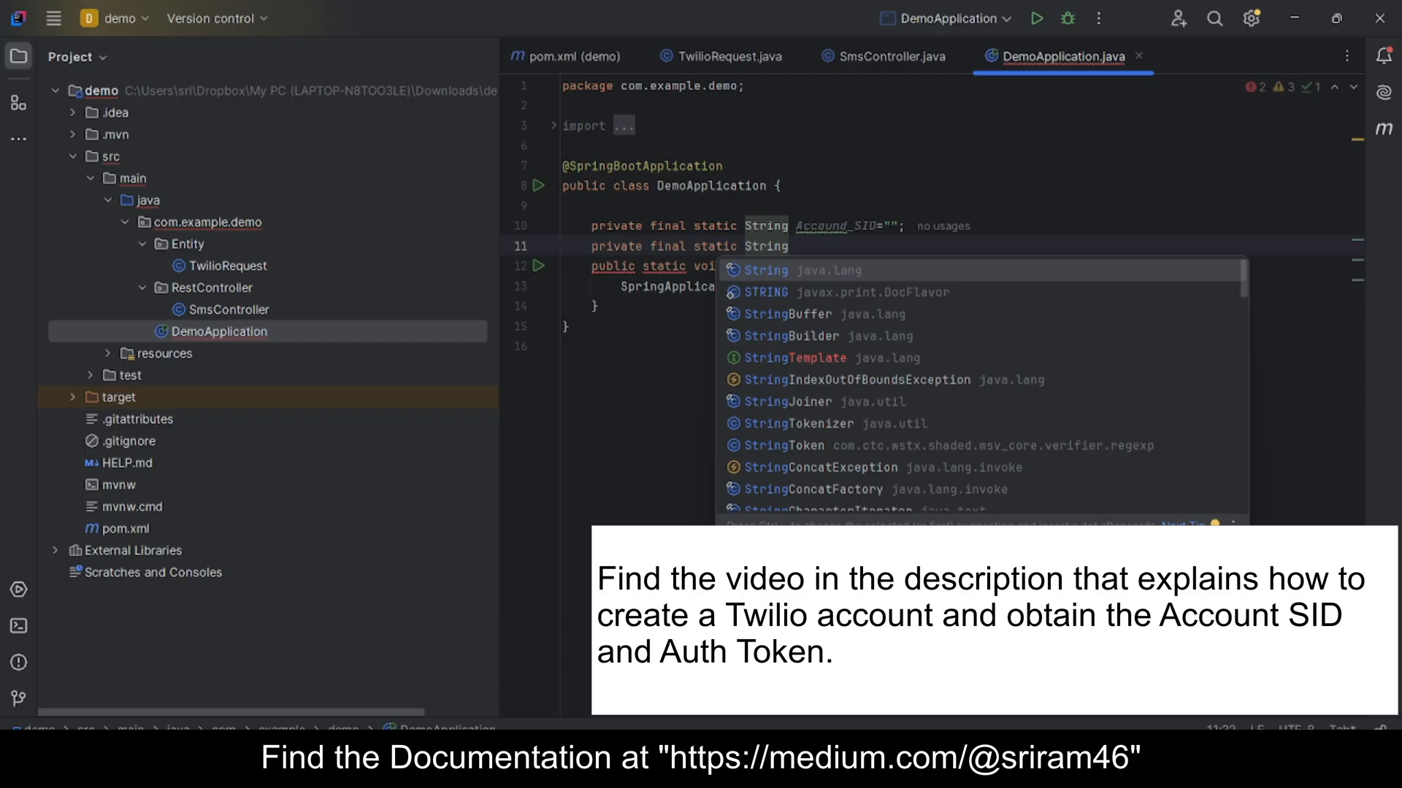
type("Auth")
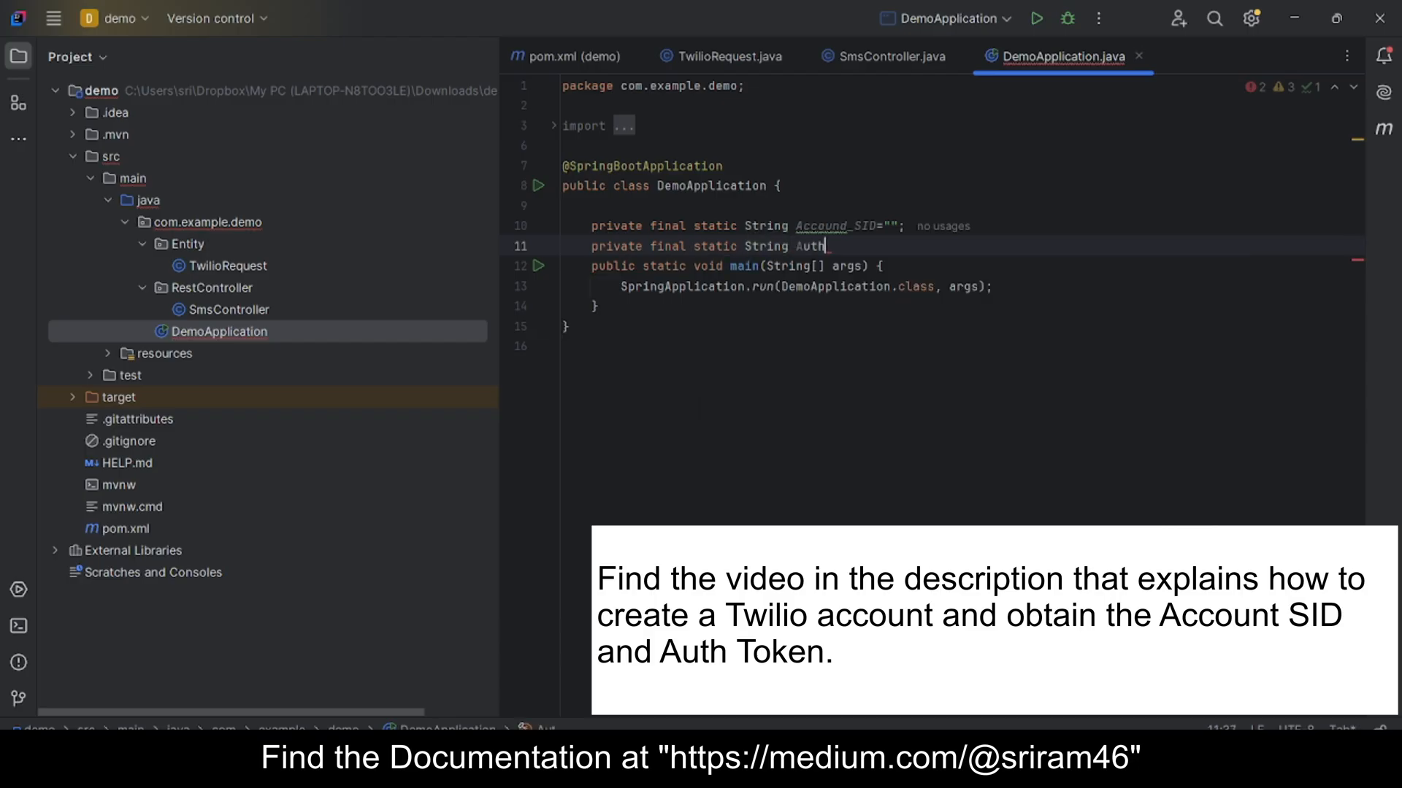
type("_Id_")
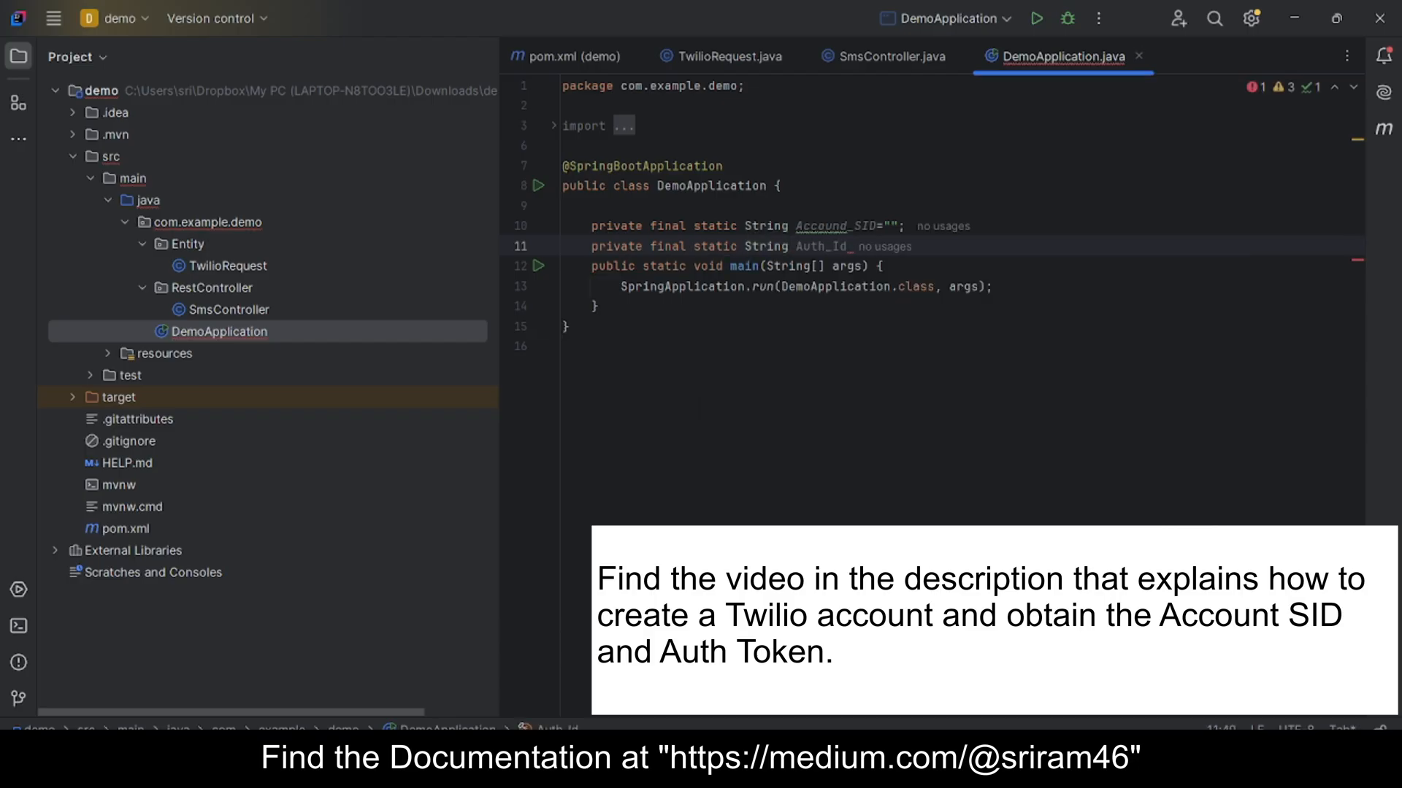
type("=\"\";")
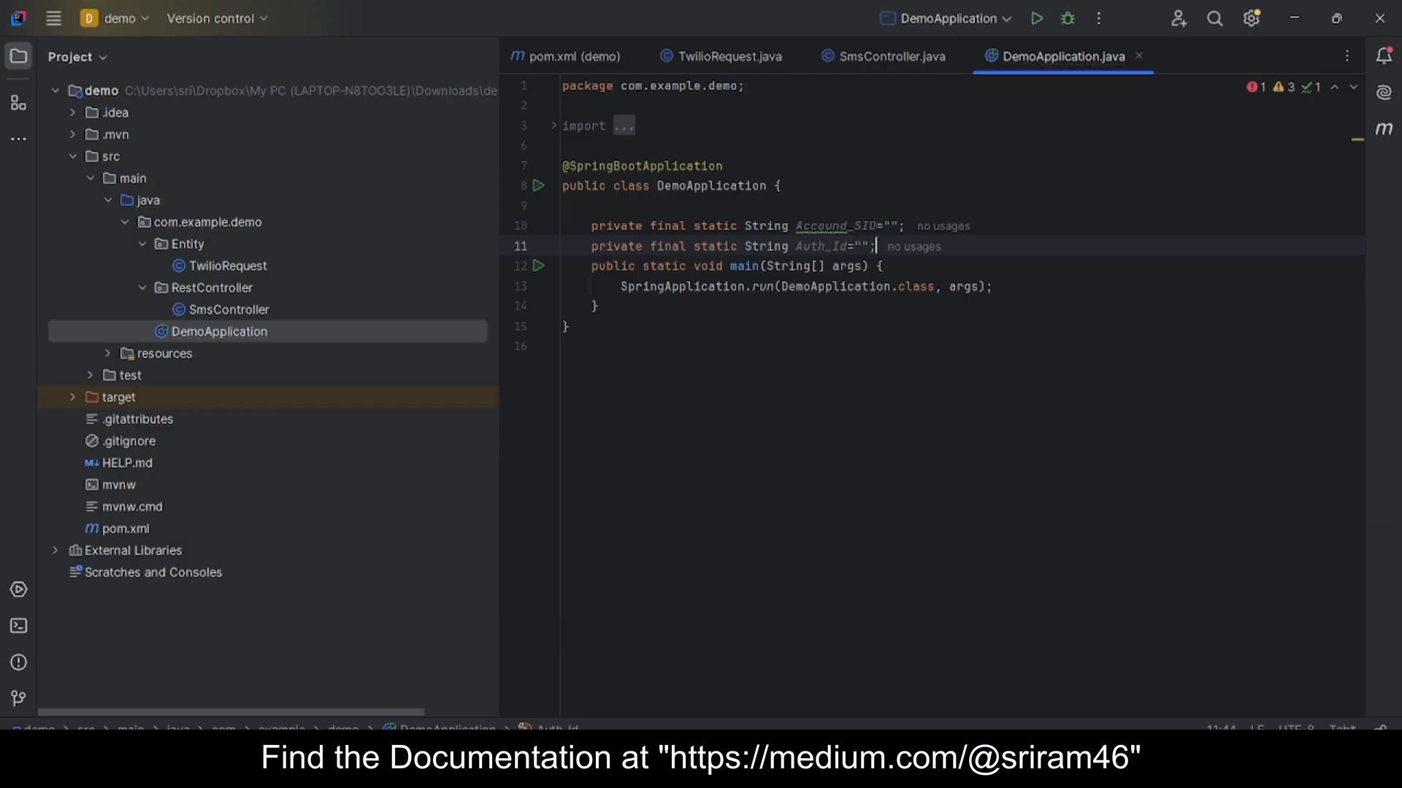
type("s")
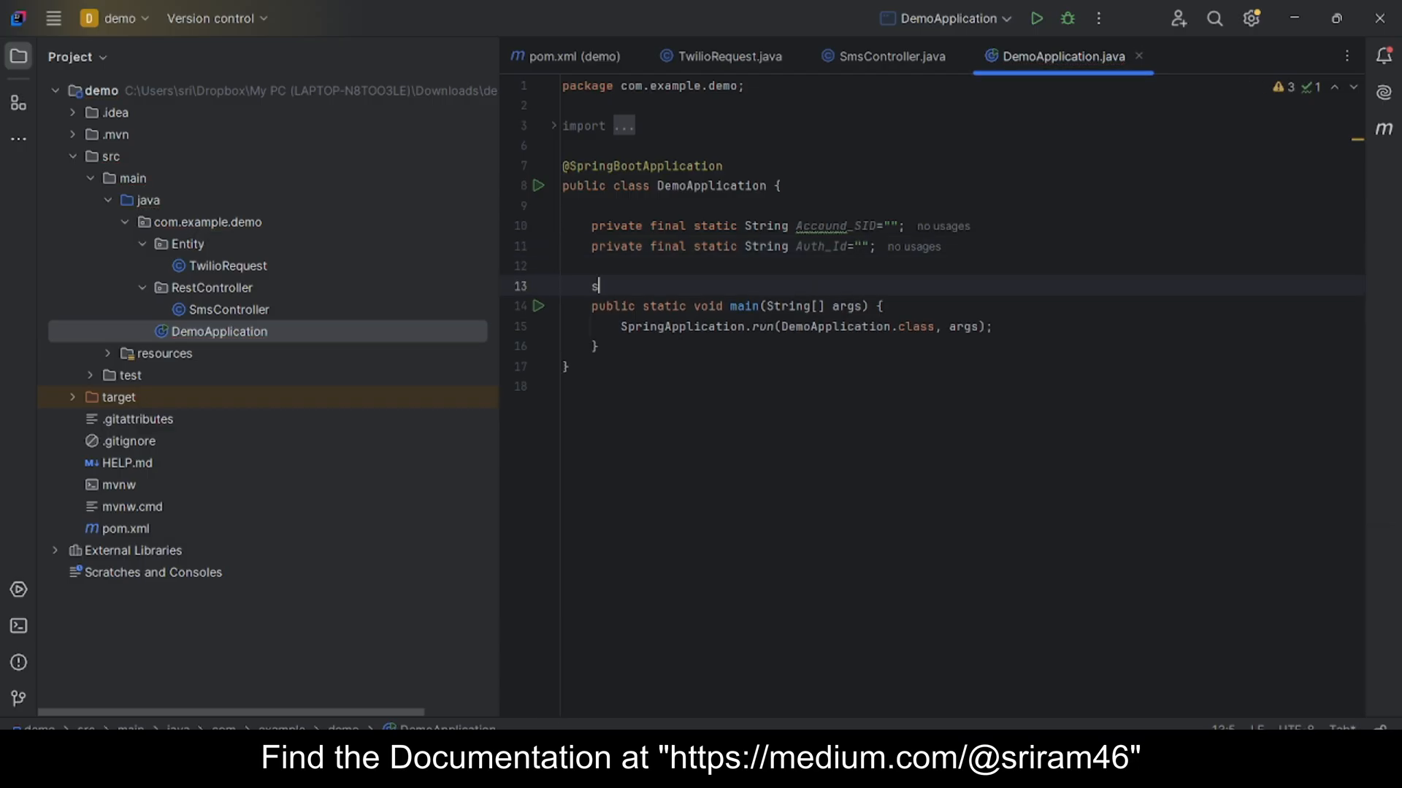
- Add a static block calling Twilio.init with Accound_SID as its first argument
type("tatic {")
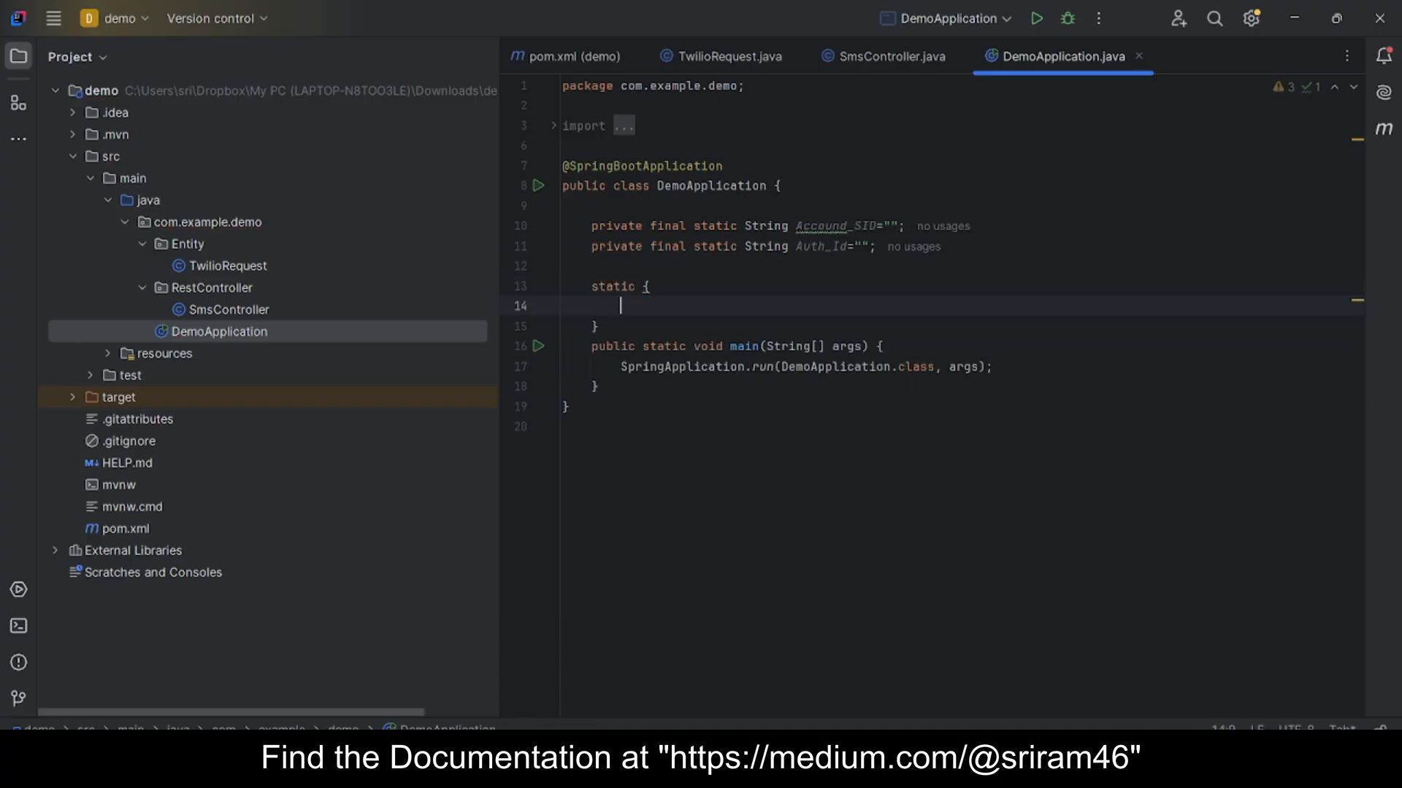
type("Twilio")
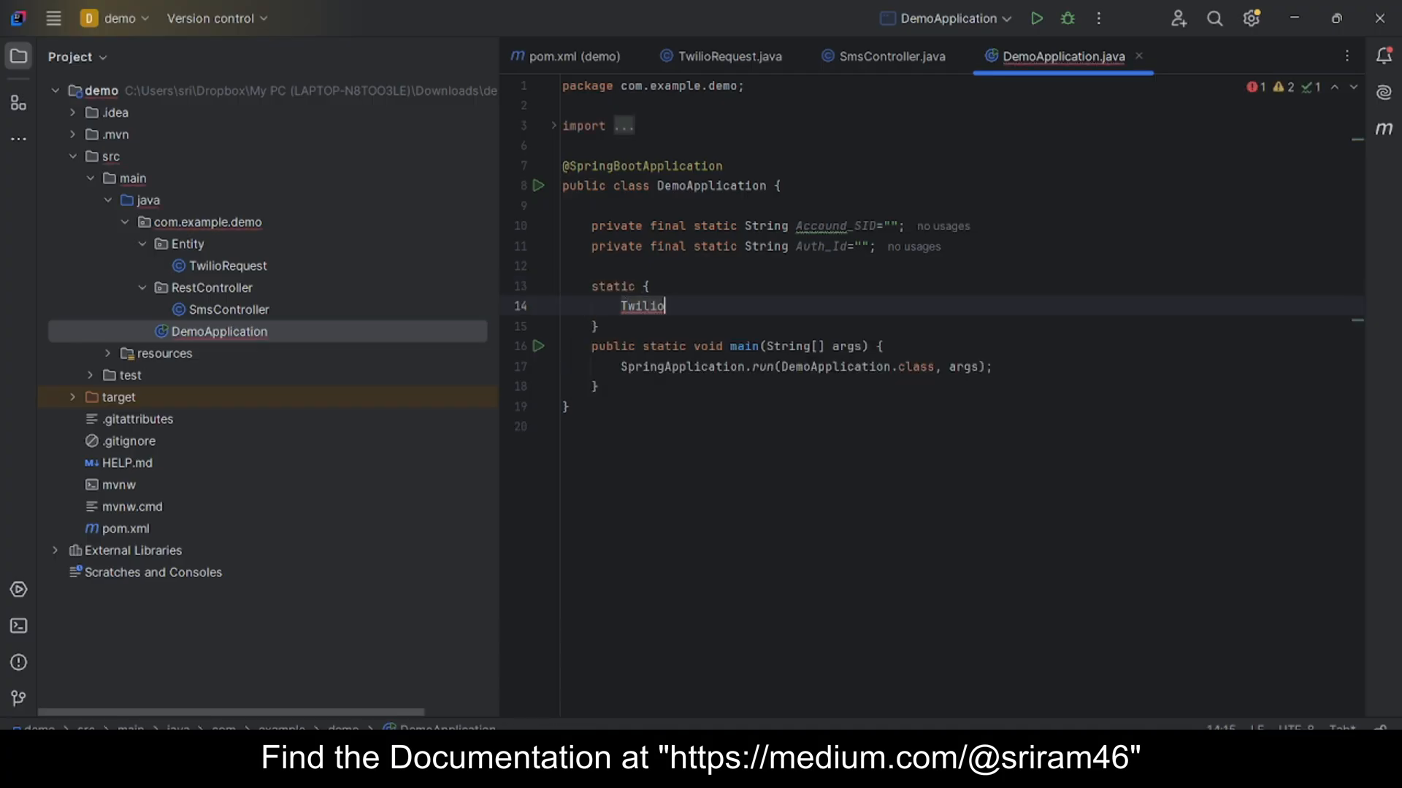
type(".init();")
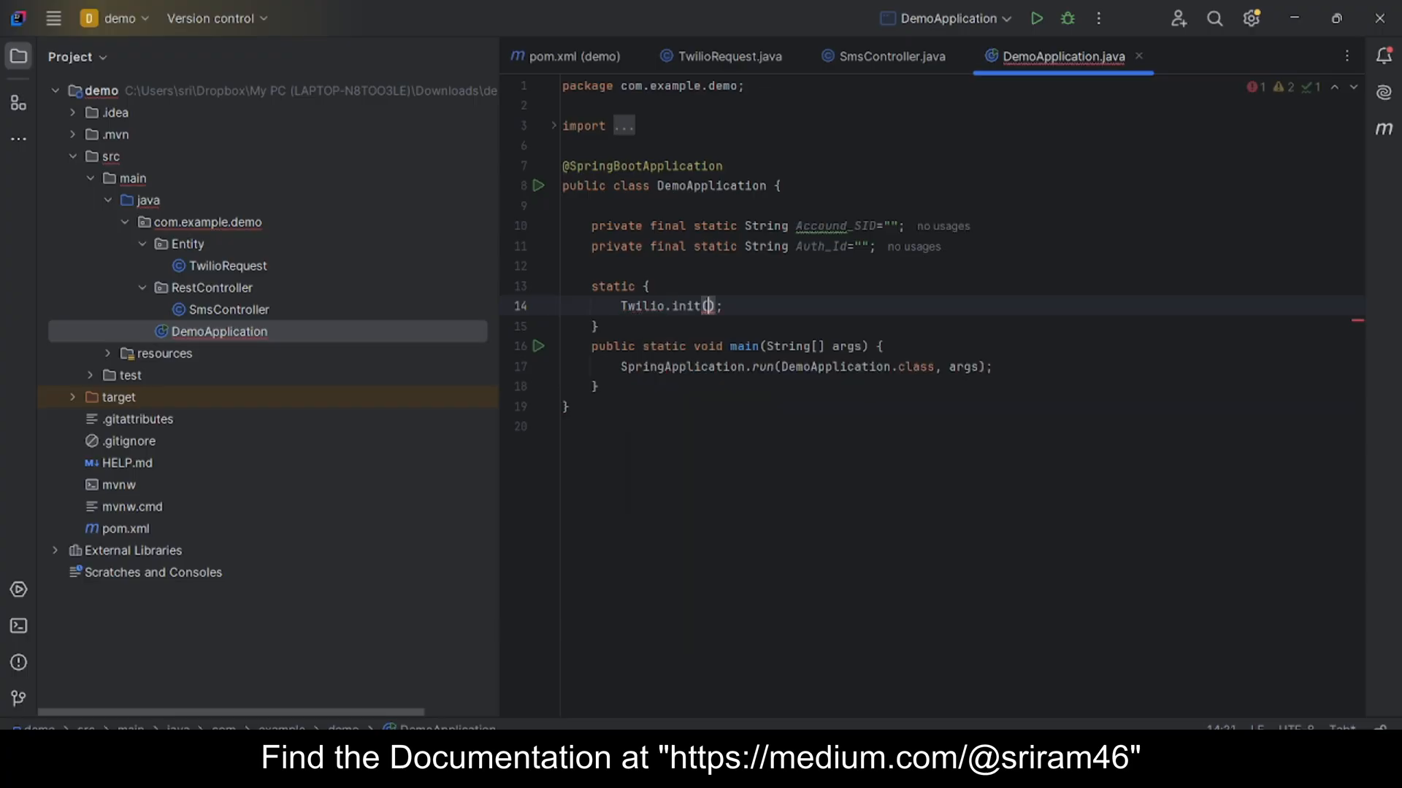
left_click(705, 305)
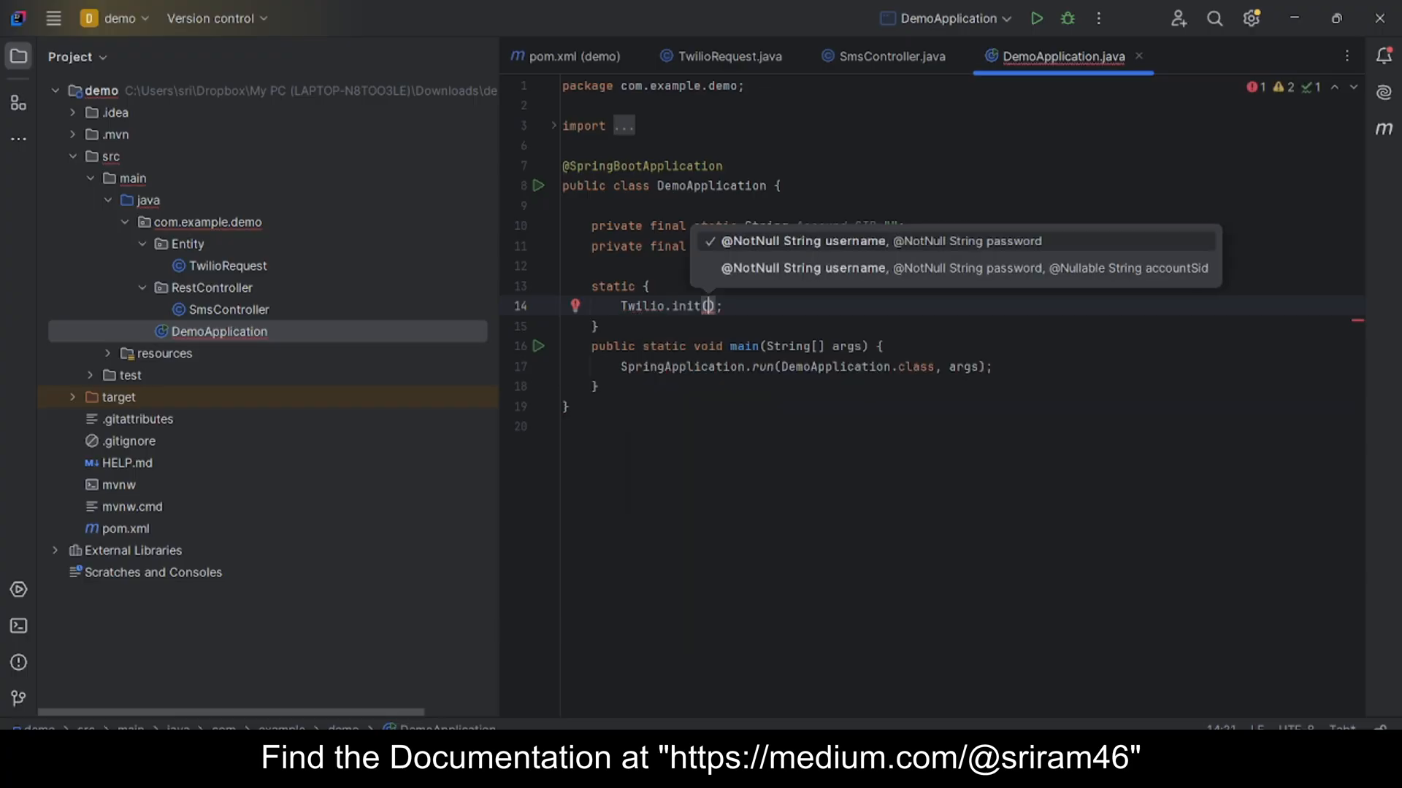
type("A")
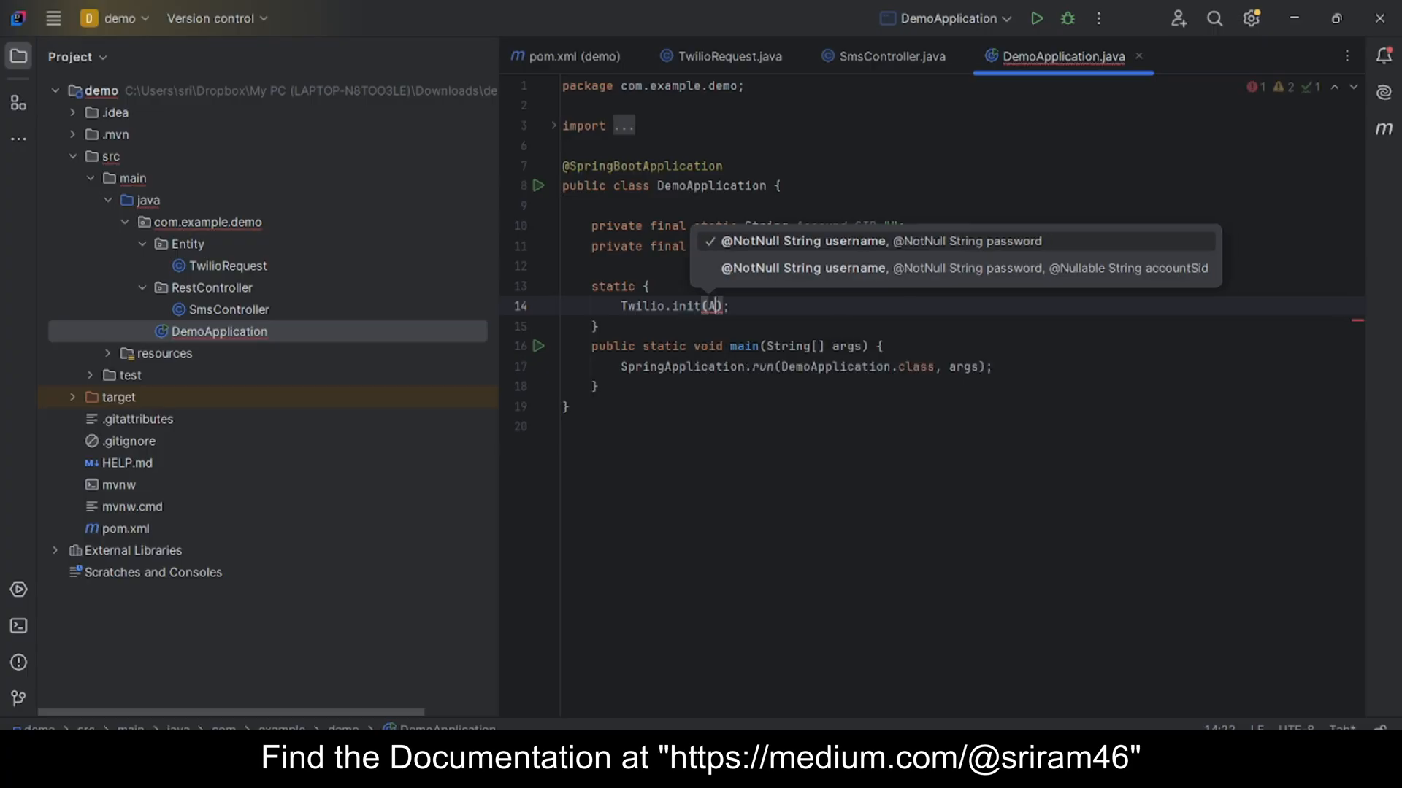
type("ccound_SID")
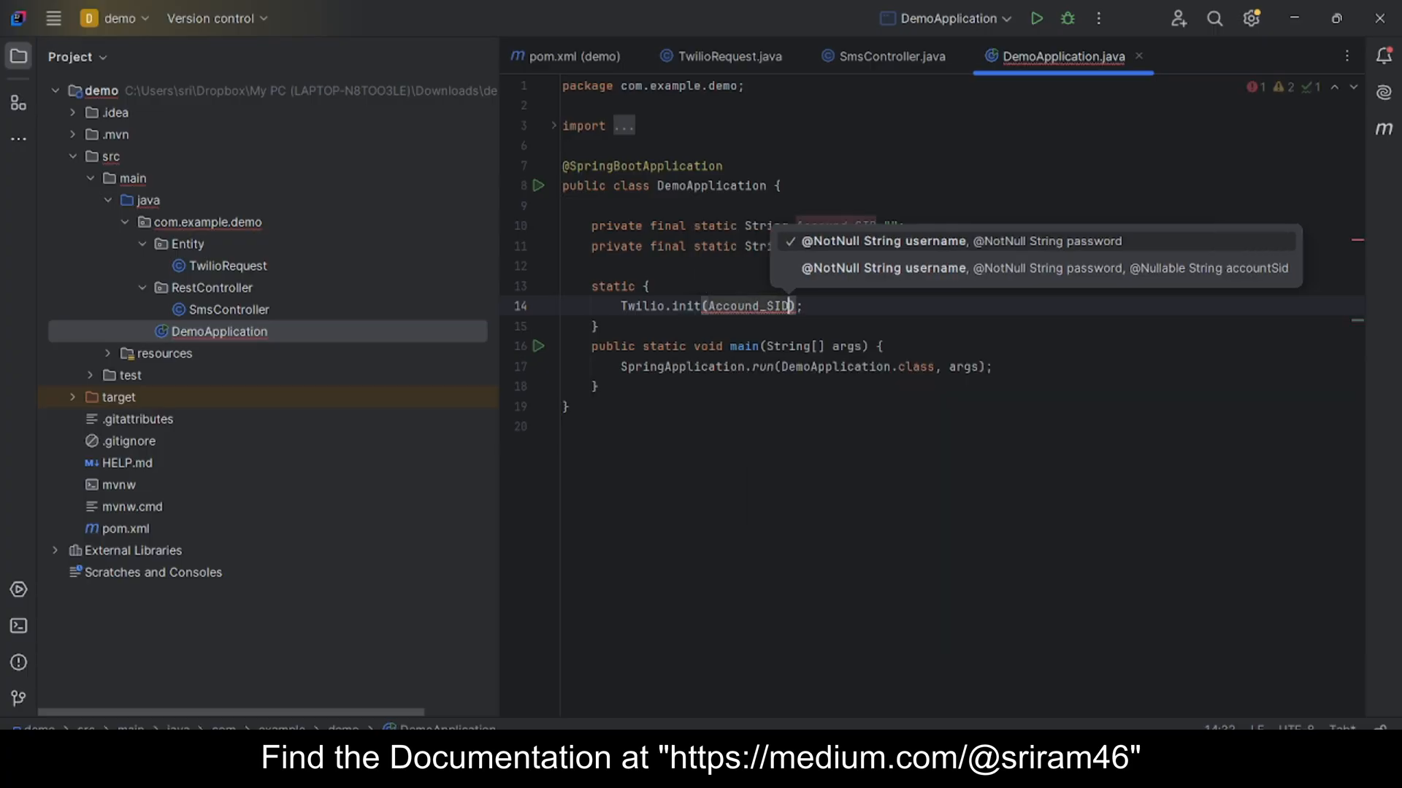
type(",")
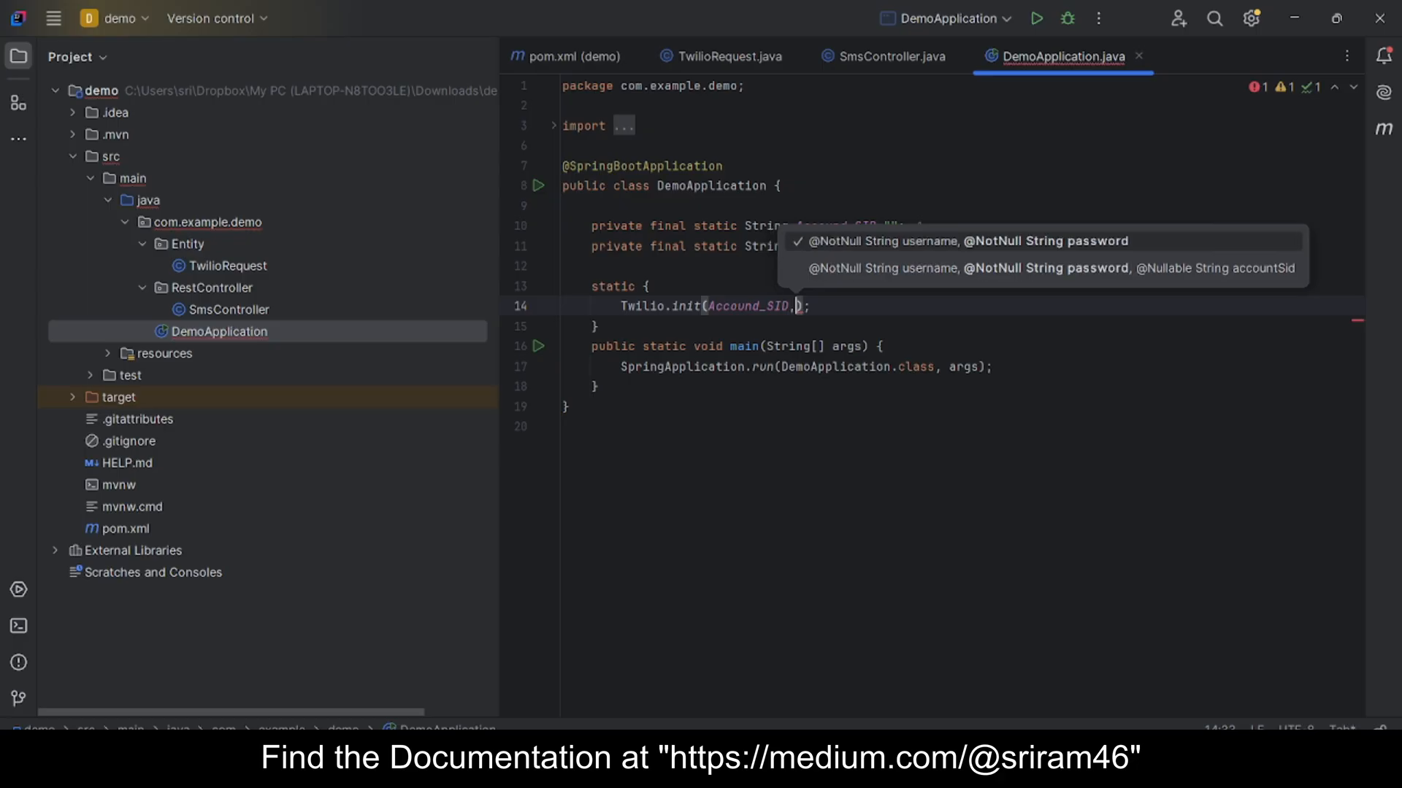